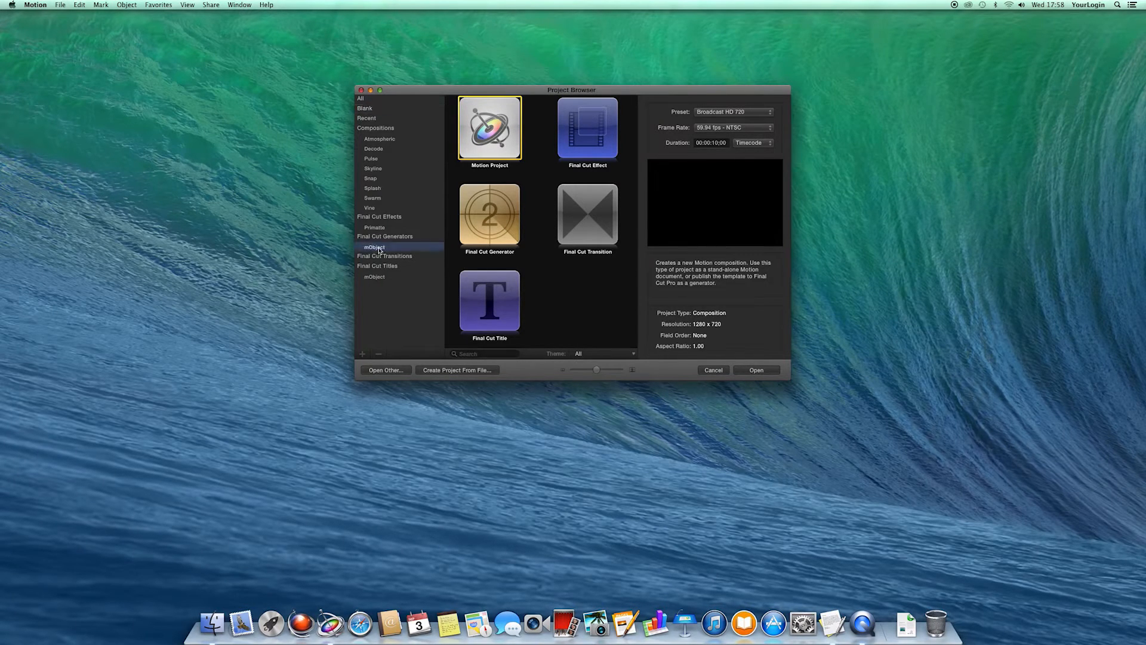
Open the mObject template from Final Cut Generators > mObject in the Project Browser.
{"action": "left_click", "coordinate": [375, 247]}
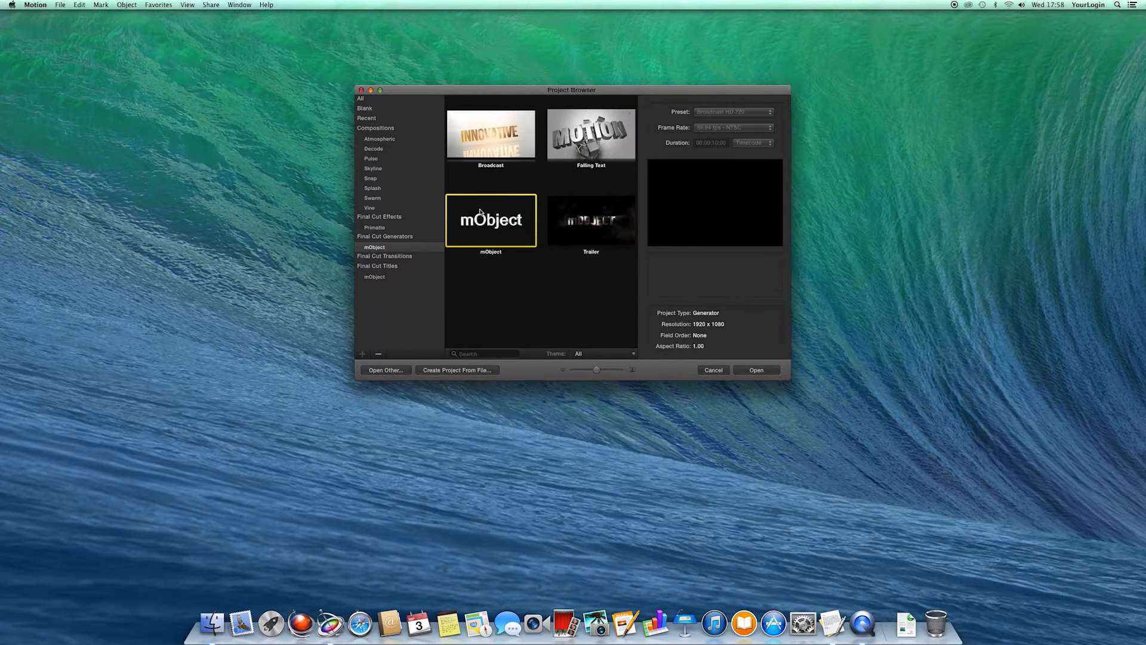
{"action": "left_click", "coordinate": [756, 370]}
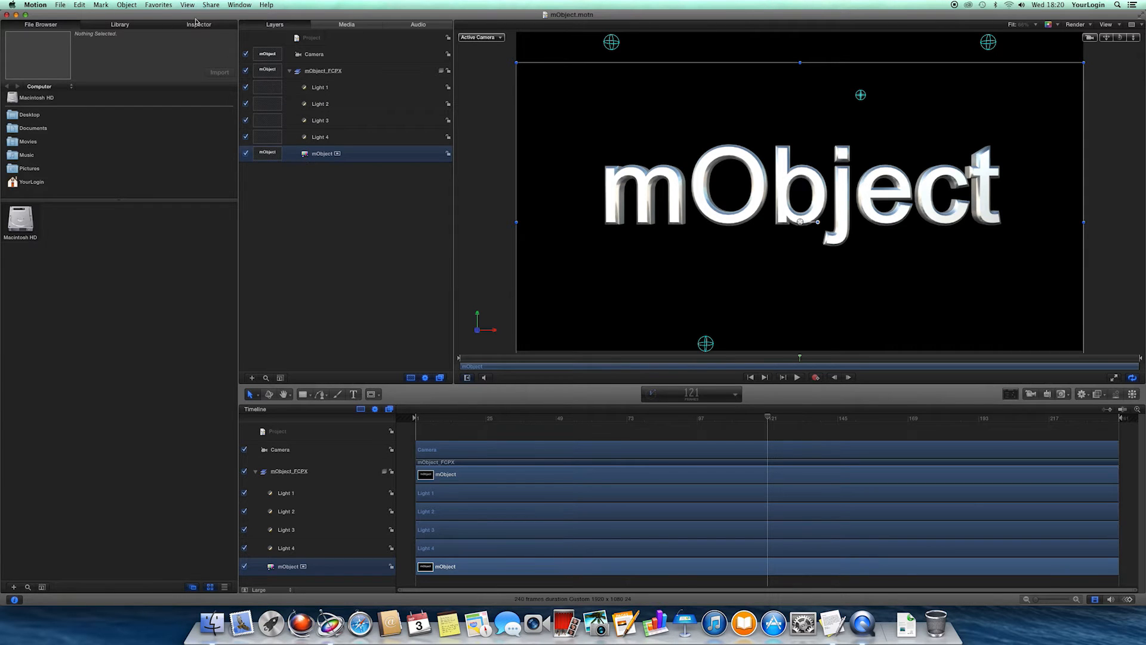
Show the mObject layer's Generator pane in the Inspector, with its Information section.
{"action": "left_click", "coordinate": [198, 24]}
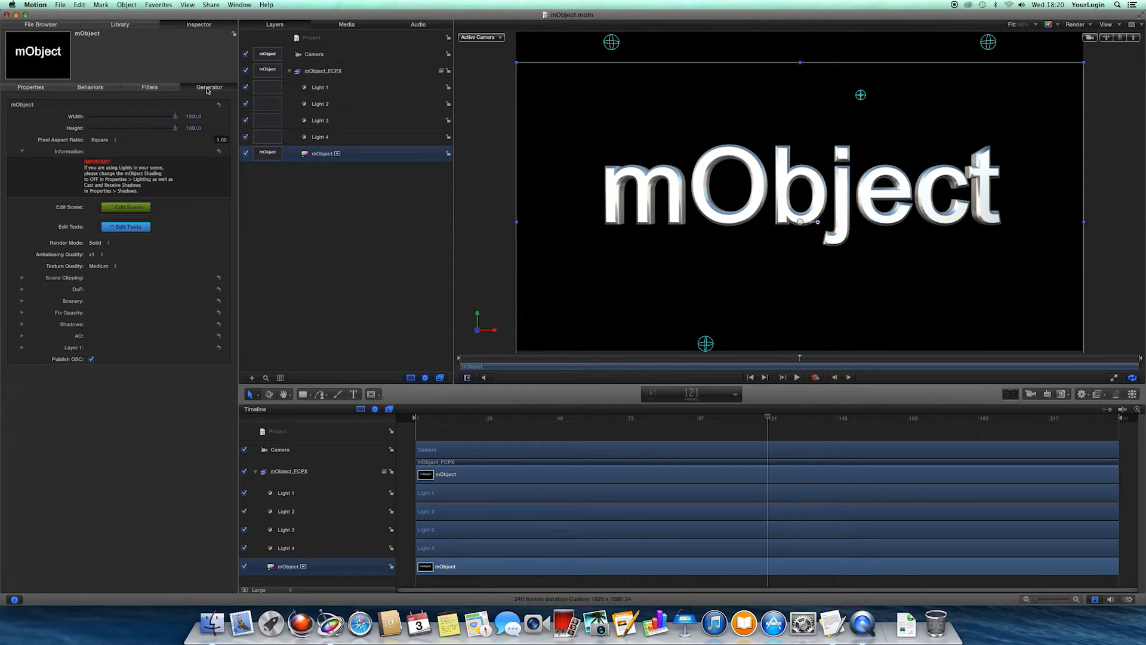
{"action": "left_click", "coordinate": [22, 151]}
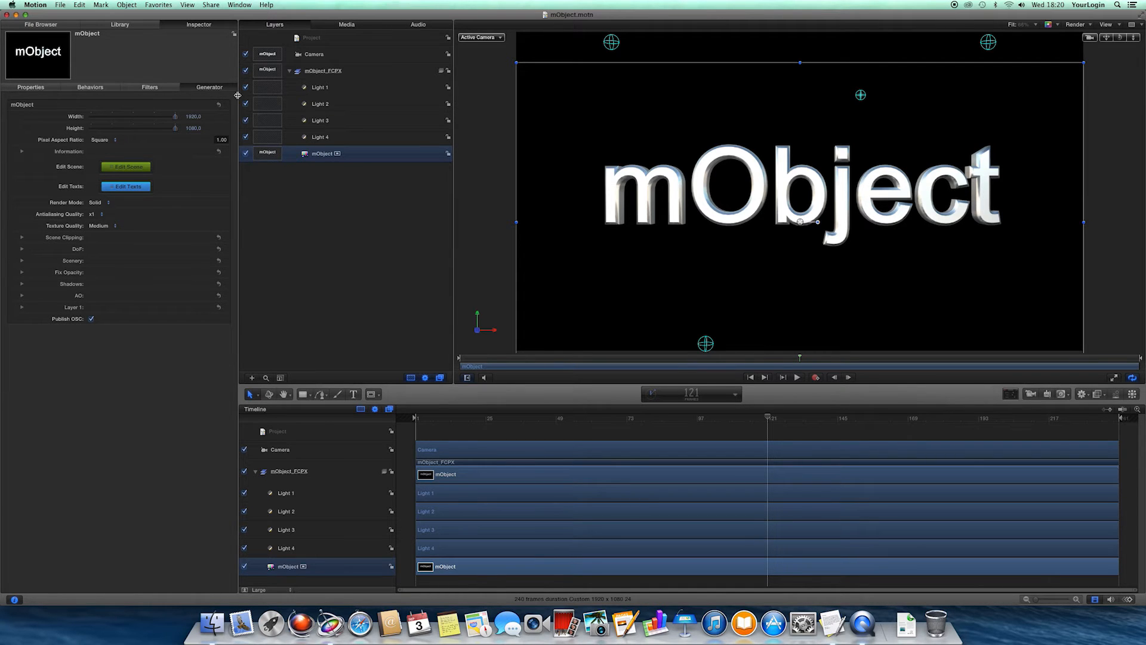
{"action": "mouse_move", "coordinate": [259, 336]}
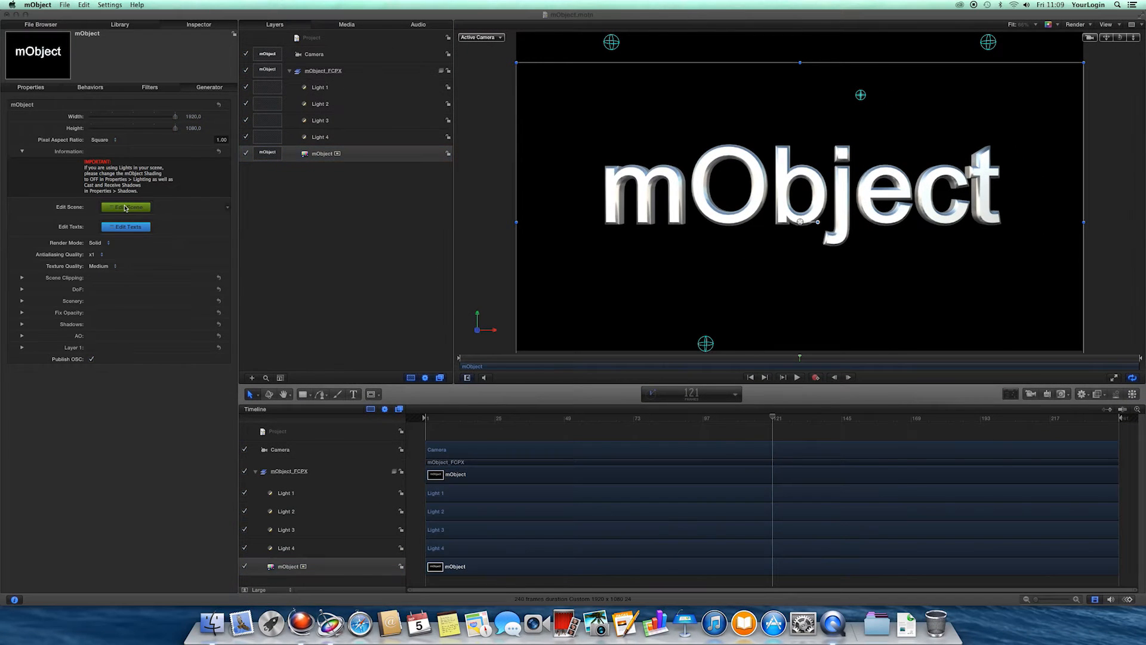
Open, close and reopen the Edit Scene window, then browse the Products model collection.
{"action": "left_click", "coordinate": [125, 207]}
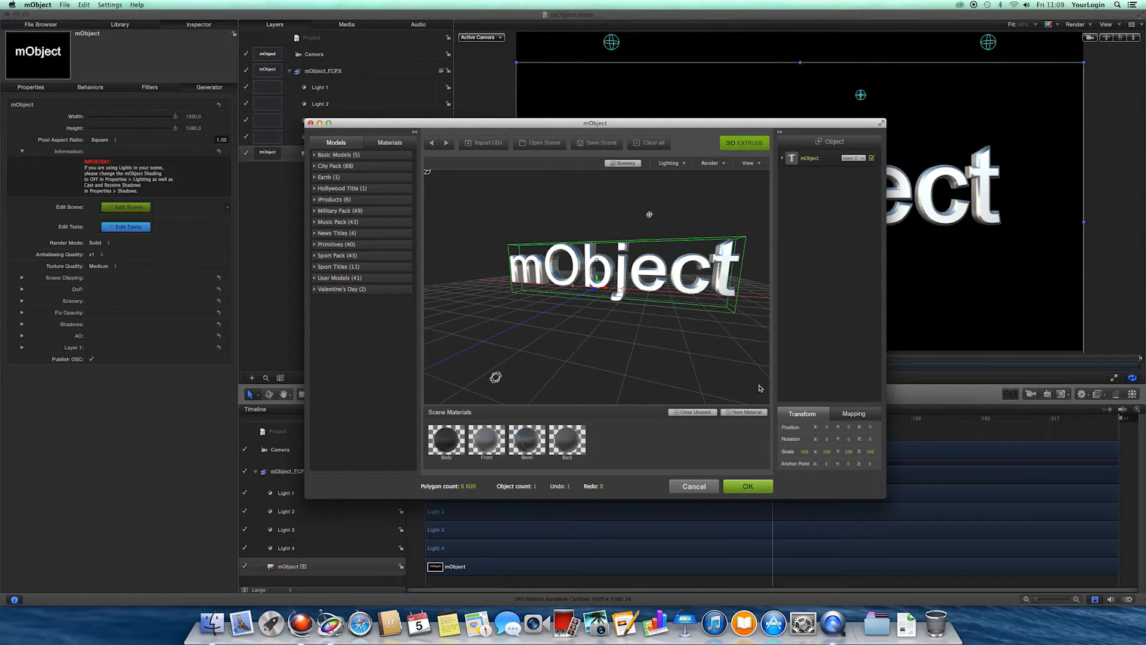
{"action": "left_click", "coordinate": [747, 486]}
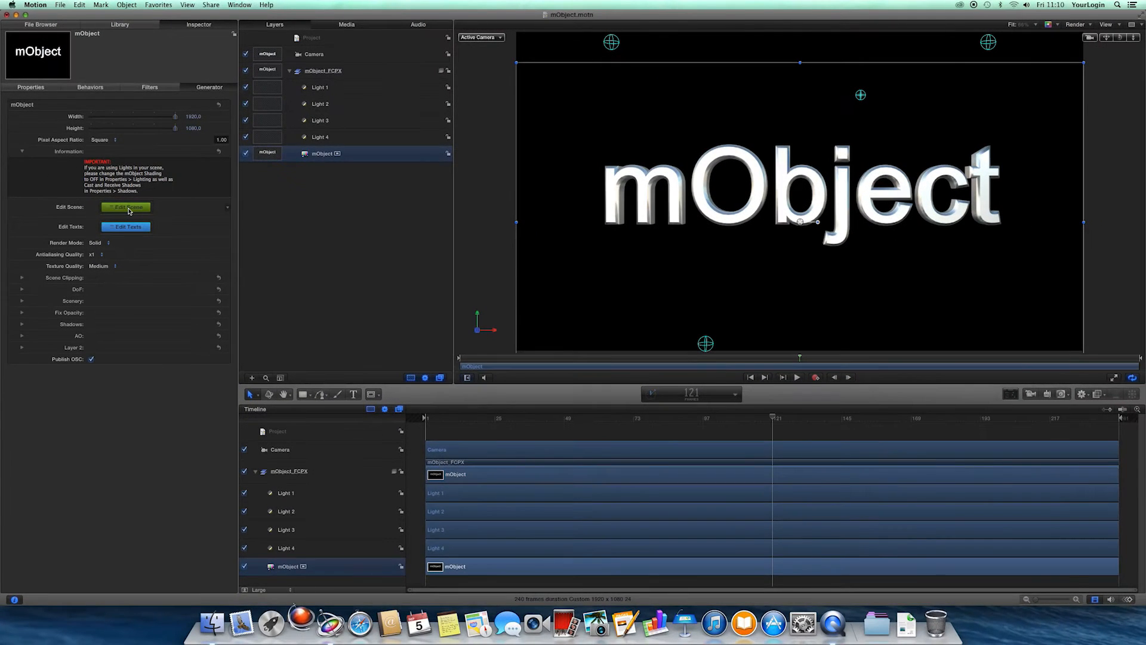
{"action": "left_click", "coordinate": [125, 207]}
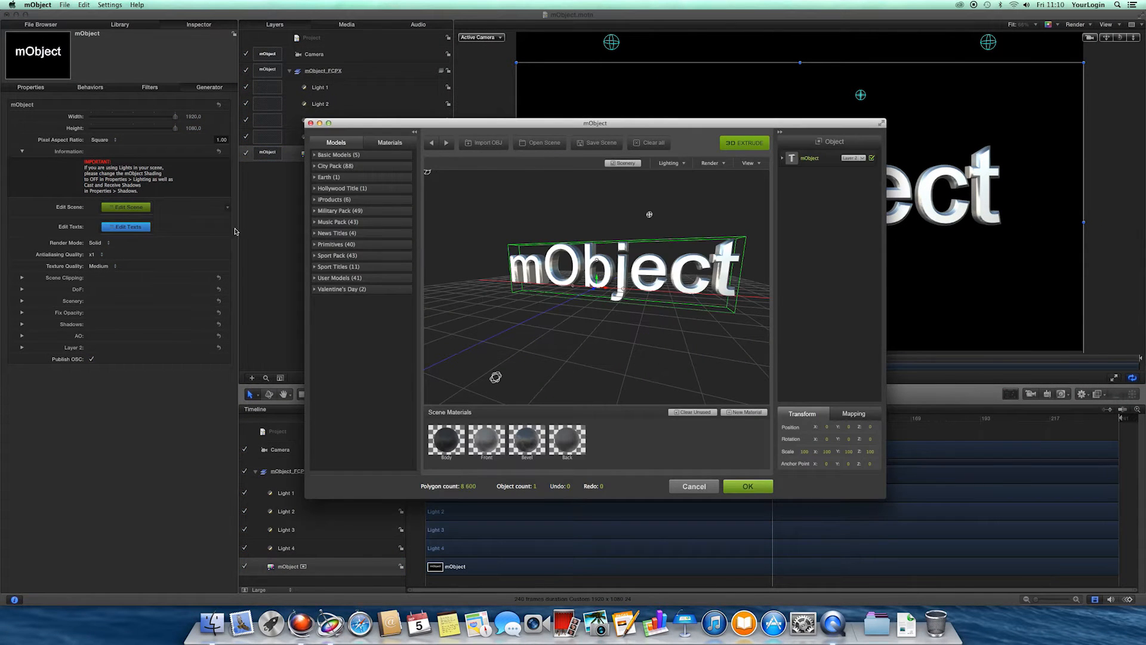
{"action": "left_click", "coordinate": [335, 199]}
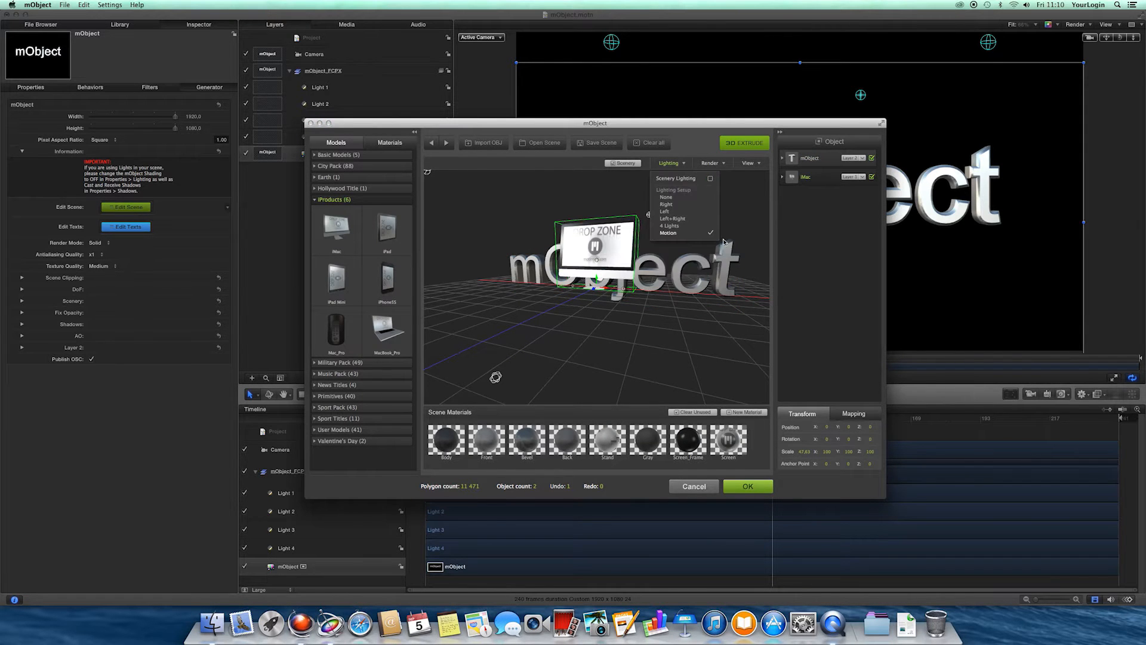
{"action": "left_click", "coordinate": [747, 486]}
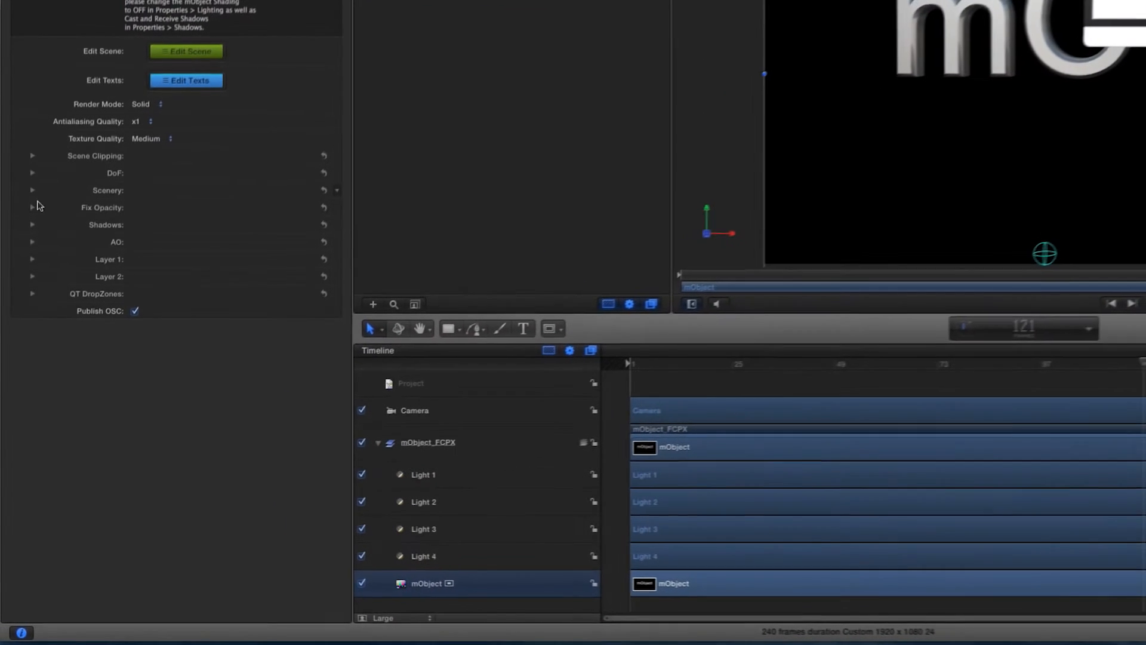
{"action": "left_click", "coordinate": [33, 275]}
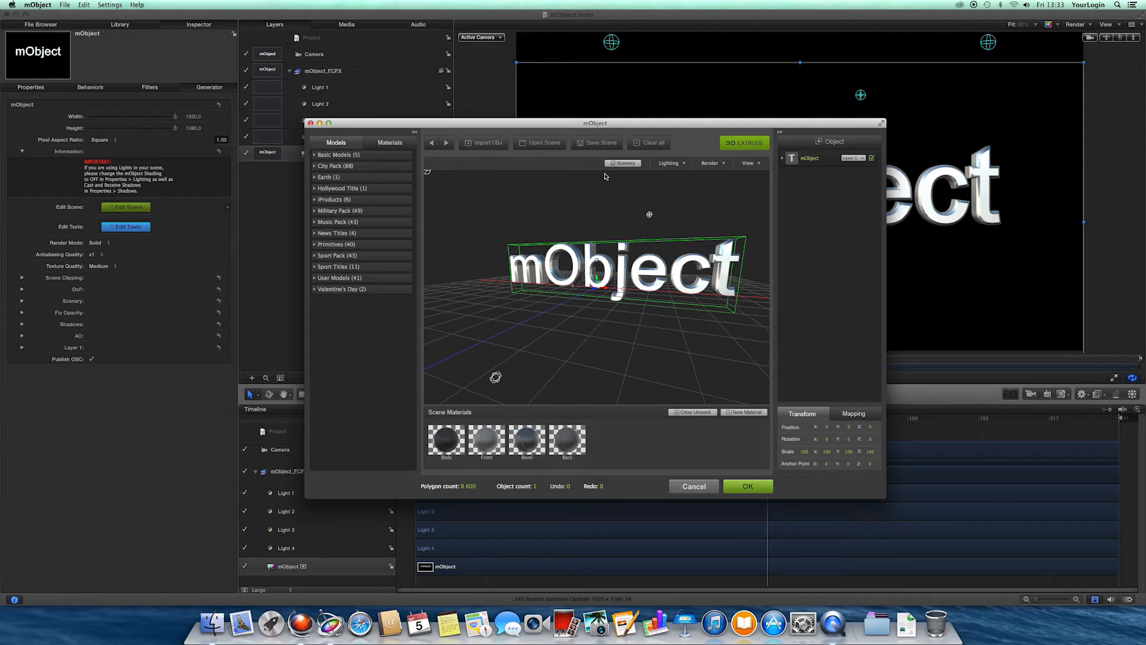
{"action": "mouse_move", "coordinate": [585, 196]}
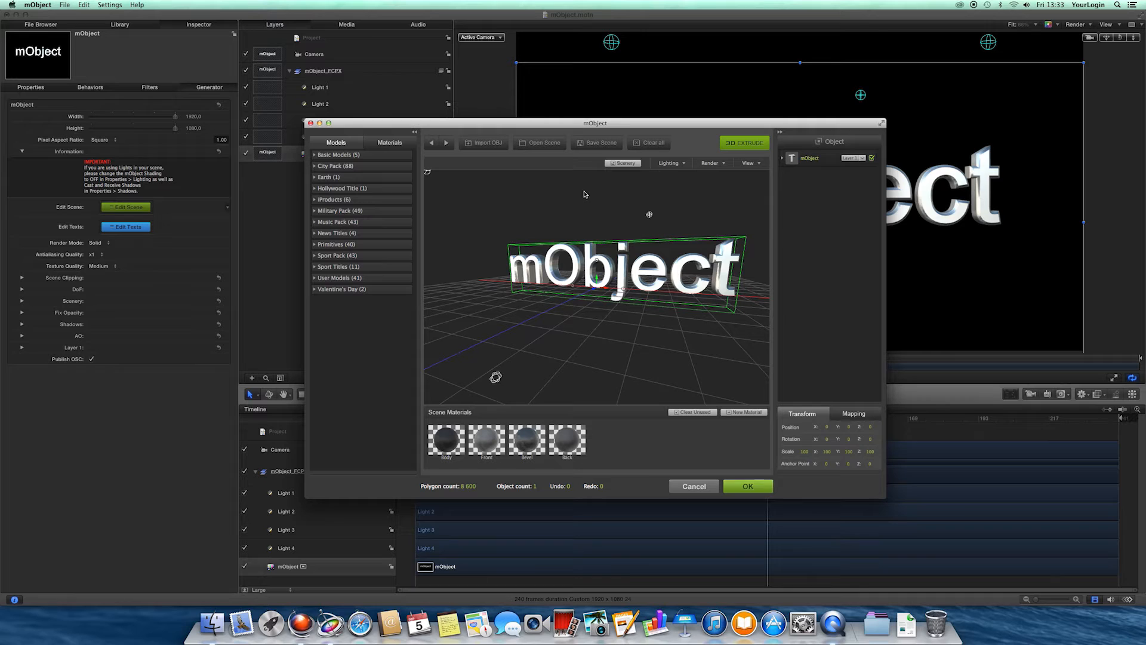
{"action": "mouse_move", "coordinate": [938, 125]}
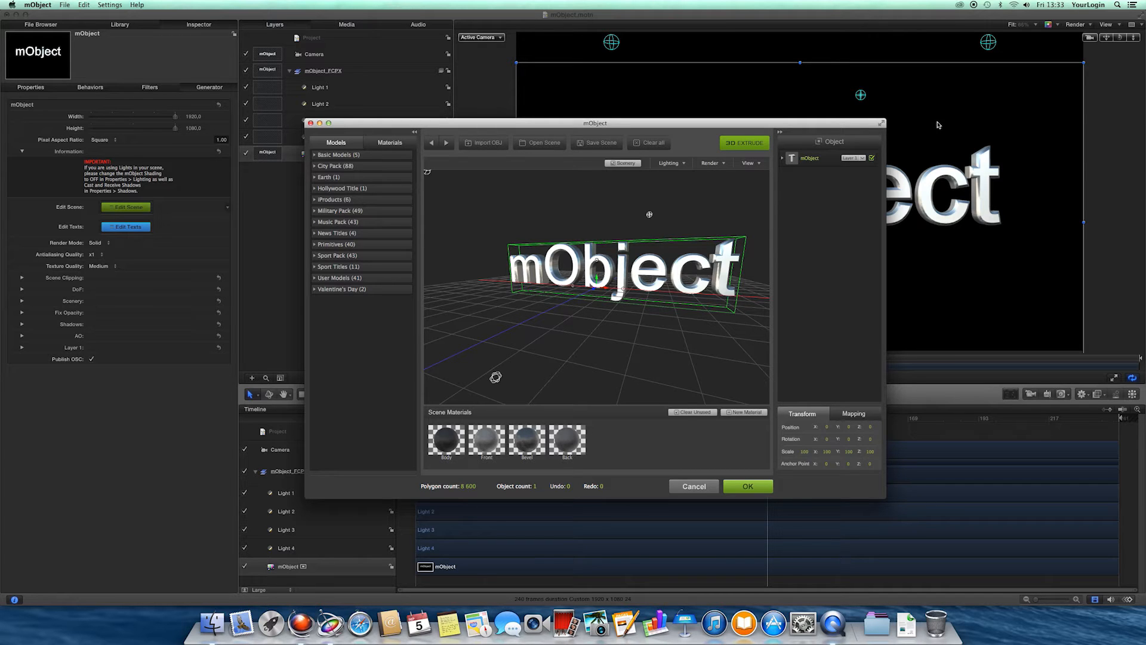
{"action": "mouse_move", "coordinate": [933, 138]}
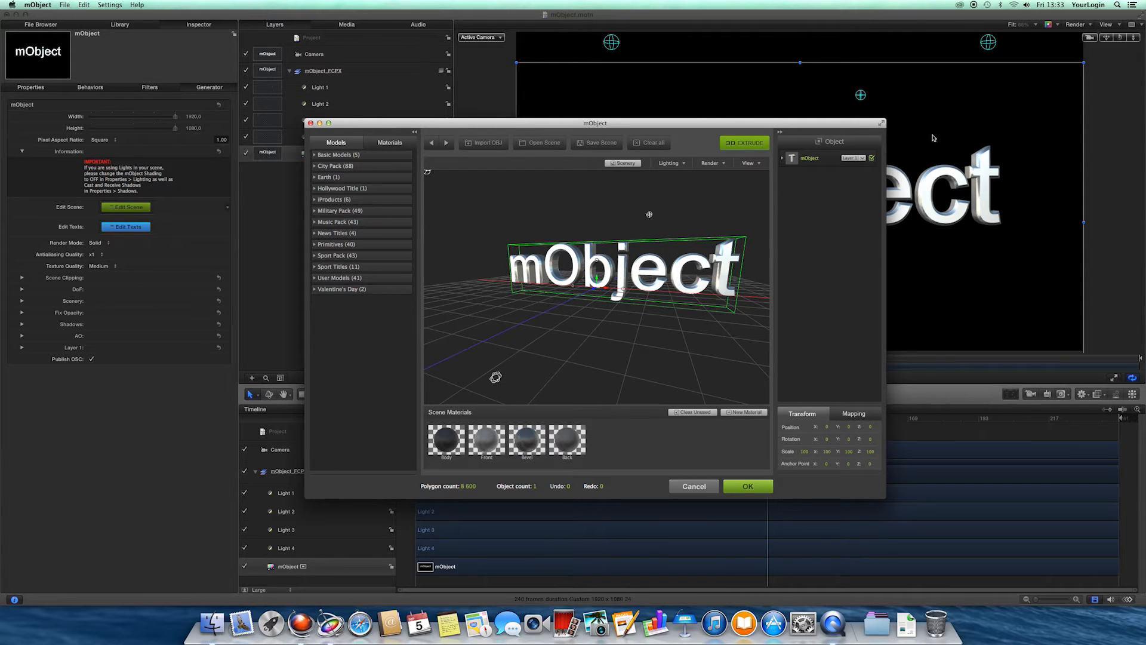
{"action": "left_click", "coordinate": [747, 486]}
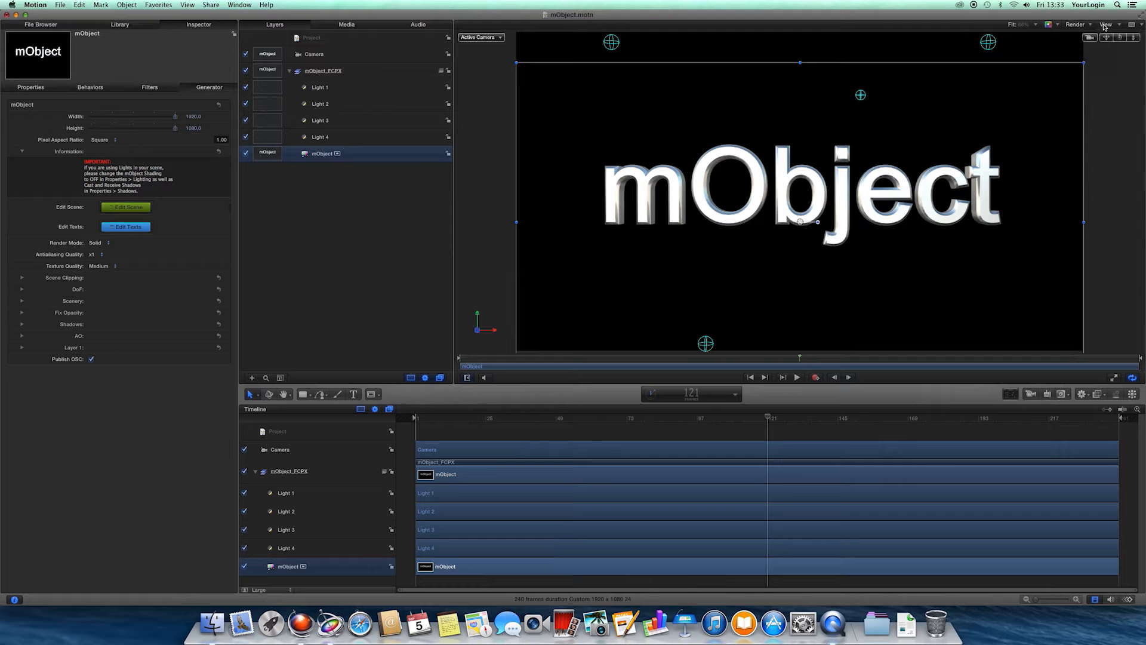
{"action": "left_click", "coordinate": [1108, 24]}
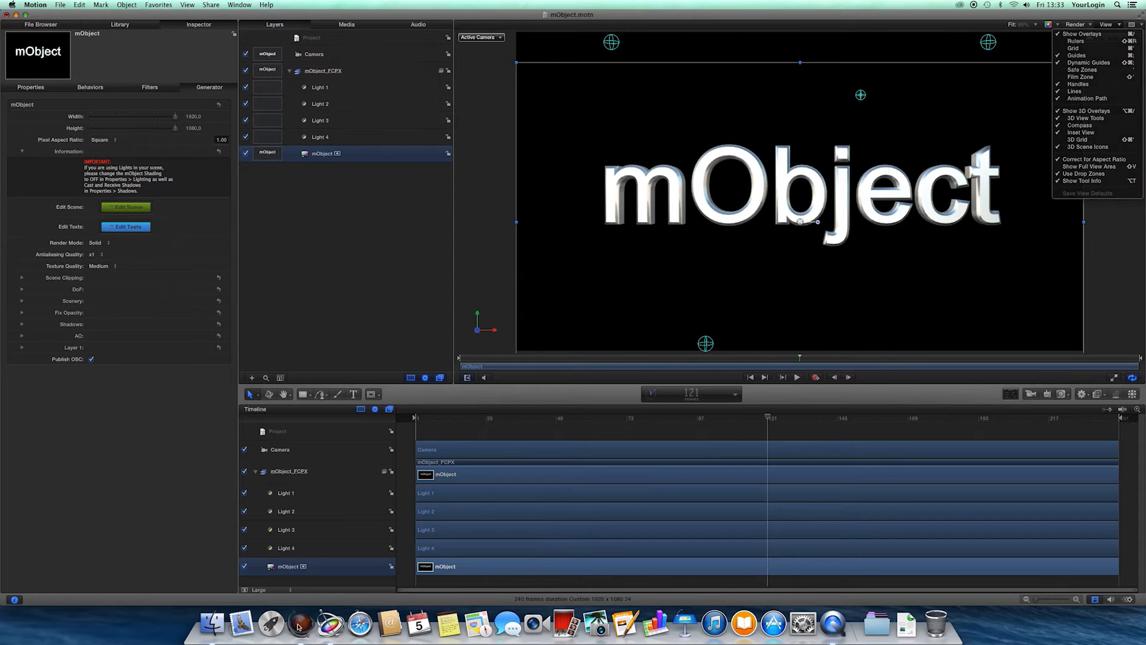
{"action": "left_click", "coordinate": [126, 207]}
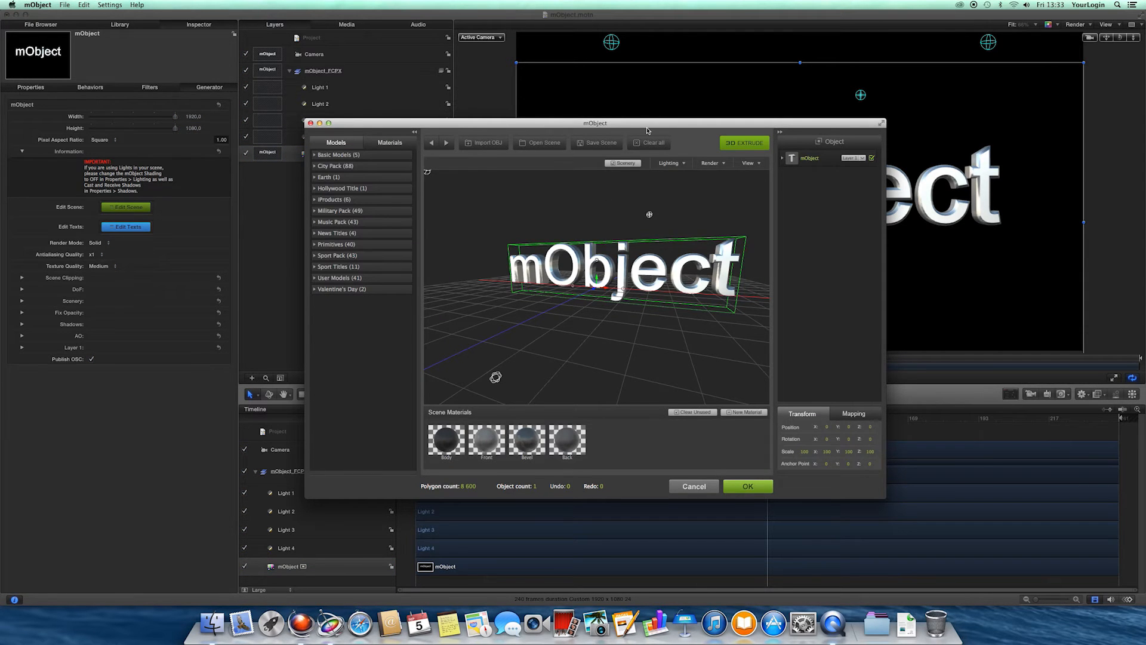
{"action": "mouse_move", "coordinate": [743, 381]}
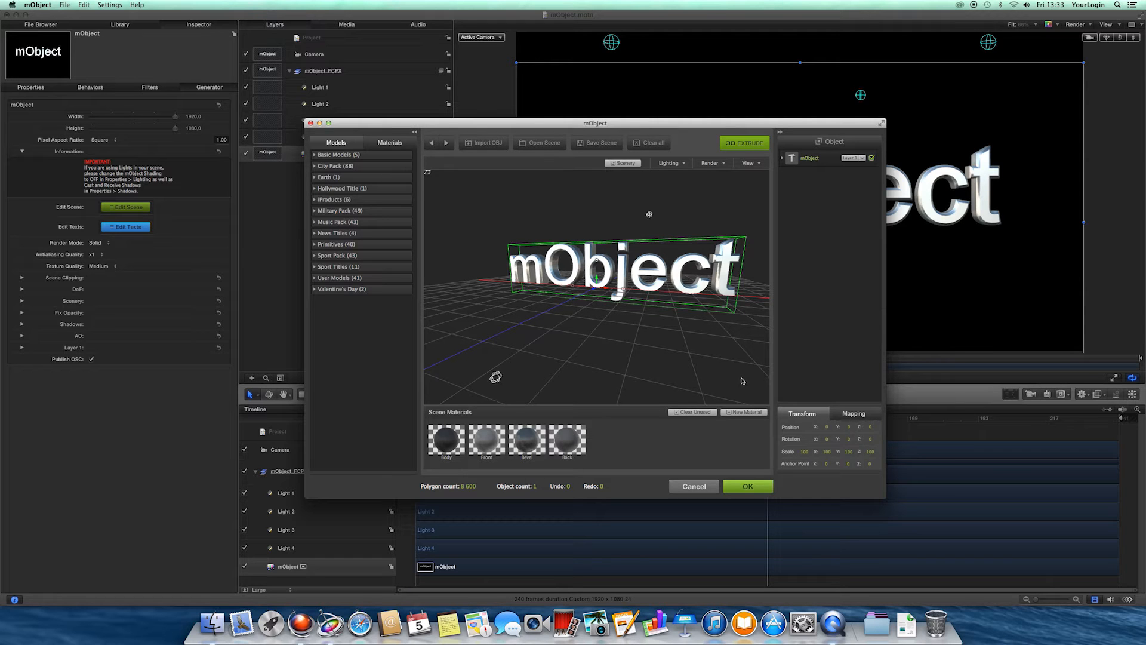
{"action": "mouse_move", "coordinate": [685, 402]}
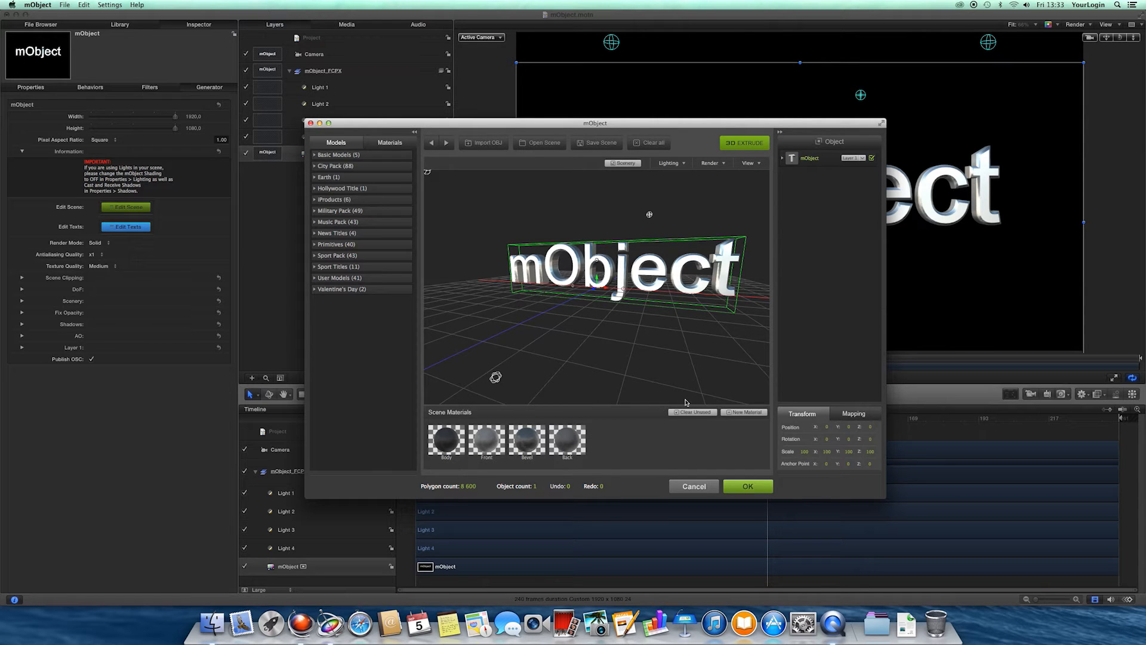
{"action": "left_click", "coordinate": [750, 163]}
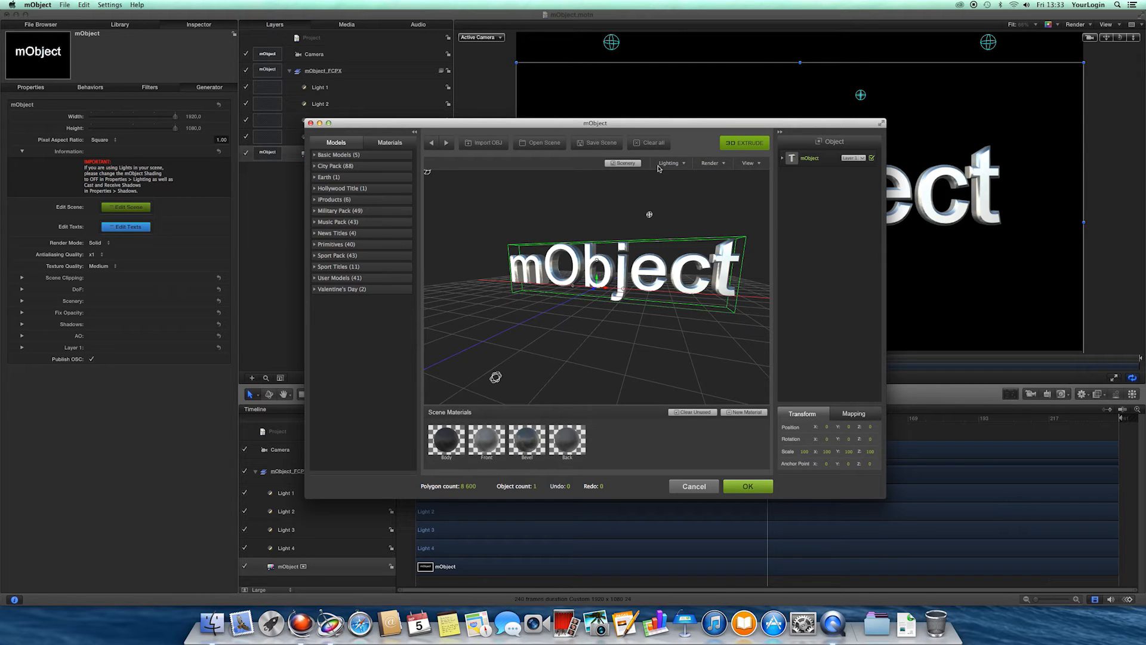
{"action": "mouse_move", "coordinate": [611, 180]}
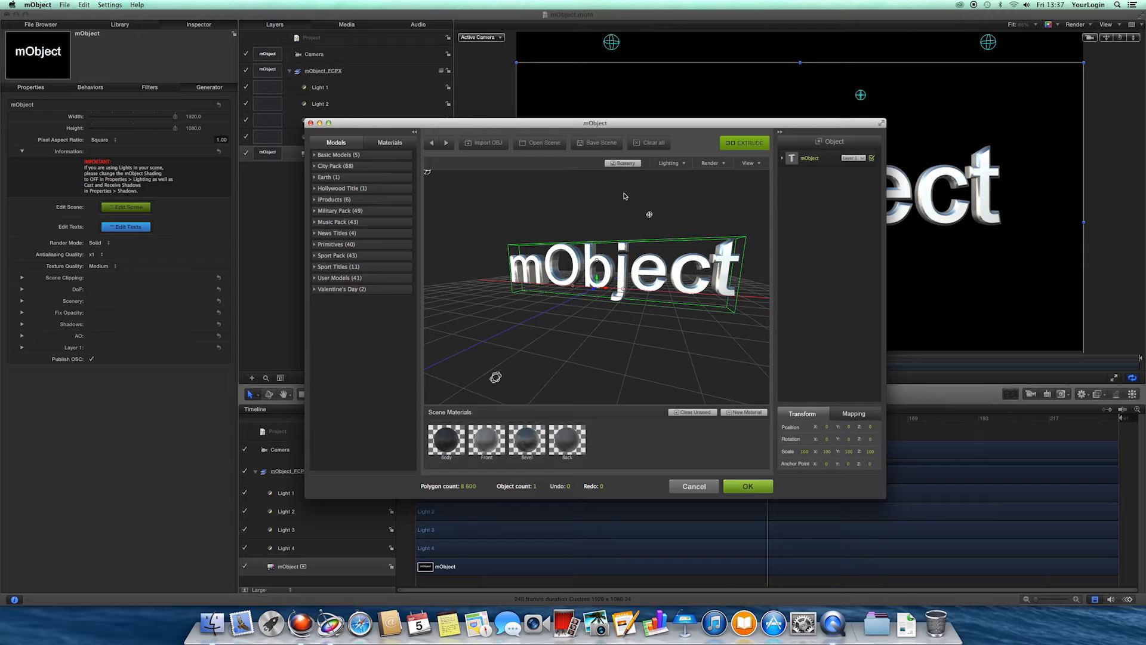
{"action": "mouse_move", "coordinate": [673, 167]}
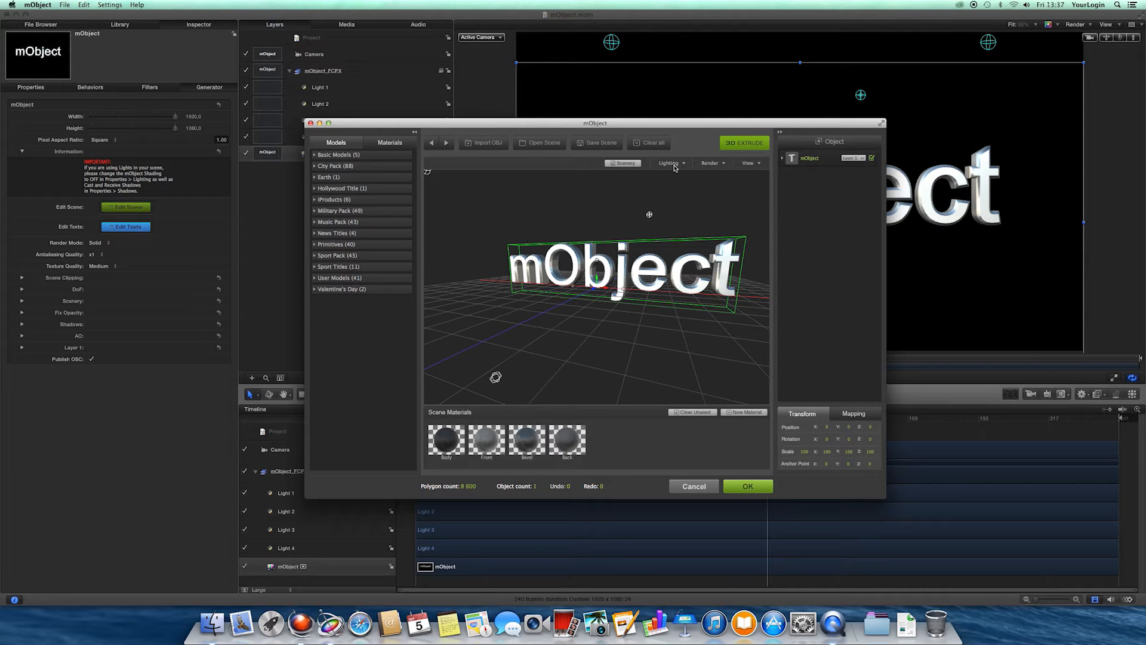
Turn on scenery lighting, review render quality options, then bring up the View display menu.
{"action": "left_click", "coordinate": [670, 163]}
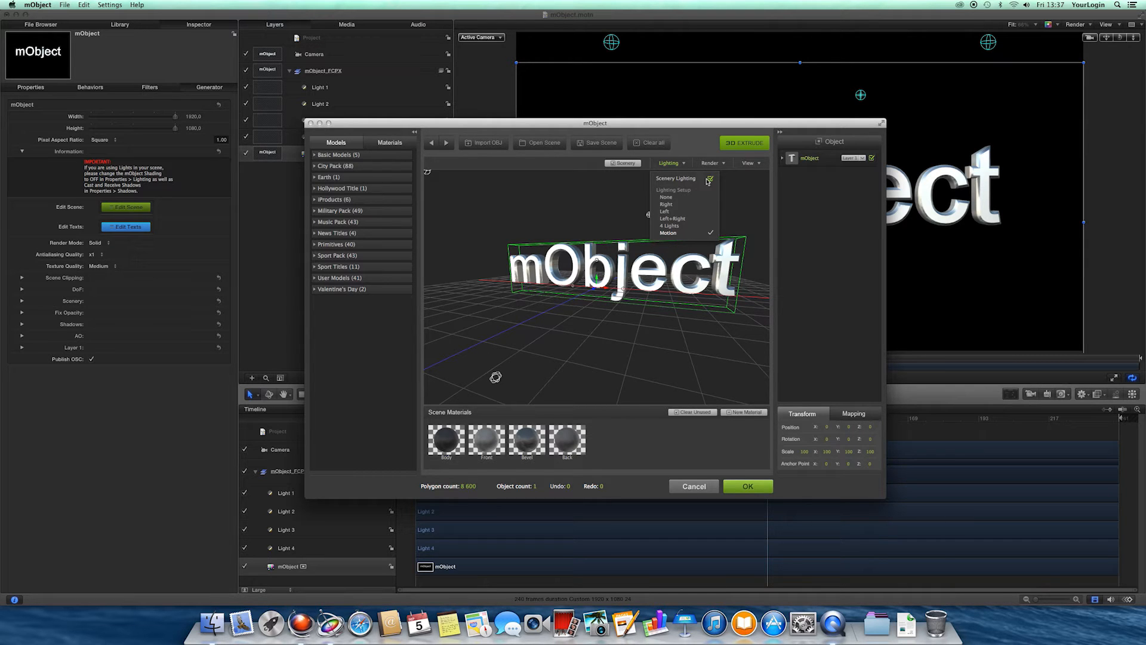
{"action": "left_click", "coordinate": [665, 211]}
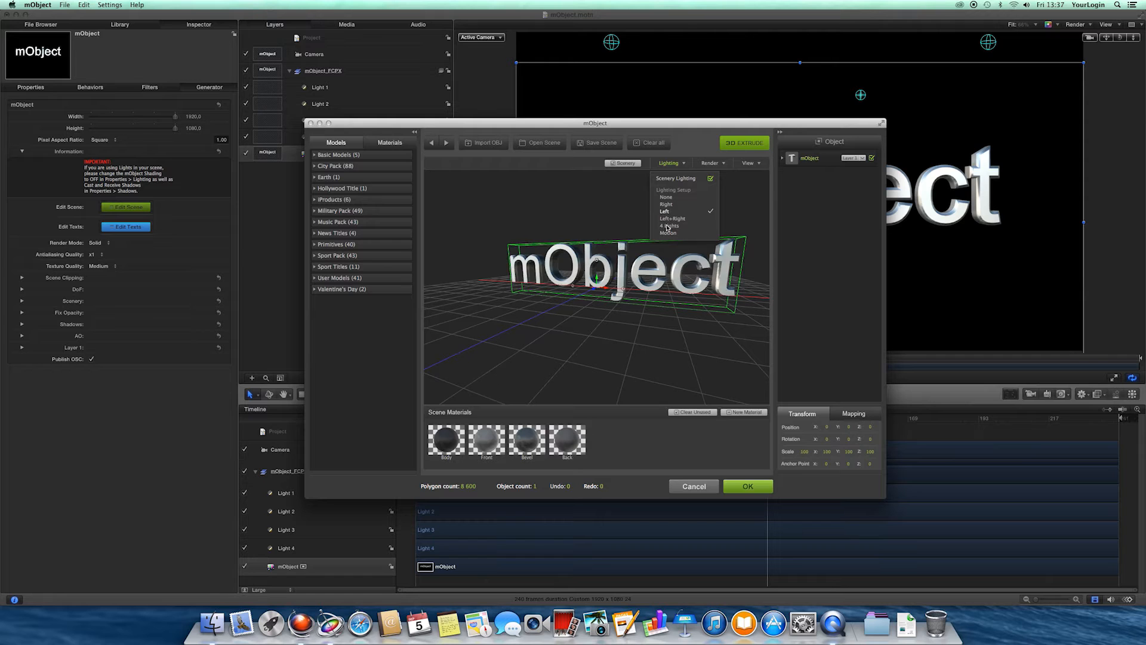
{"action": "left_click", "coordinate": [710, 162]}
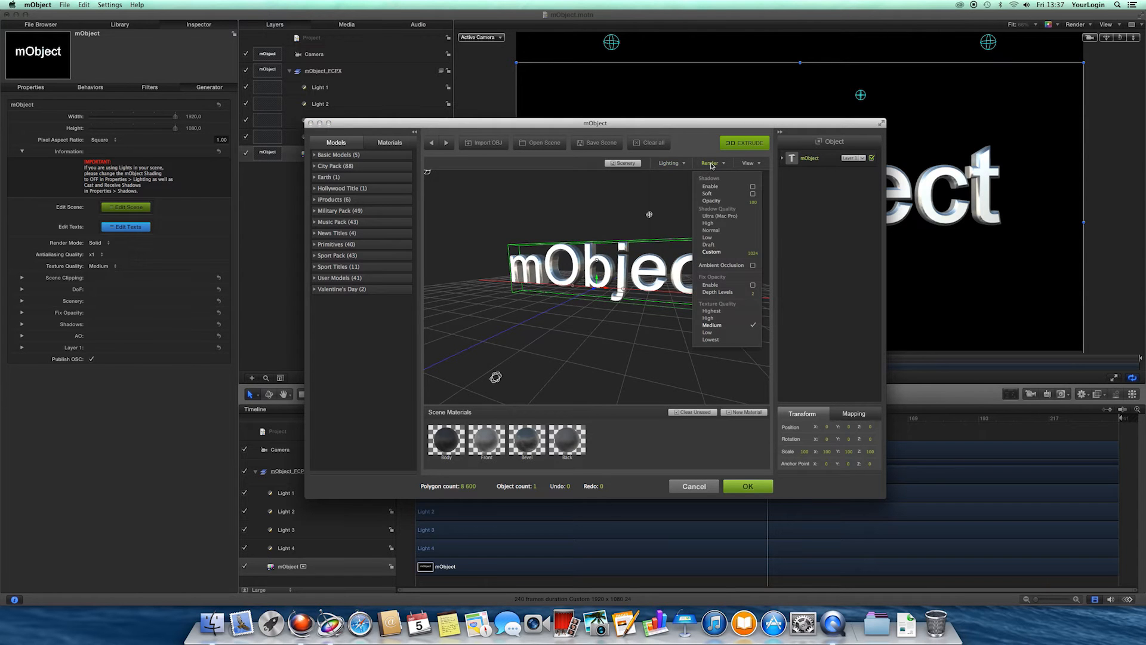
{"action": "mouse_move", "coordinate": [774, 182]}
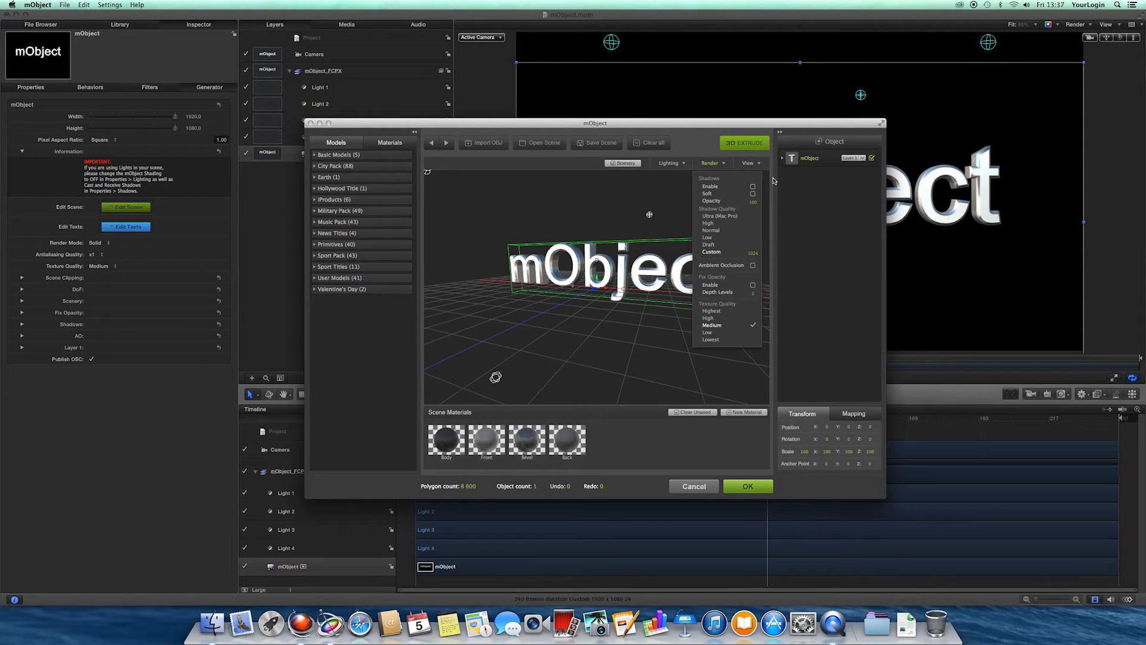
{"action": "mouse_move", "coordinate": [768, 181]}
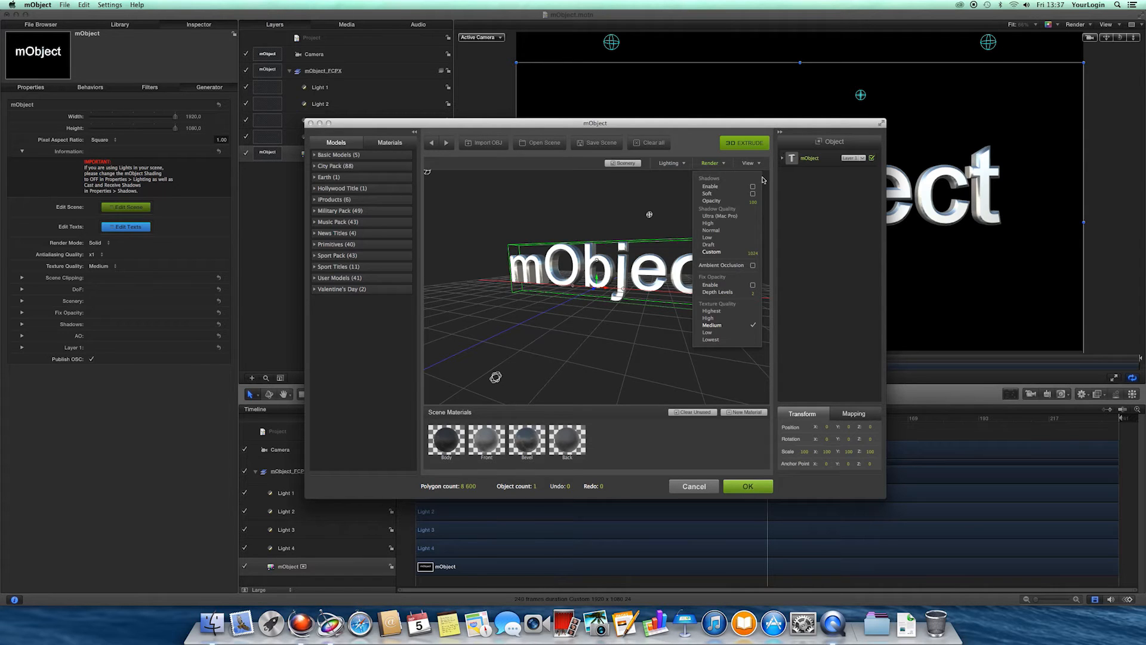
{"action": "mouse_move", "coordinate": [752, 188]}
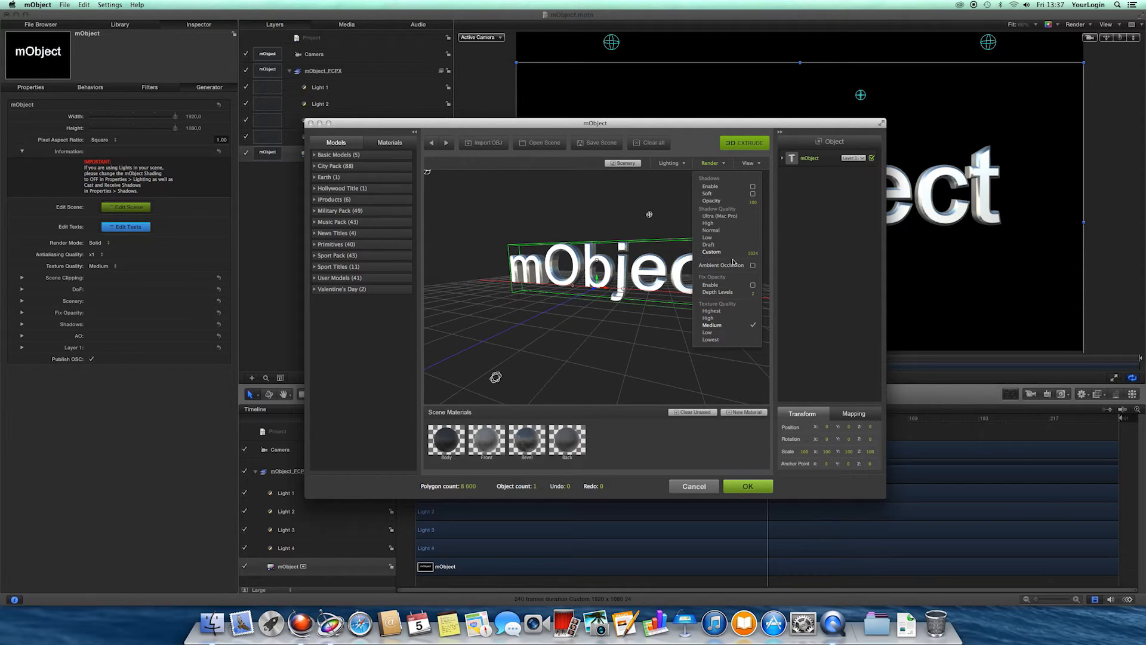
{"action": "mouse_move", "coordinate": [752, 264]}
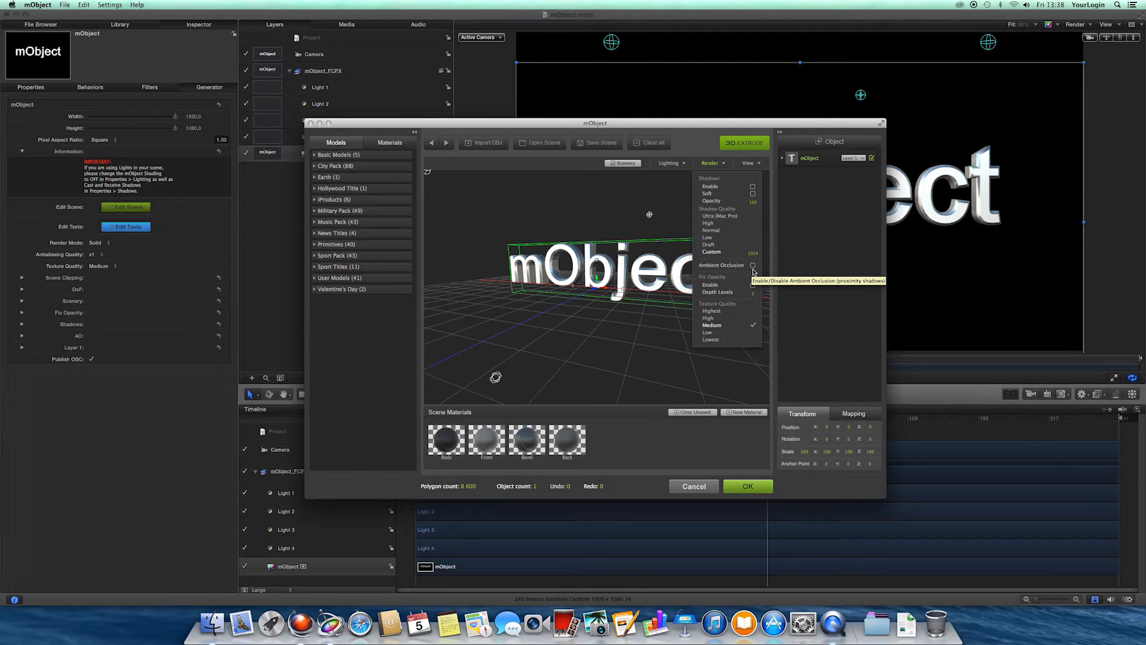
{"action": "mouse_move", "coordinate": [752, 299]}
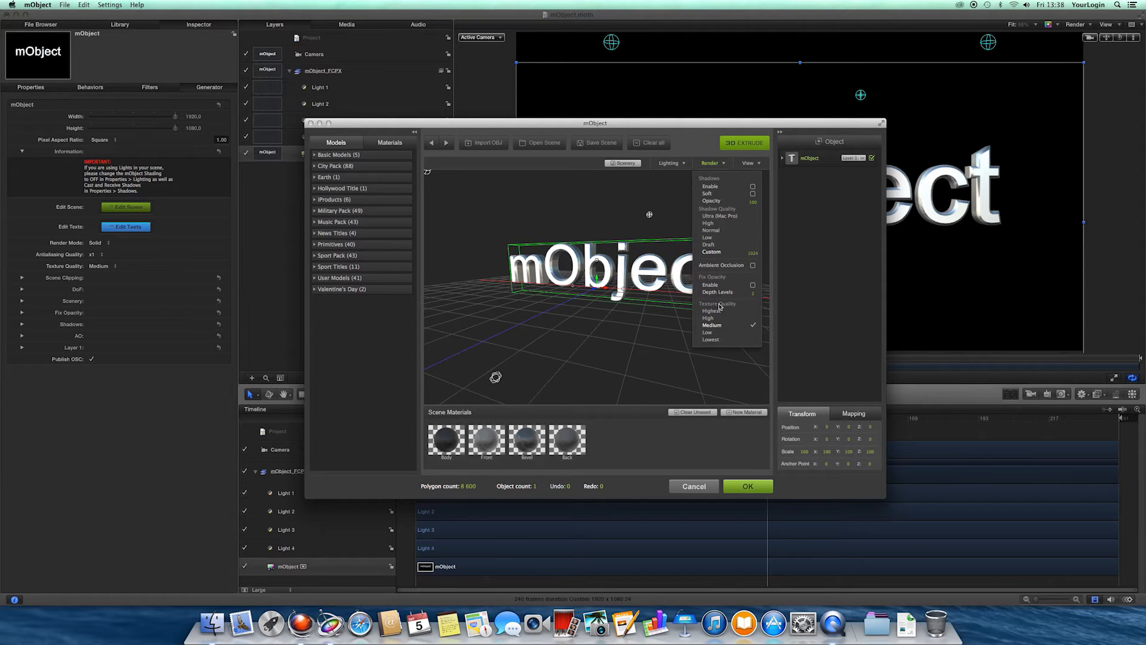
{"action": "mouse_move", "coordinate": [736, 339]}
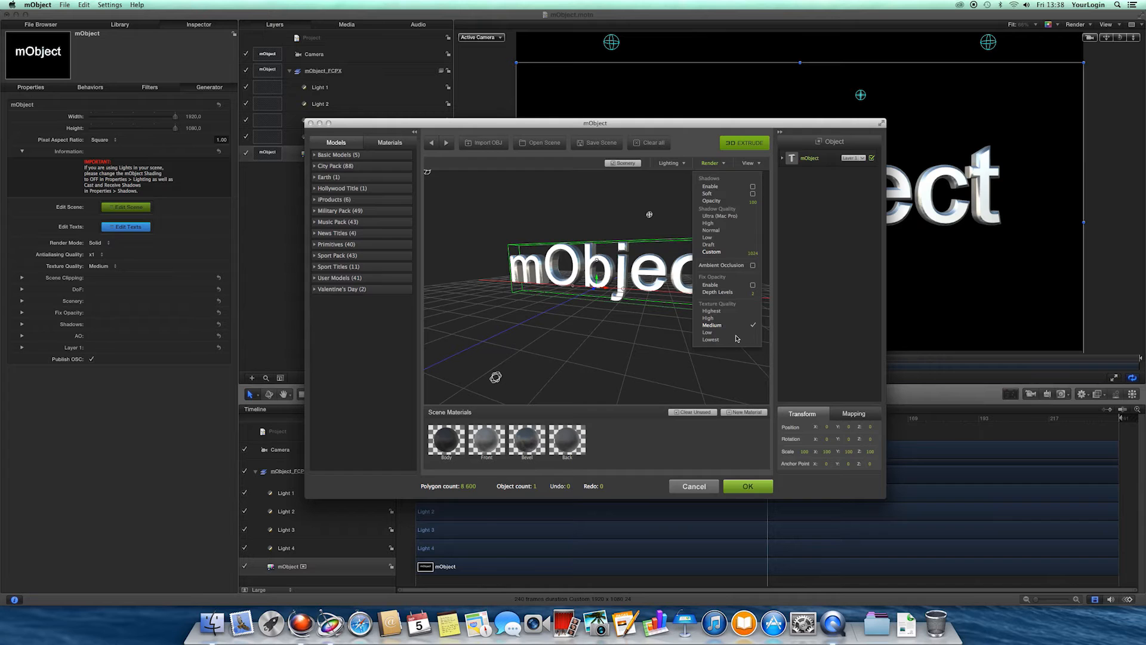
{"action": "mouse_move", "coordinate": [710, 339]}
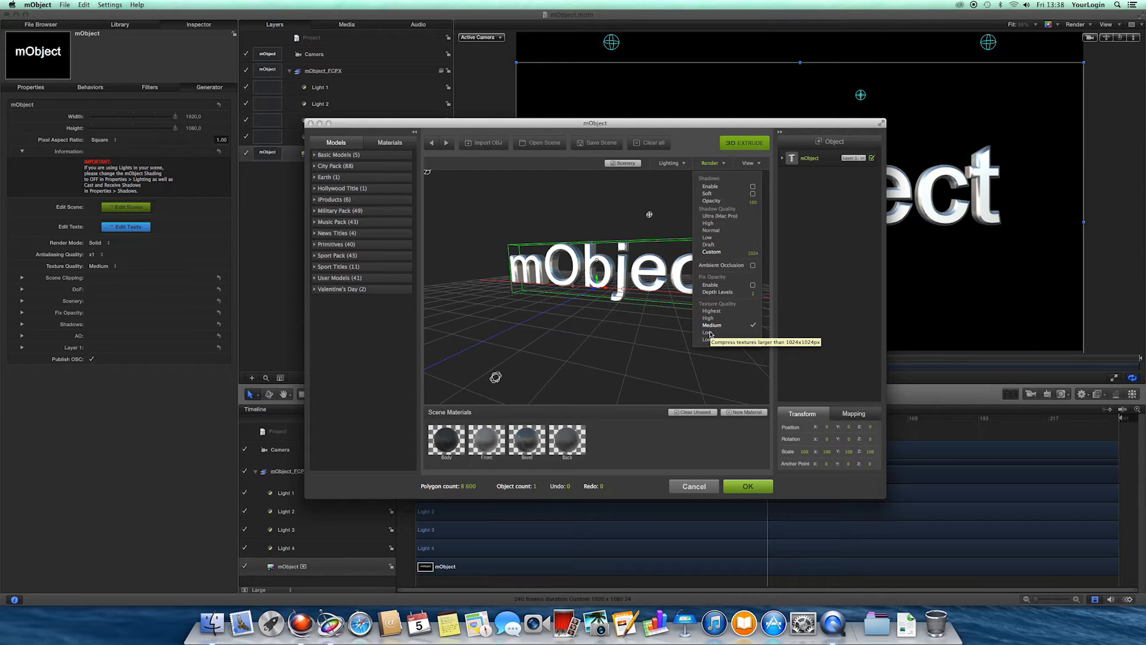
{"action": "mouse_move", "coordinate": [708, 317]}
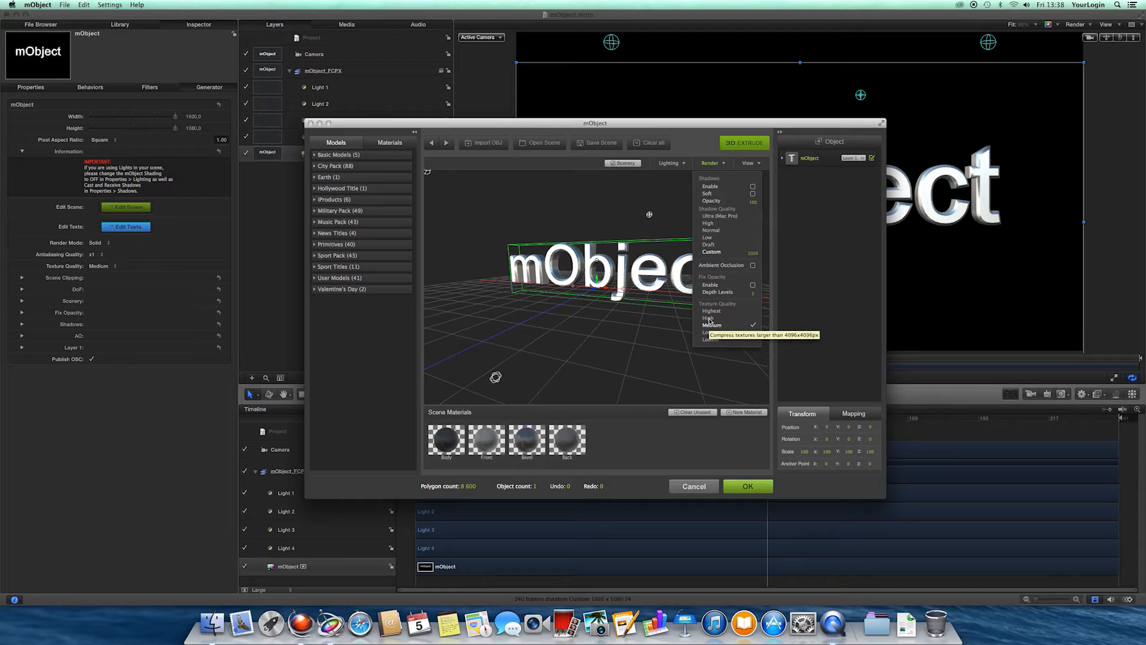
{"action": "mouse_move", "coordinate": [734, 243]}
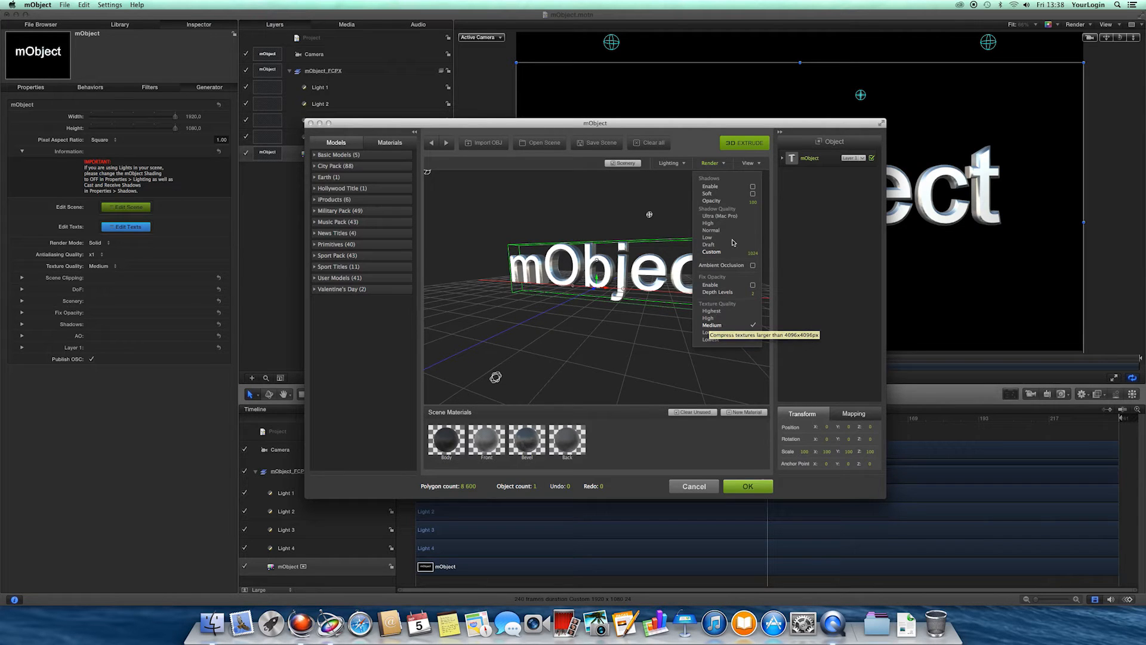
{"action": "left_click", "coordinate": [749, 163]}
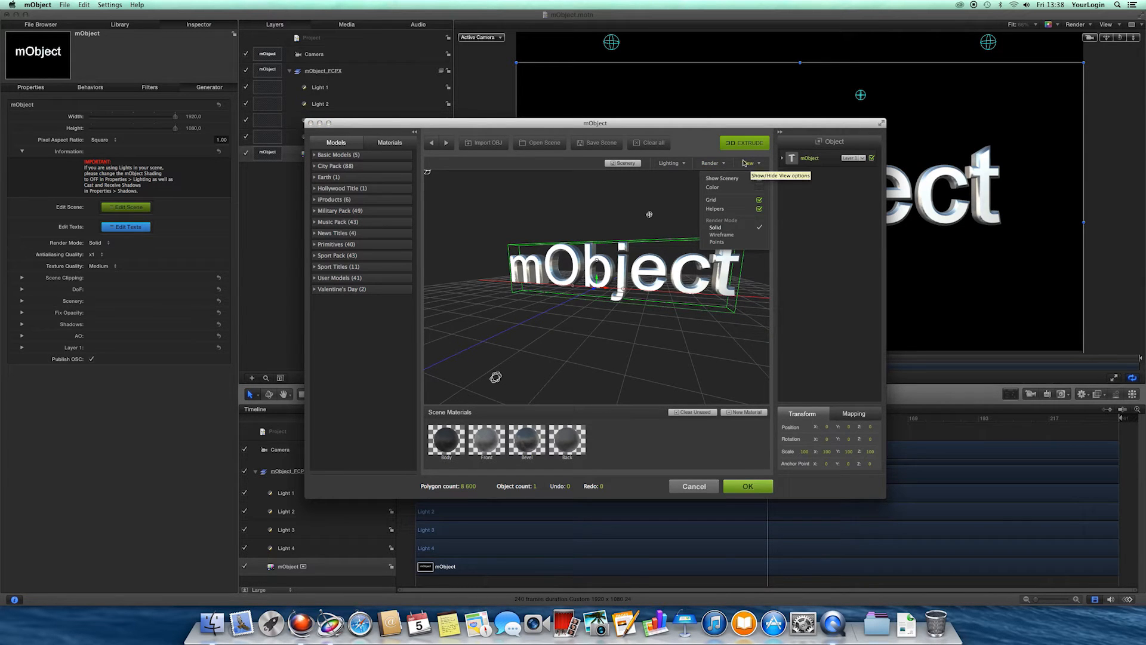
{"action": "left_click", "coordinate": [758, 178]}
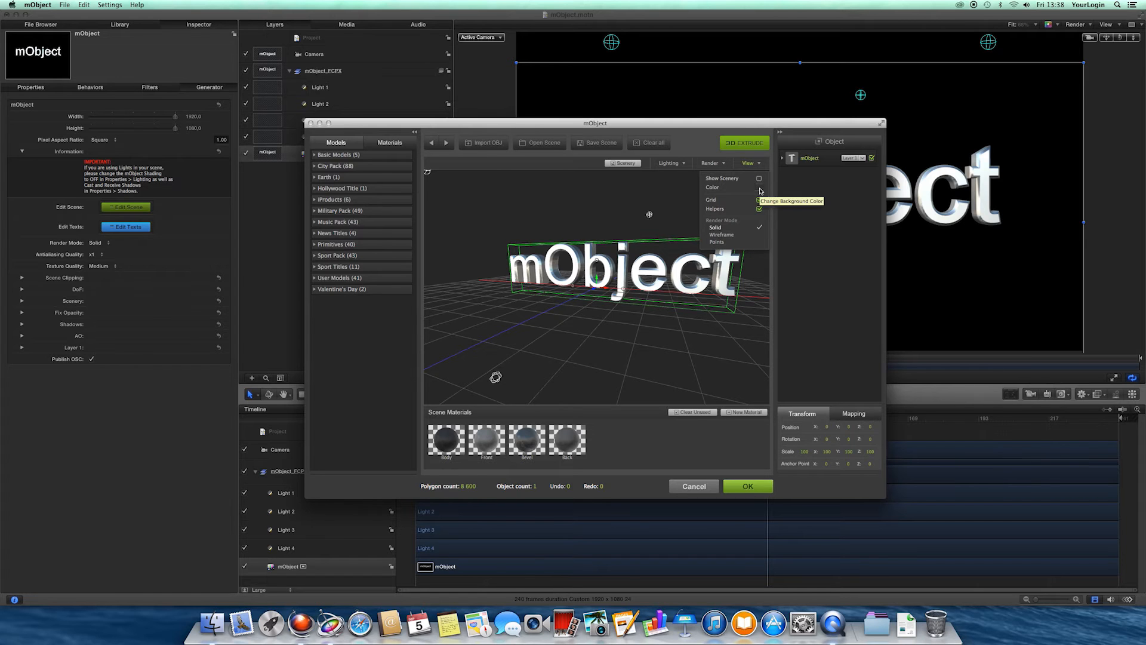
{"action": "left_click", "coordinate": [758, 200]}
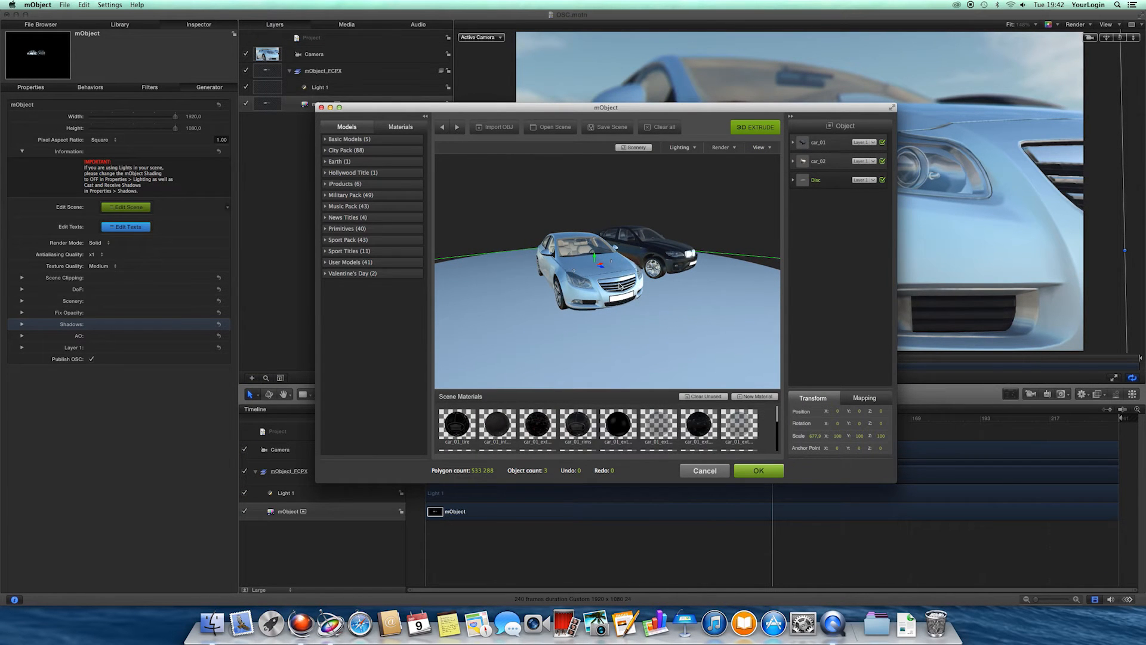
{"action": "mouse_move", "coordinate": [786, 210]}
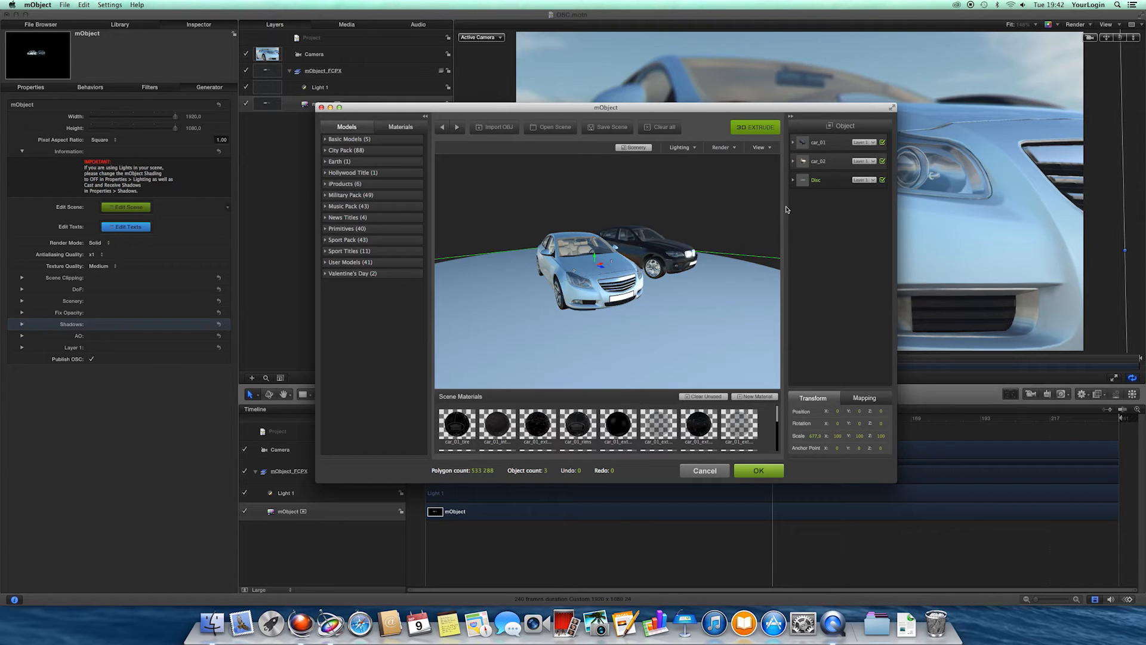
Select car_02 and drag it forward and left across the floor.
{"action": "left_click", "coordinate": [818, 142]}
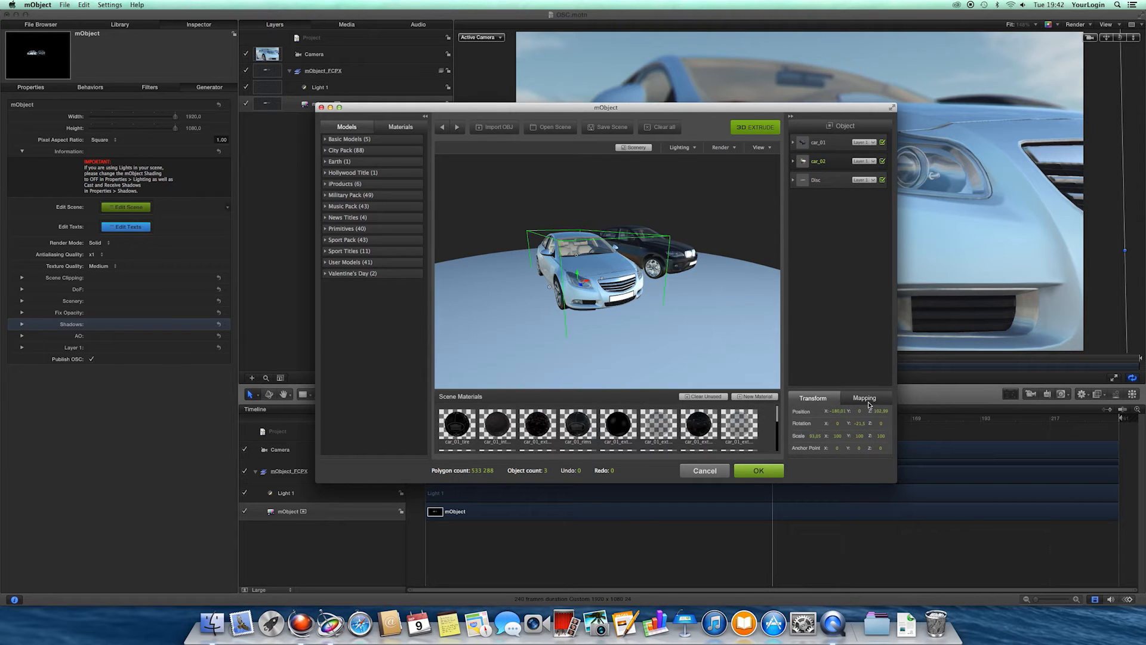
{"action": "mouse_move", "coordinate": [814, 347]}
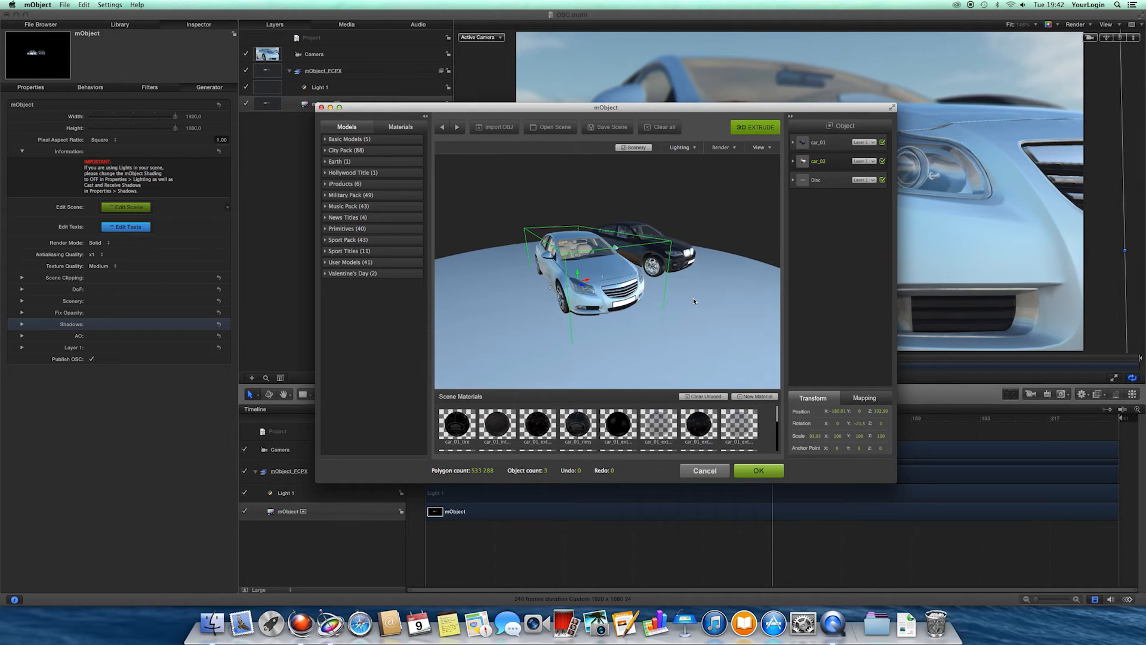
{"action": "mouse_move", "coordinate": [582, 333]}
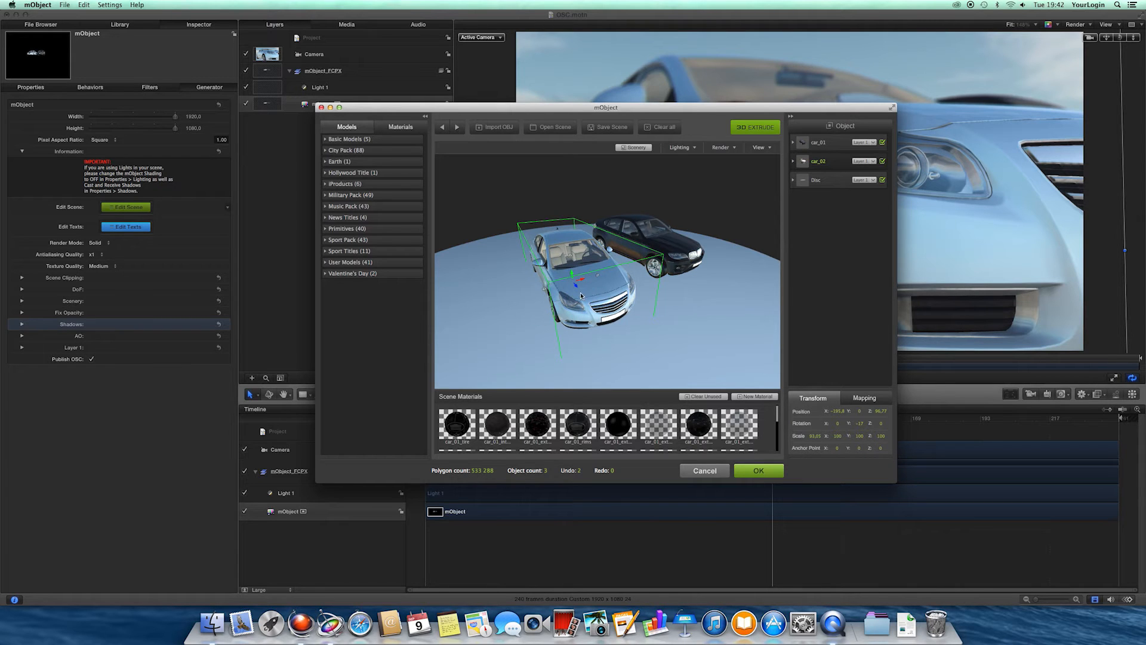
{"action": "left_click_drag", "start_coordinate": [580, 293], "coordinate": [592, 300]}
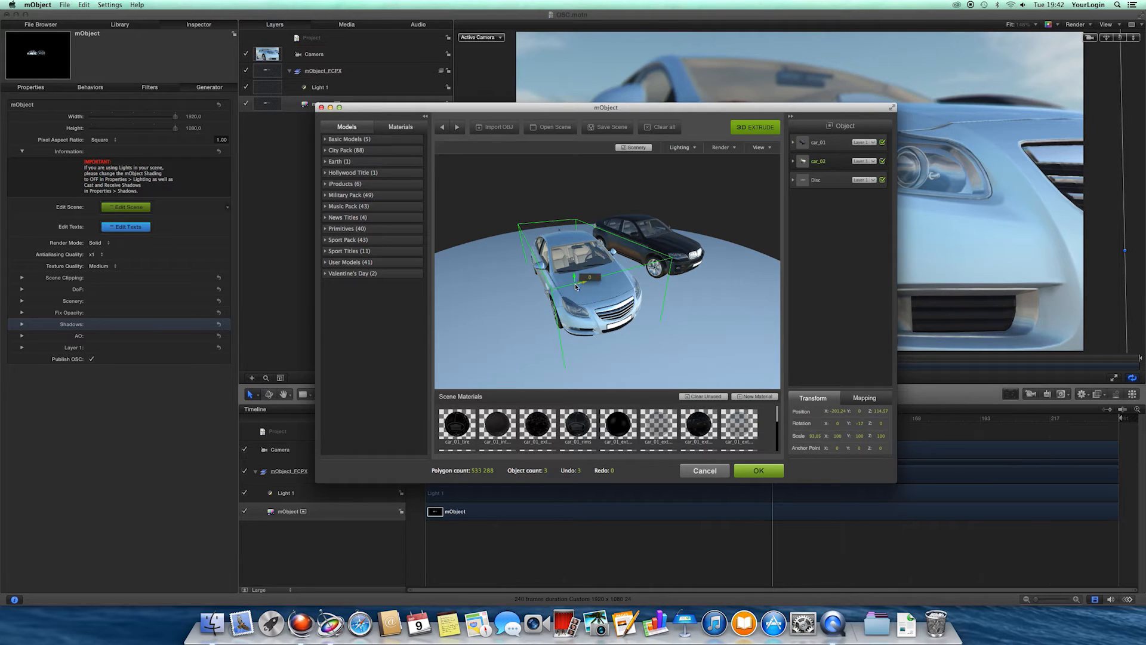
{"action": "left_click_drag", "start_coordinate": [589, 278], "coordinate": [567, 285]}
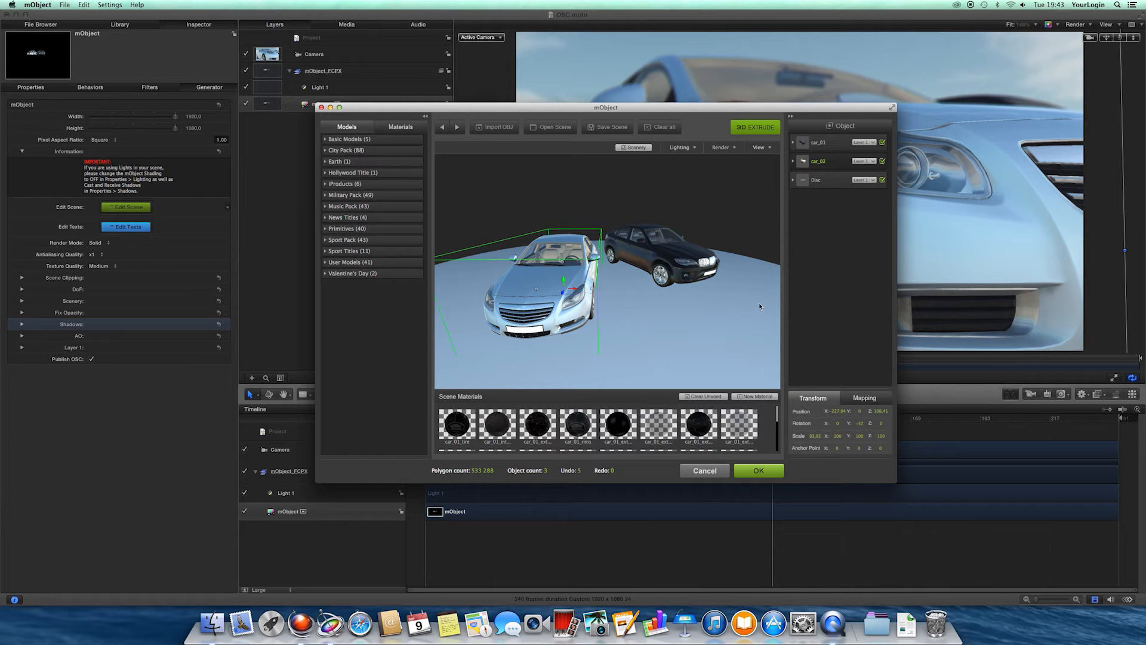
{"action": "mouse_move", "coordinate": [821, 149]}
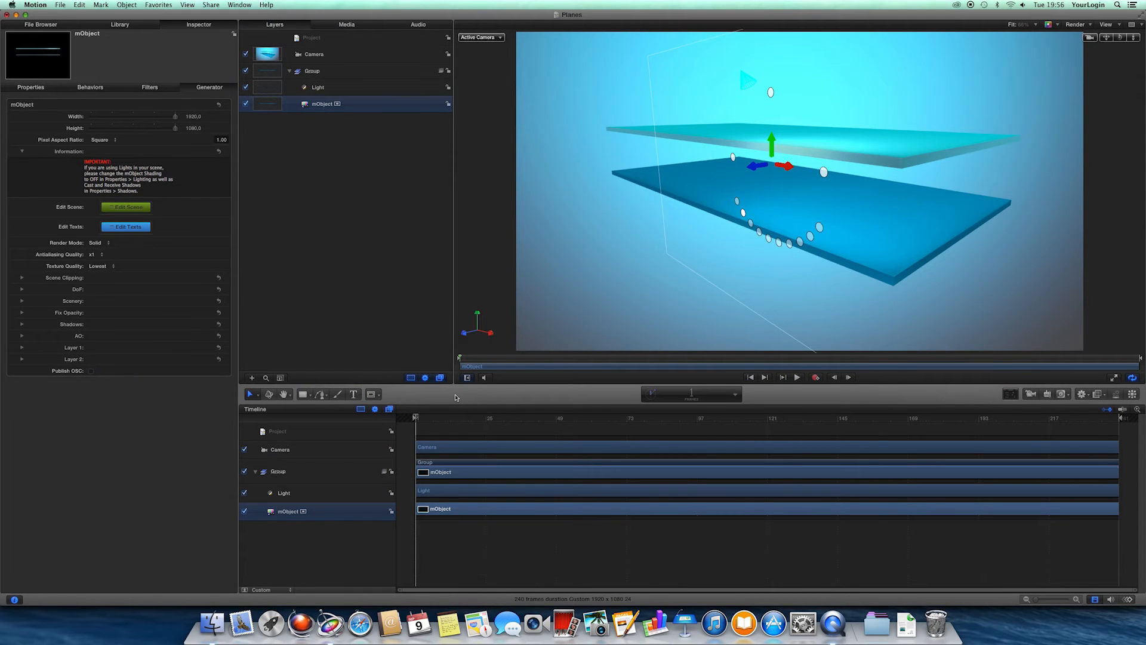
{"action": "mouse_move", "coordinate": [614, 201]}
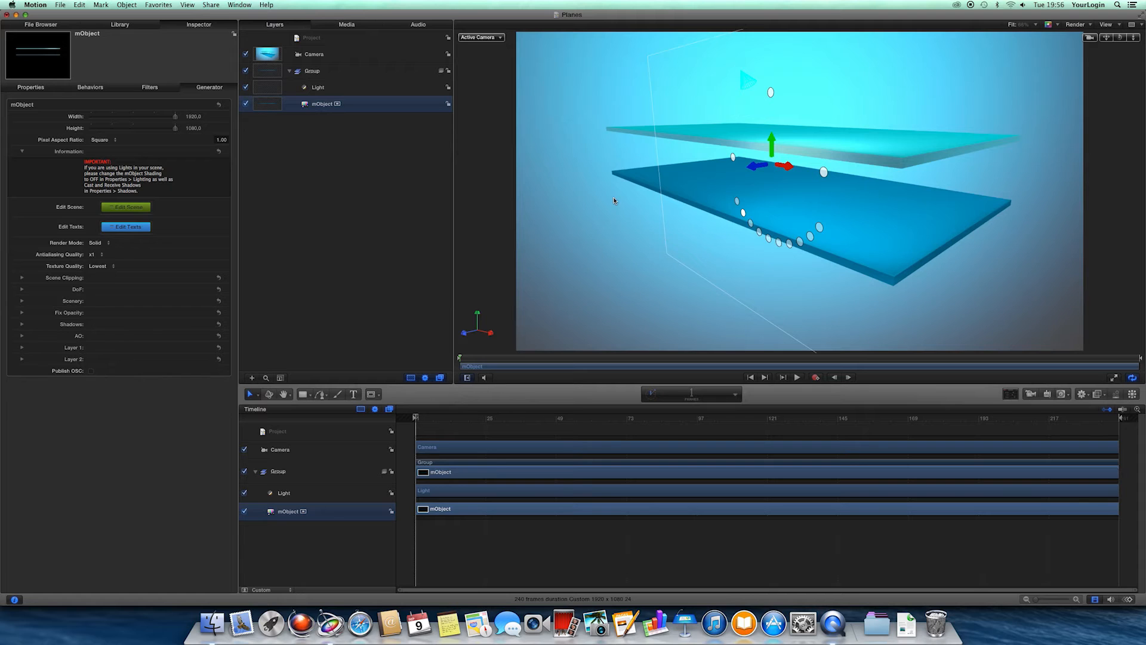
{"action": "mouse_move", "coordinate": [613, 202]}
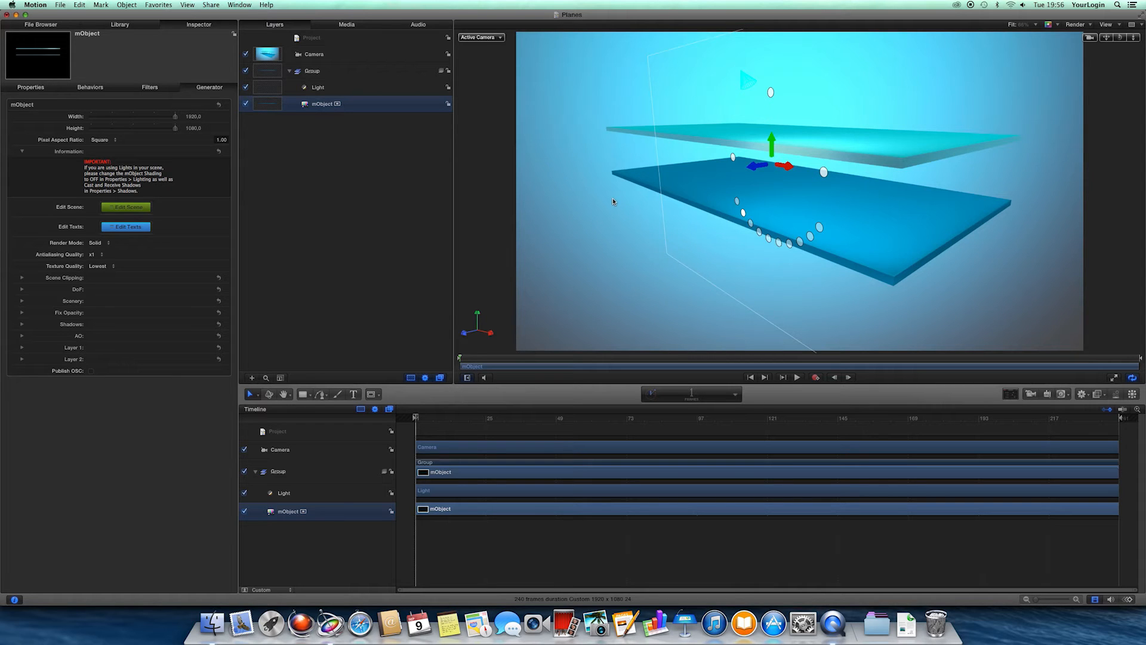
{"action": "mouse_move", "coordinate": [660, 180]}
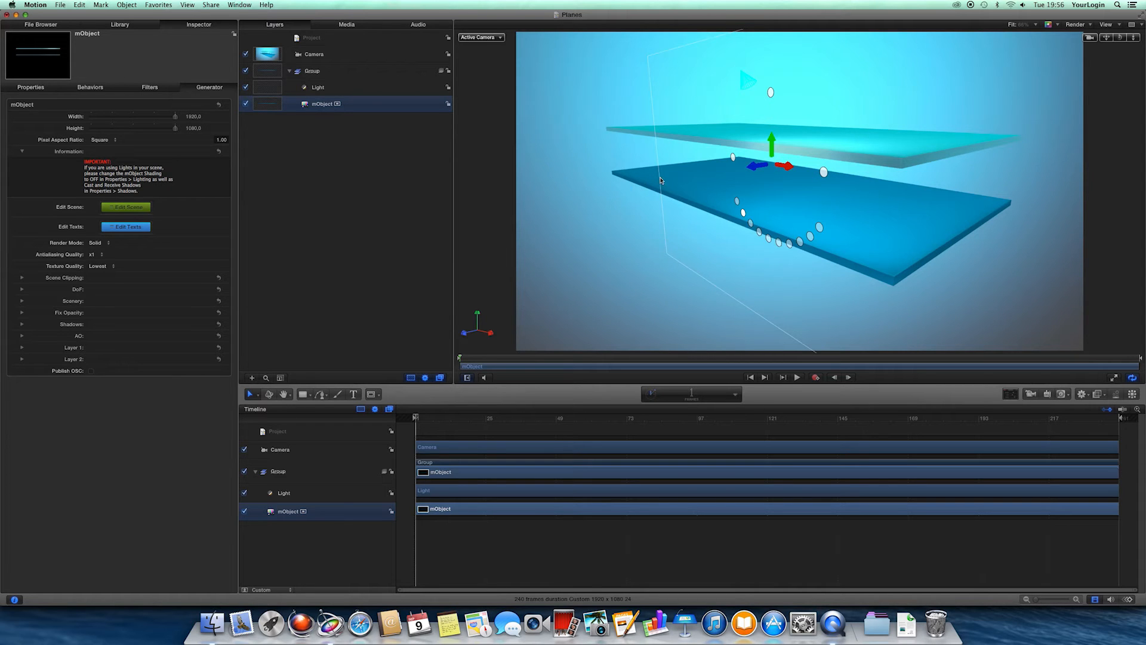
{"action": "mouse_move", "coordinate": [668, 118]}
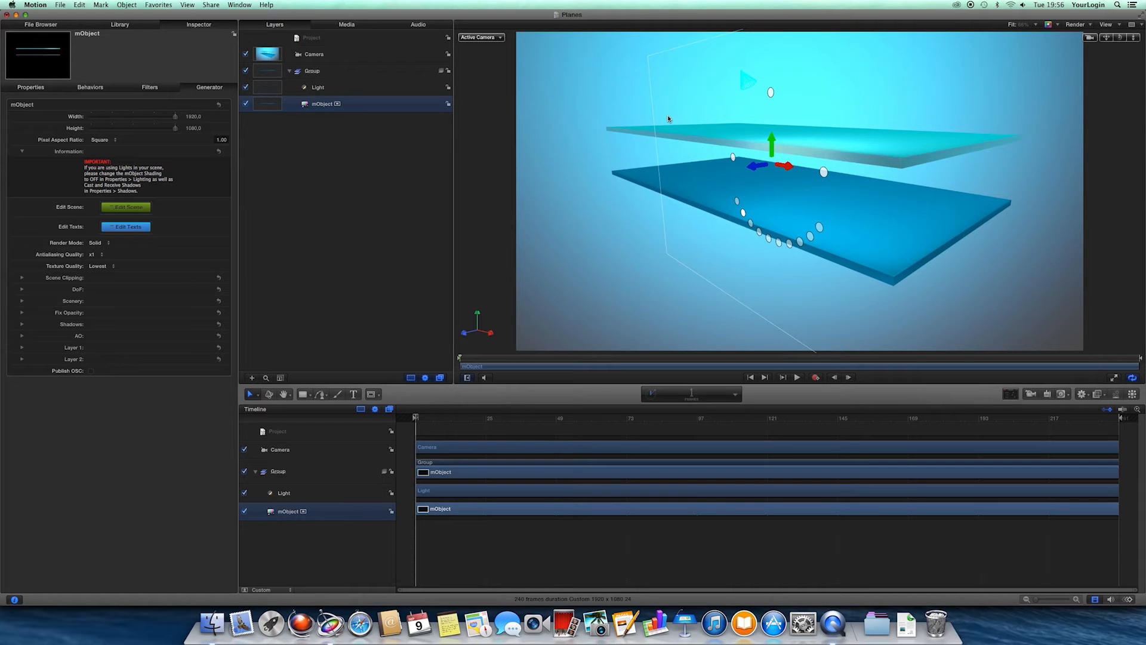
{"action": "mouse_move", "coordinate": [595, 189]}
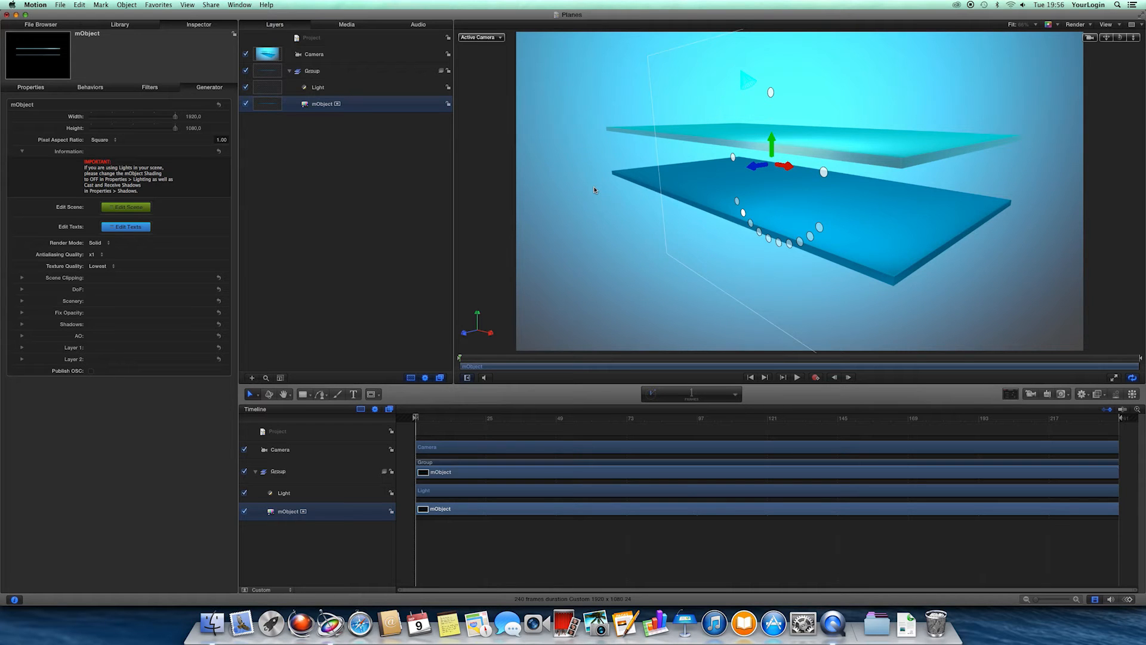
{"action": "mouse_move", "coordinate": [605, 188]}
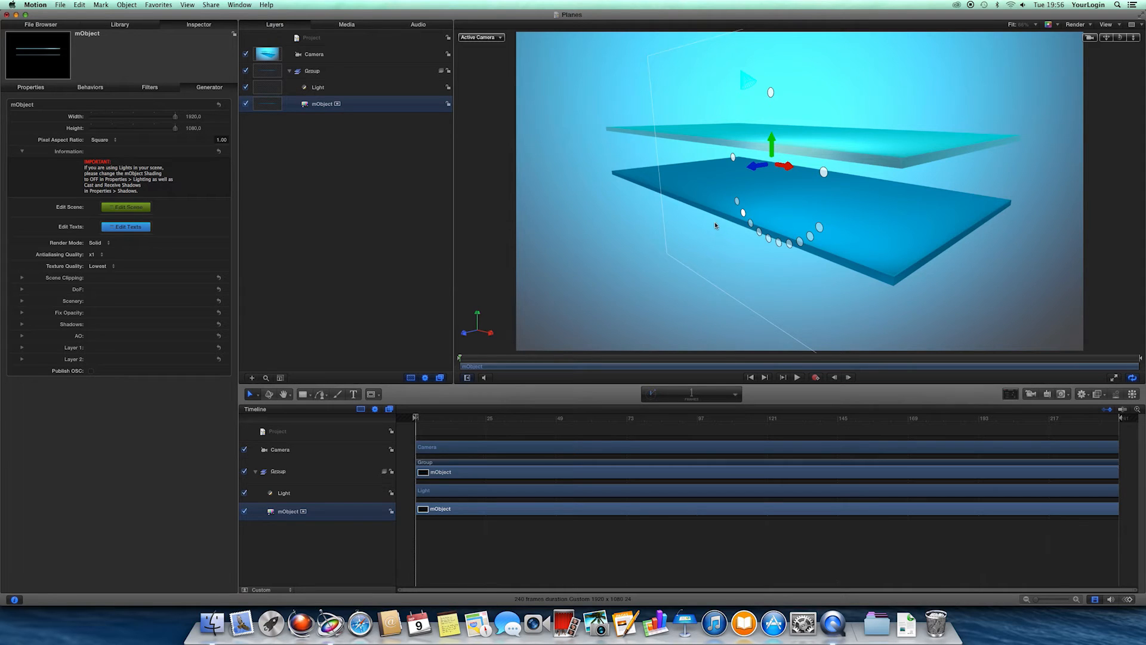
{"action": "mouse_move", "coordinate": [781, 193]}
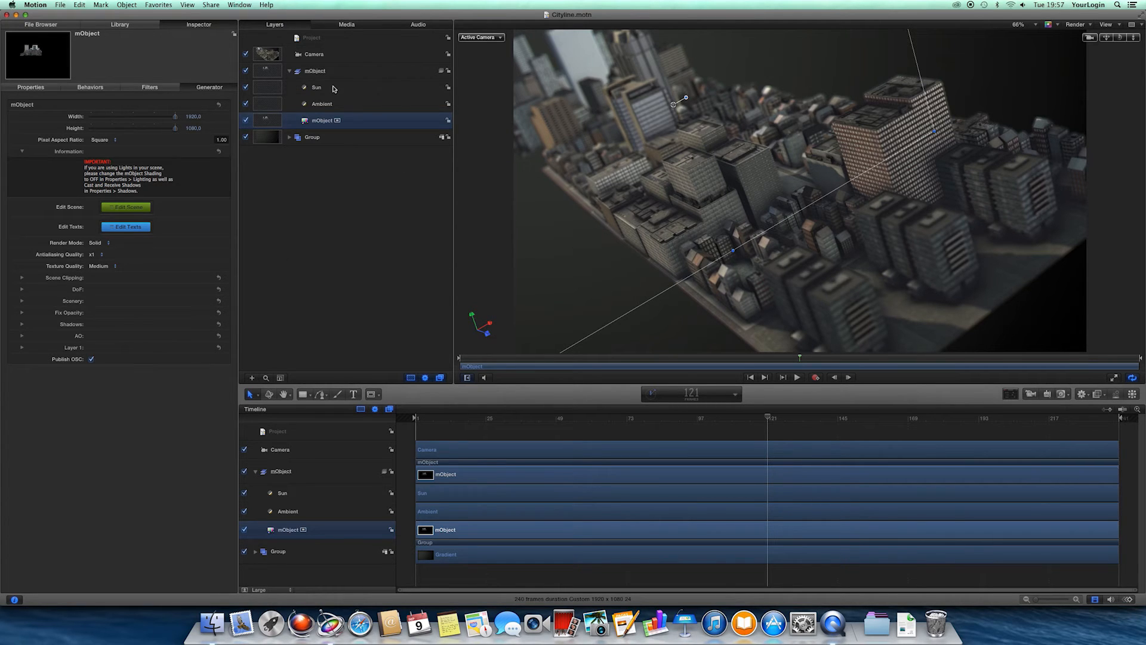
{"action": "left_click", "coordinate": [289, 137]}
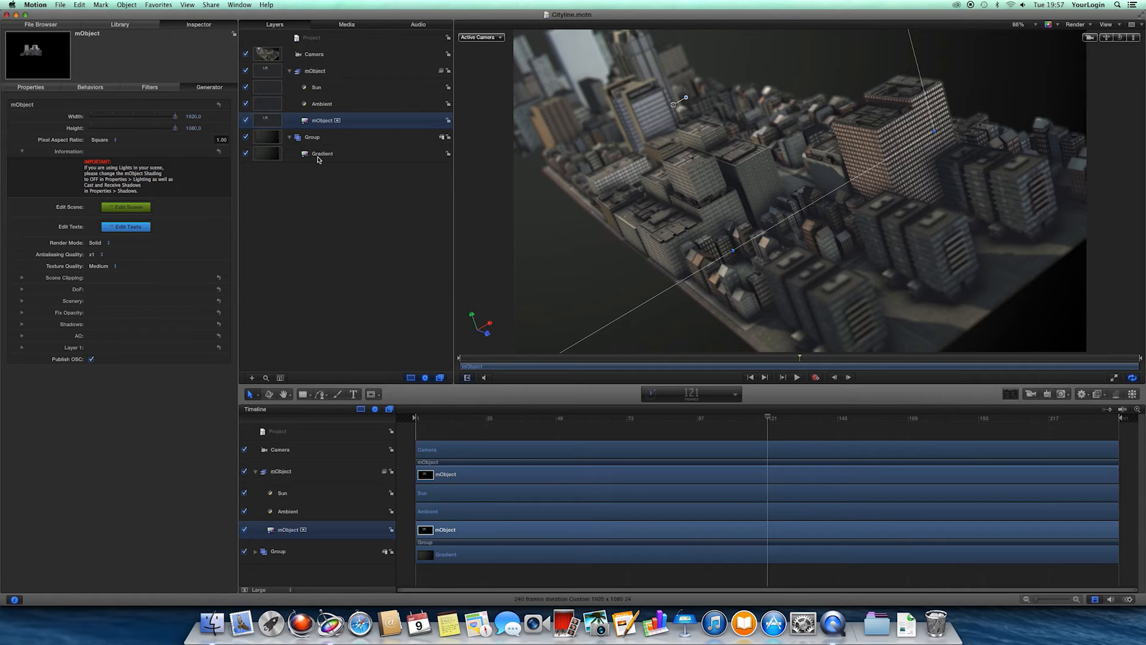
{"action": "mouse_move", "coordinate": [579, 173]}
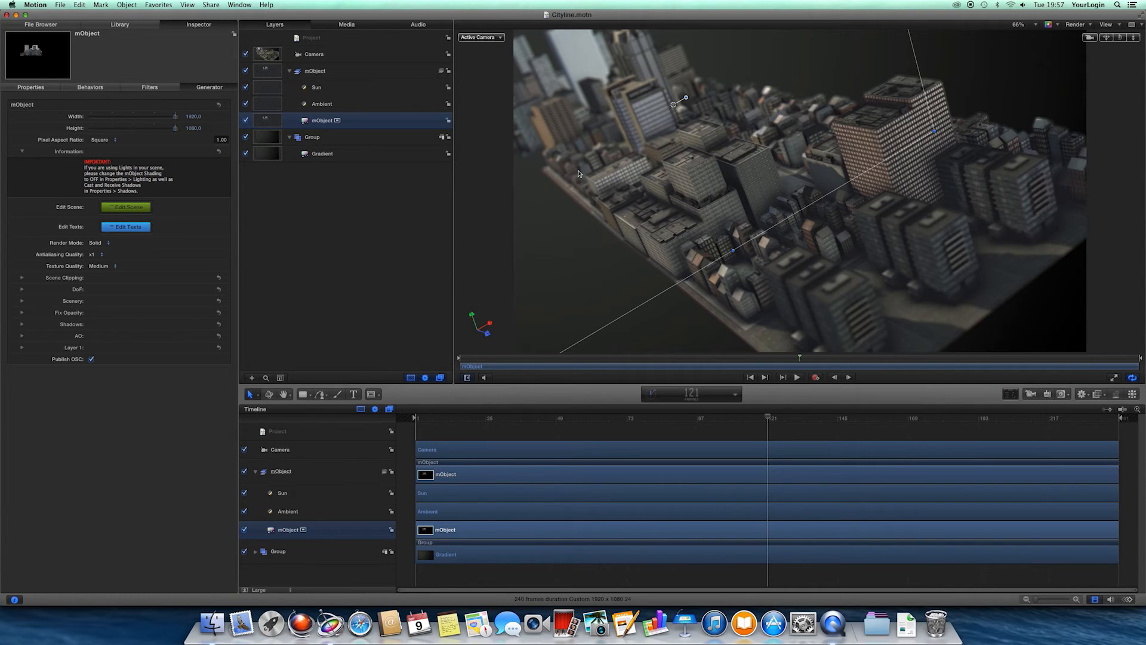
{"action": "mouse_move", "coordinate": [707, 203]}
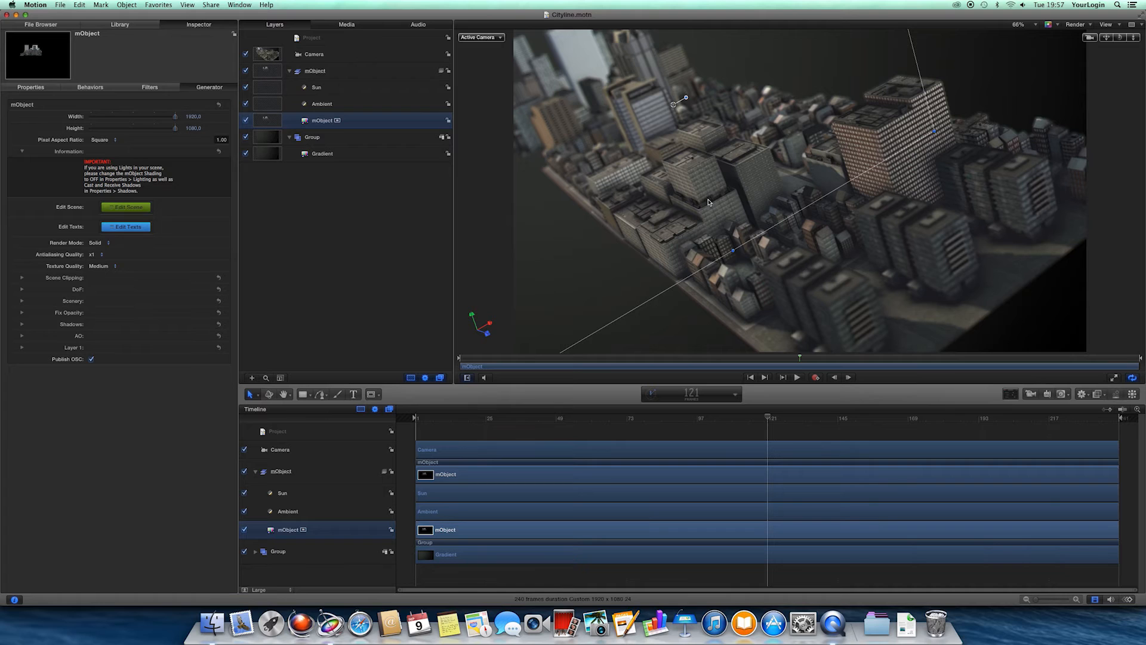
{"action": "left_click", "coordinate": [21, 335]}
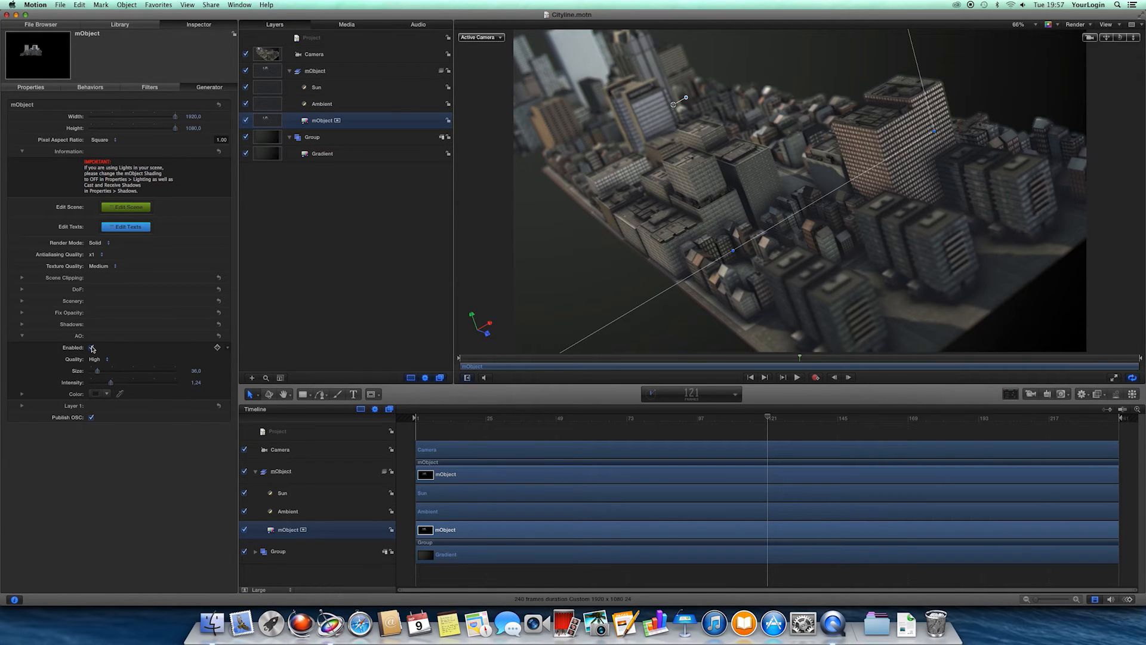
{"action": "left_click", "coordinate": [91, 347]}
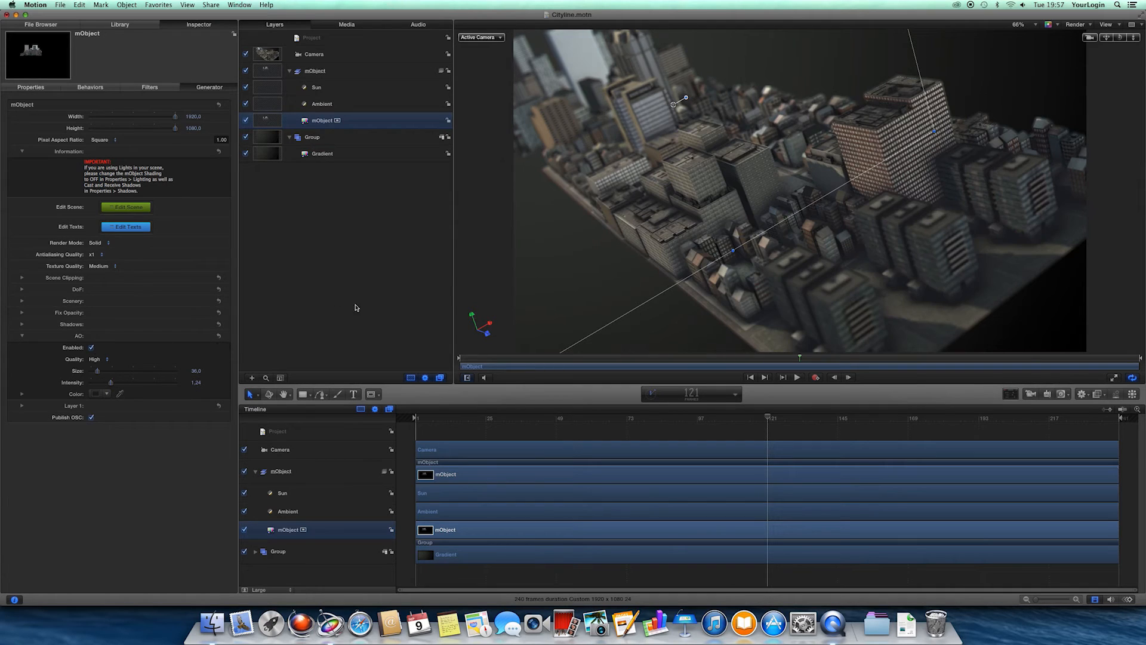
{"action": "mouse_move", "coordinate": [802, 206]}
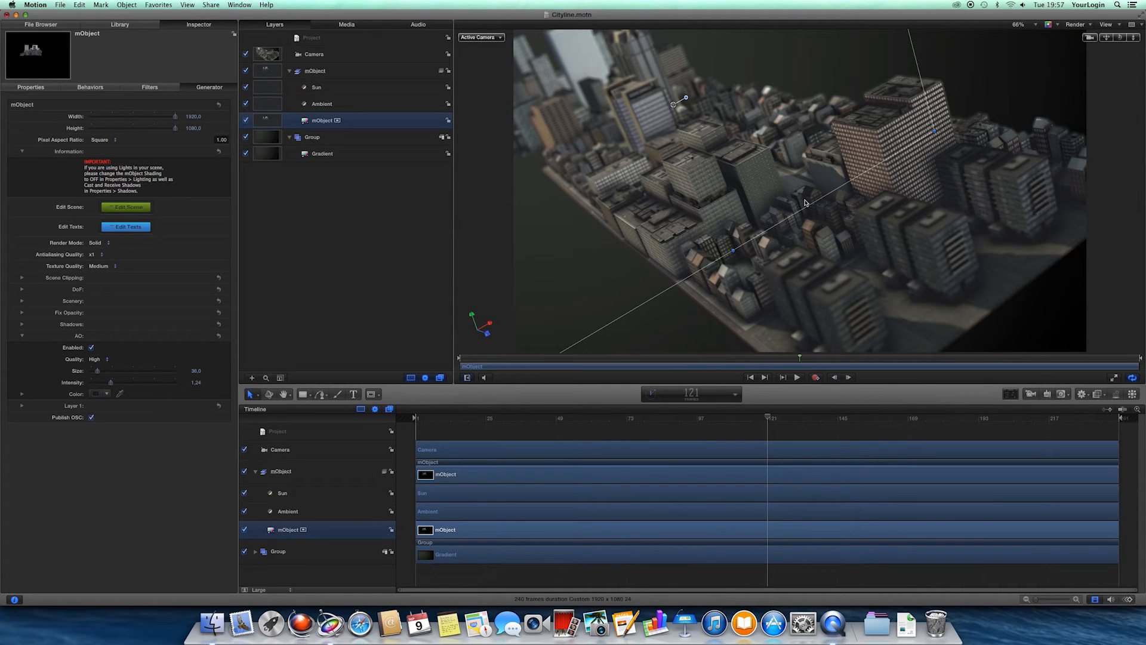
{"action": "mouse_move", "coordinate": [585, 231]}
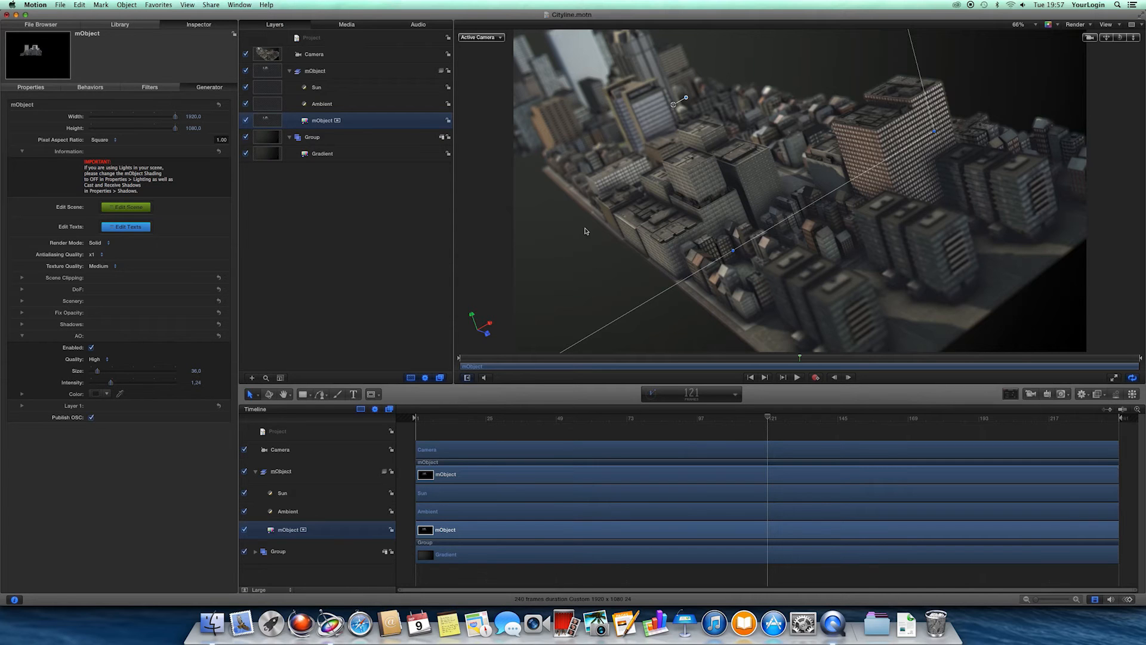
{"action": "mouse_move", "coordinate": [311, 268]}
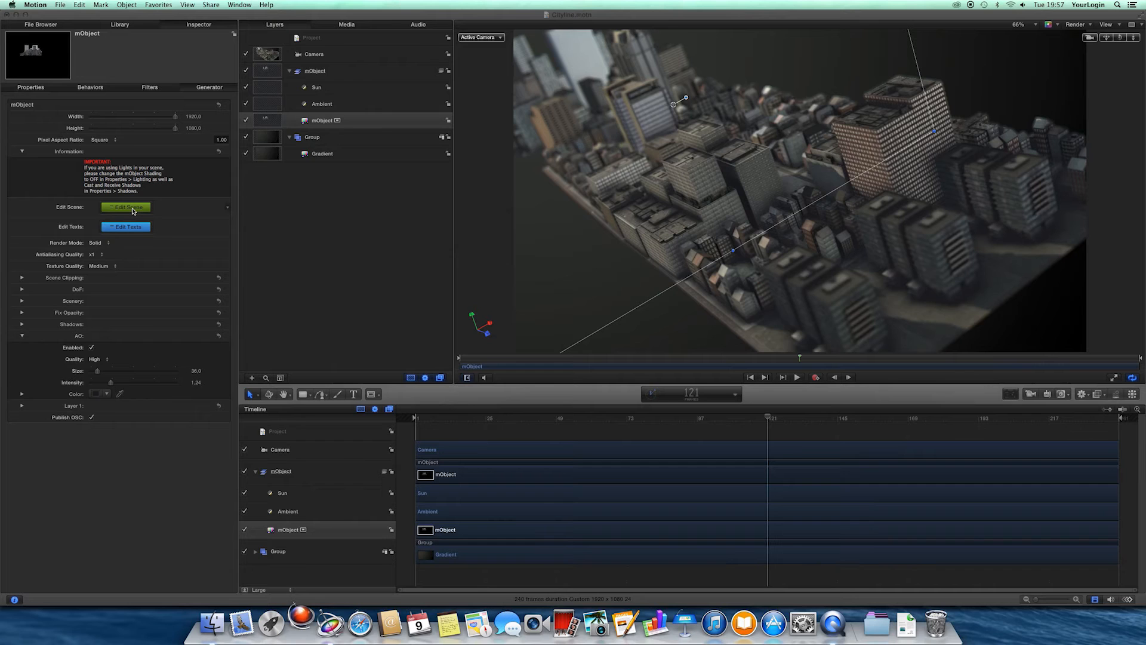
Edit a city material in the mObject scene for lighter, greyer building tones and apply it.
{"action": "left_click", "coordinate": [126, 208]}
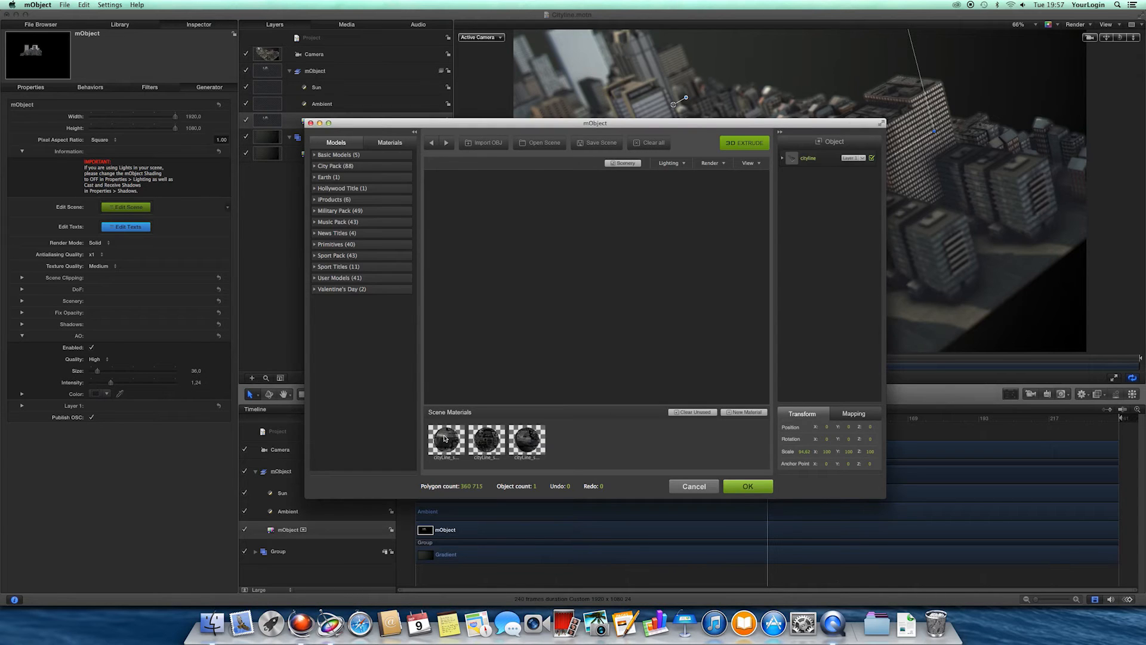
{"action": "double_click", "coordinate": [446, 441]}
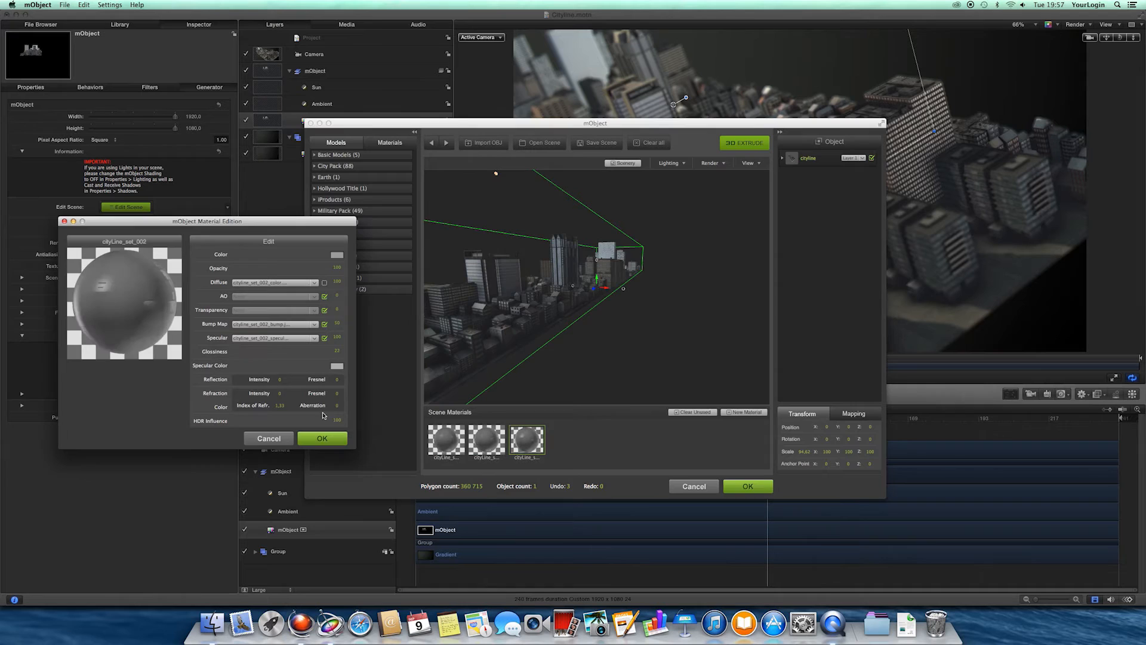
{"action": "left_click", "coordinate": [322, 437]}
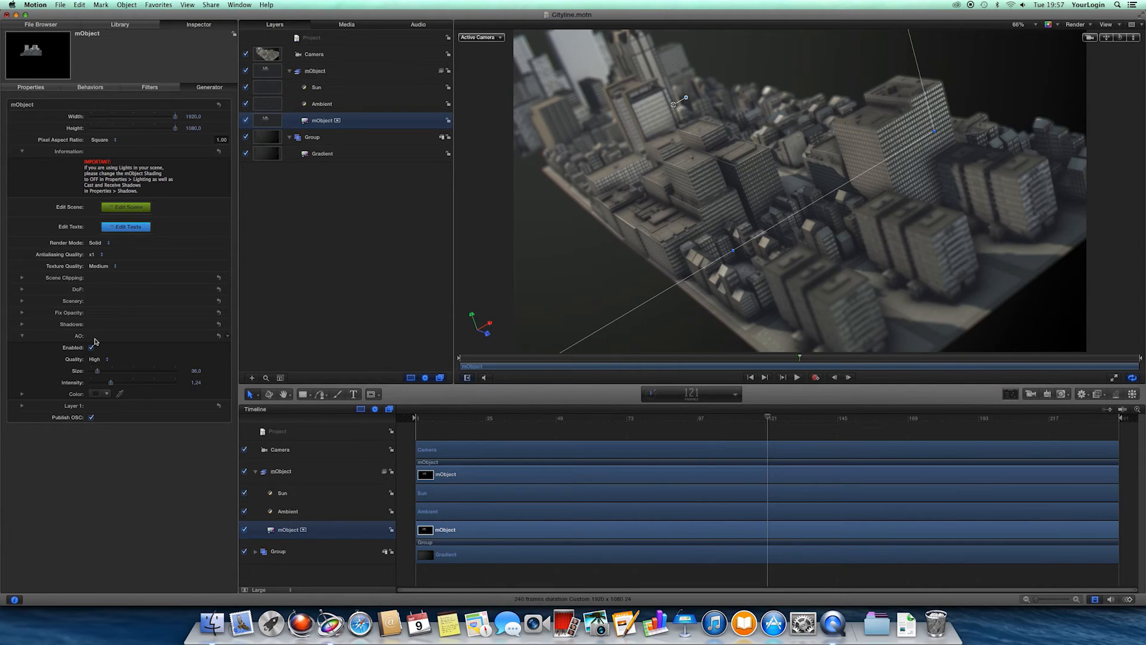
Set the AO Quality pop-up to Custom to expose samples count and blur.
{"action": "left_click", "coordinate": [99, 359]}
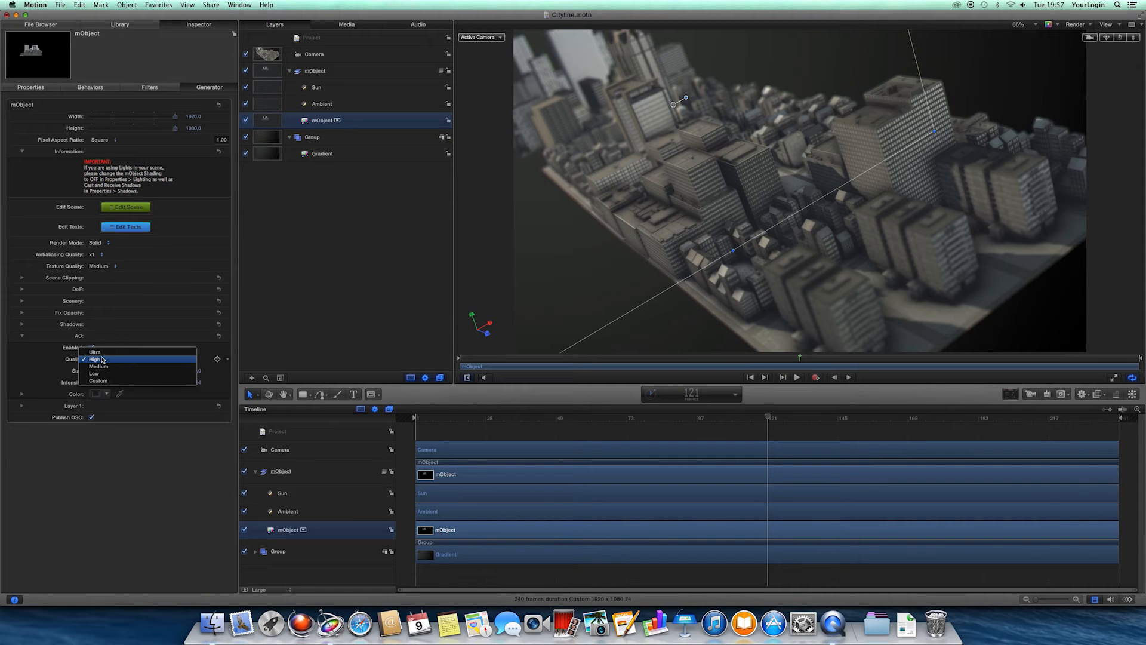
{"action": "left_click", "coordinate": [98, 381]}
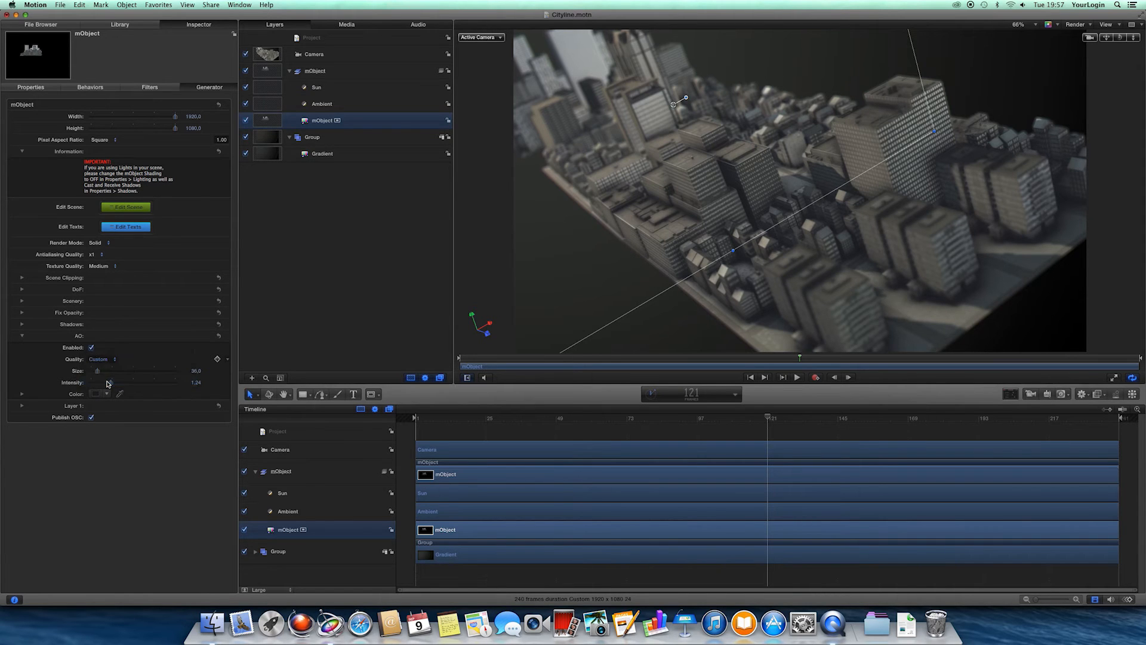
{"action": "left_click", "coordinate": [102, 359]}
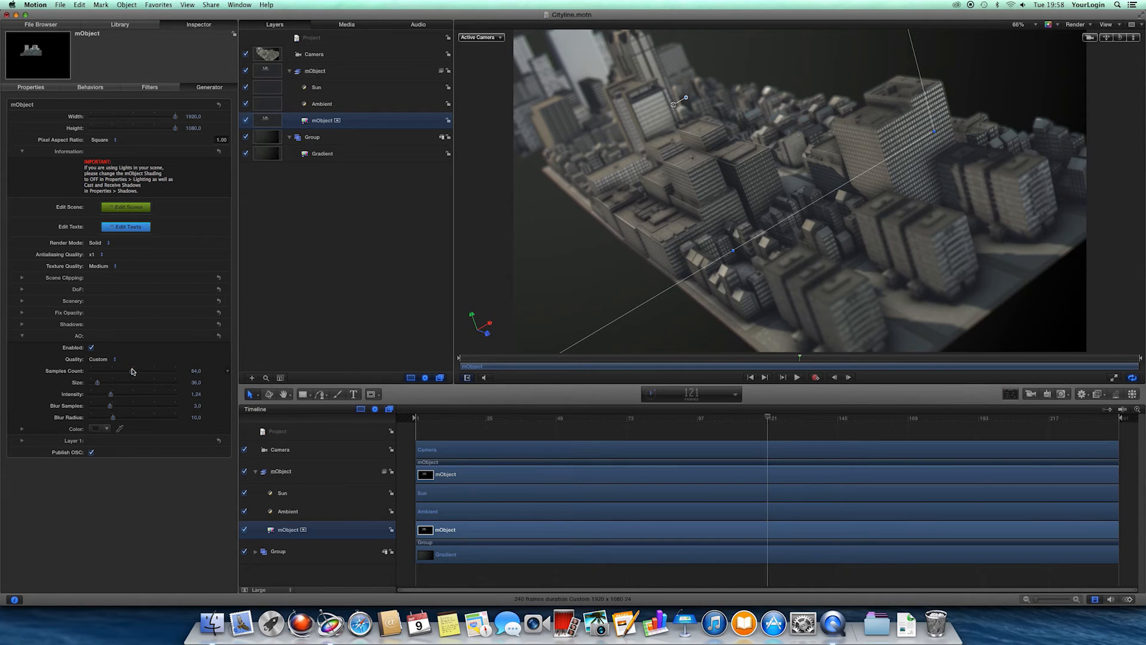
{"action": "mouse_move", "coordinate": [696, 222]}
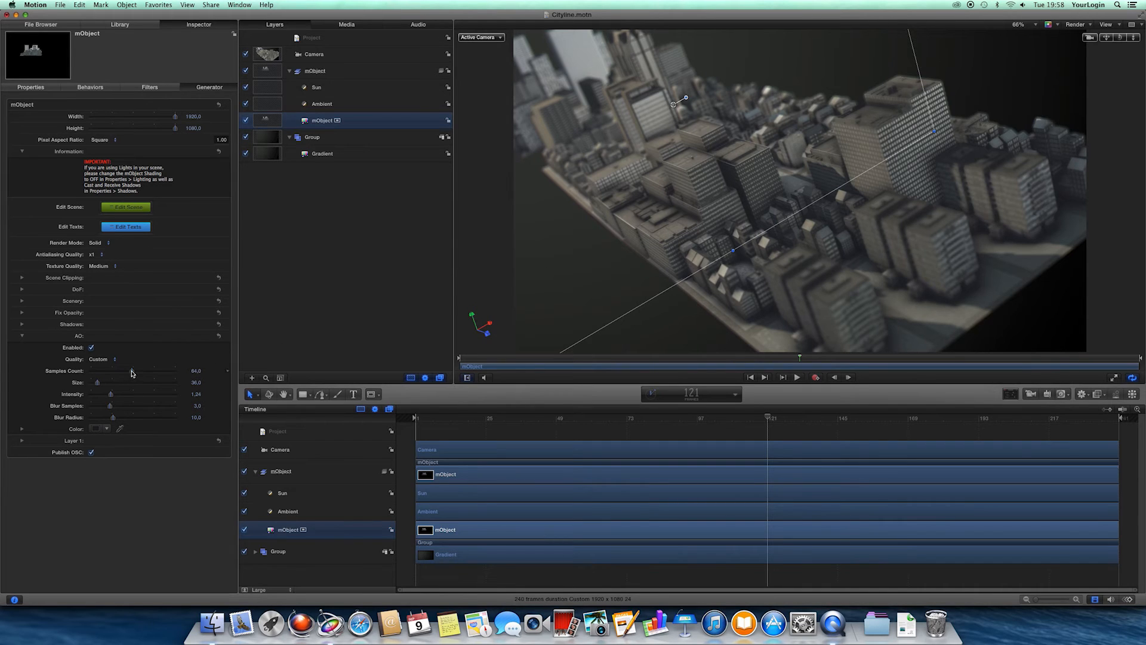
{"action": "left_click", "coordinate": [99, 359]}
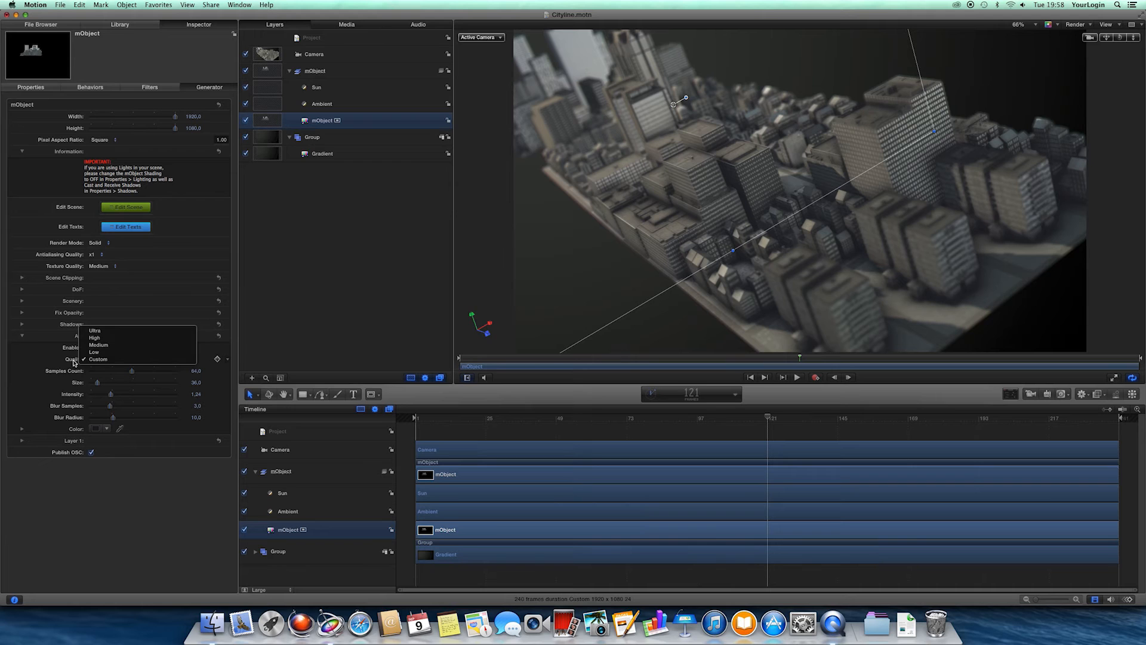
{"action": "left_click", "coordinate": [97, 359]}
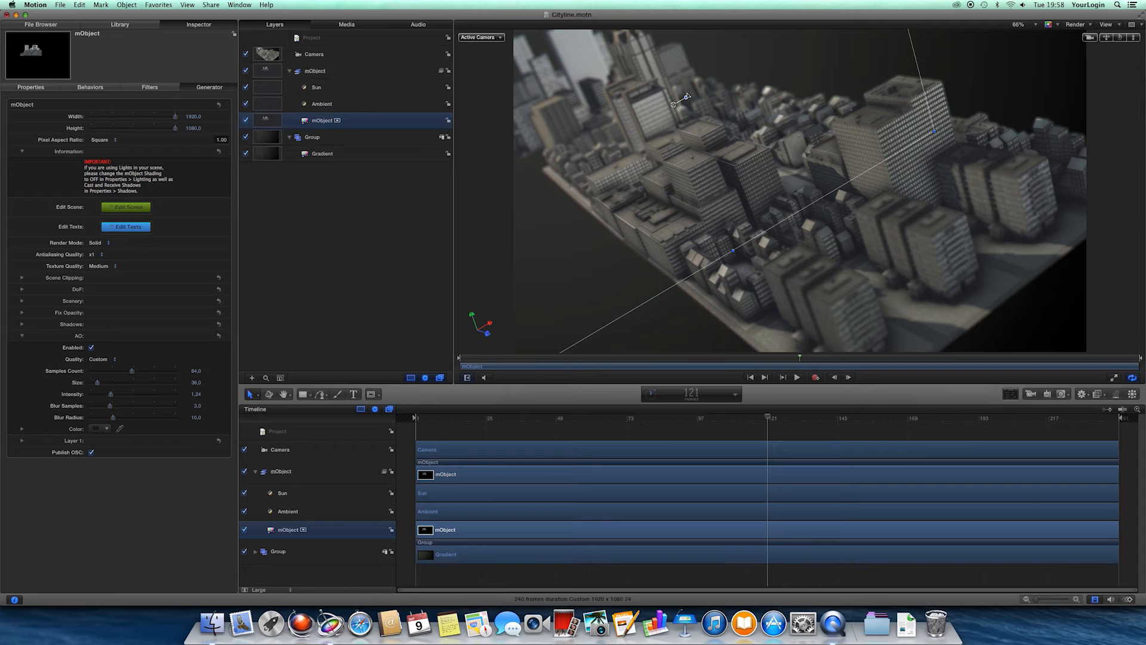
{"action": "mouse_move", "coordinate": [119, 372]}
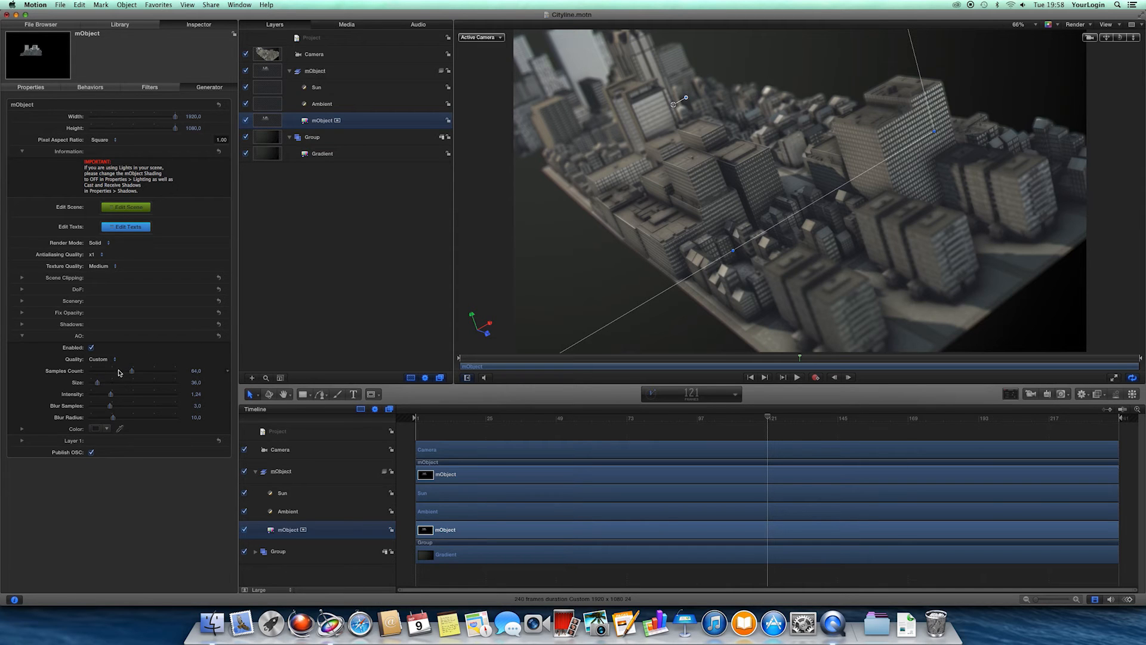
Try AO Size values 60, 17 and 41 before settling on 43.
{"action": "left_click_drag", "start_coordinate": [96, 382], "coordinate": [107, 382]}
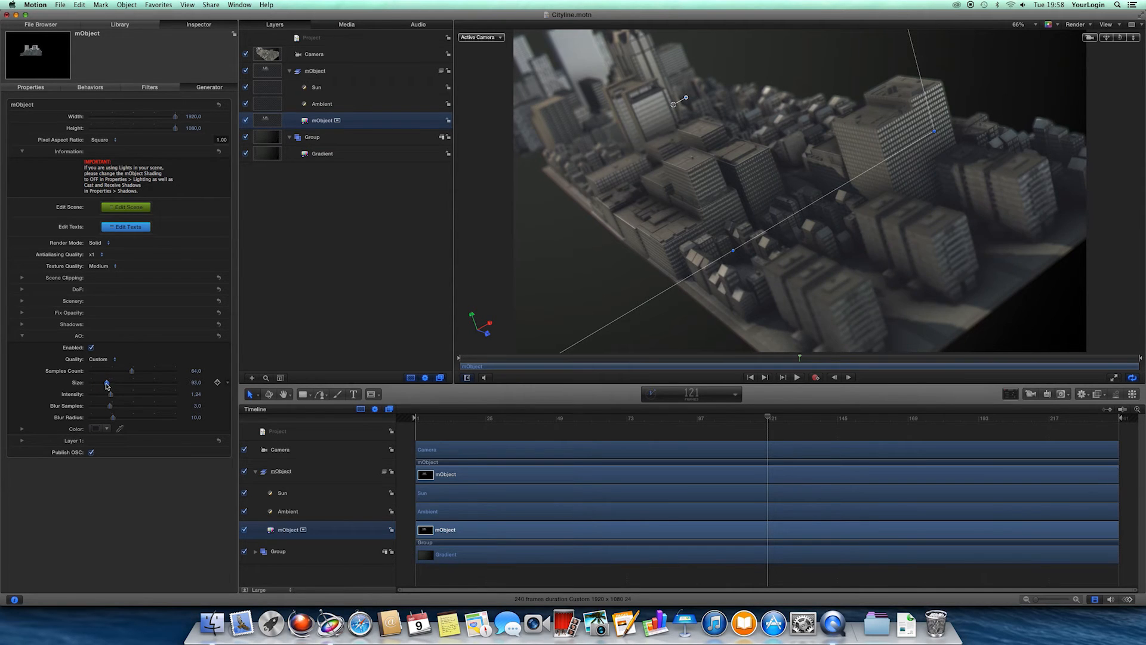
{"action": "left_click_drag", "start_coordinate": [132, 382], "coordinate": [93, 382]}
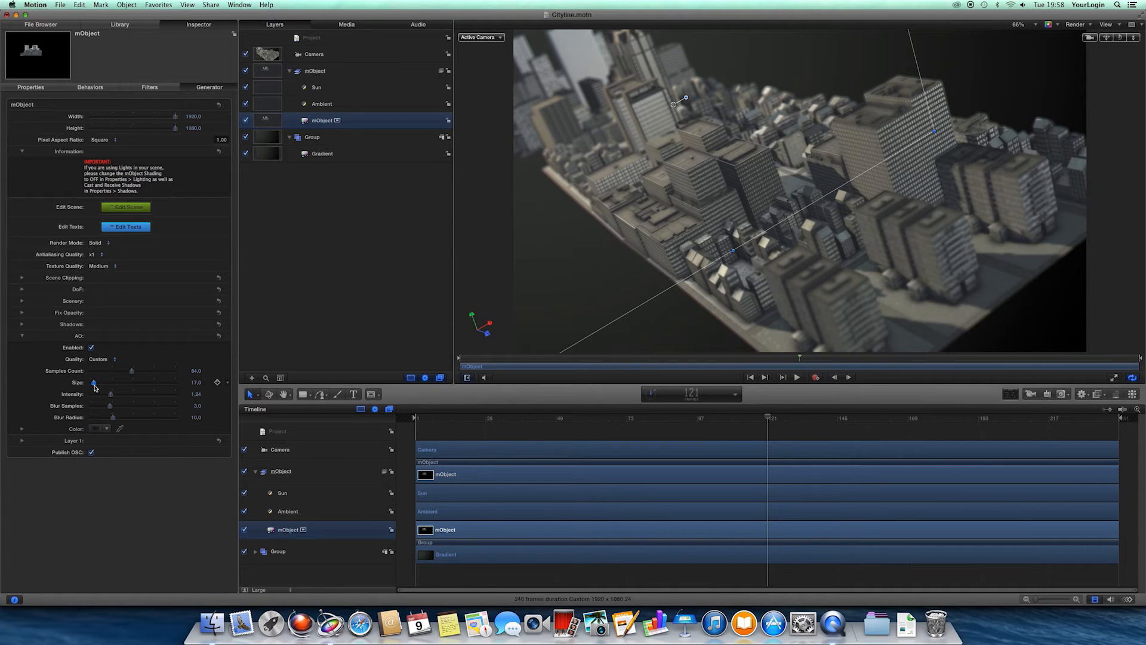
{"action": "left_click_drag", "start_coordinate": [93, 383], "coordinate": [98, 383]}
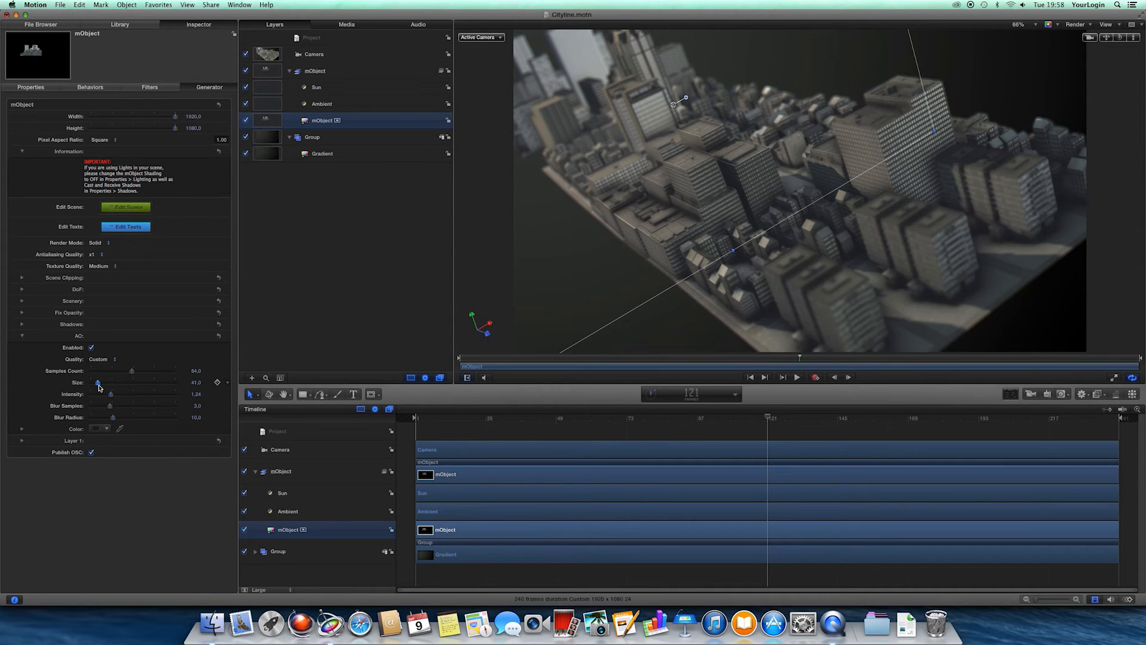
{"action": "left_click_drag", "start_coordinate": [96, 382], "coordinate": [99, 382]}
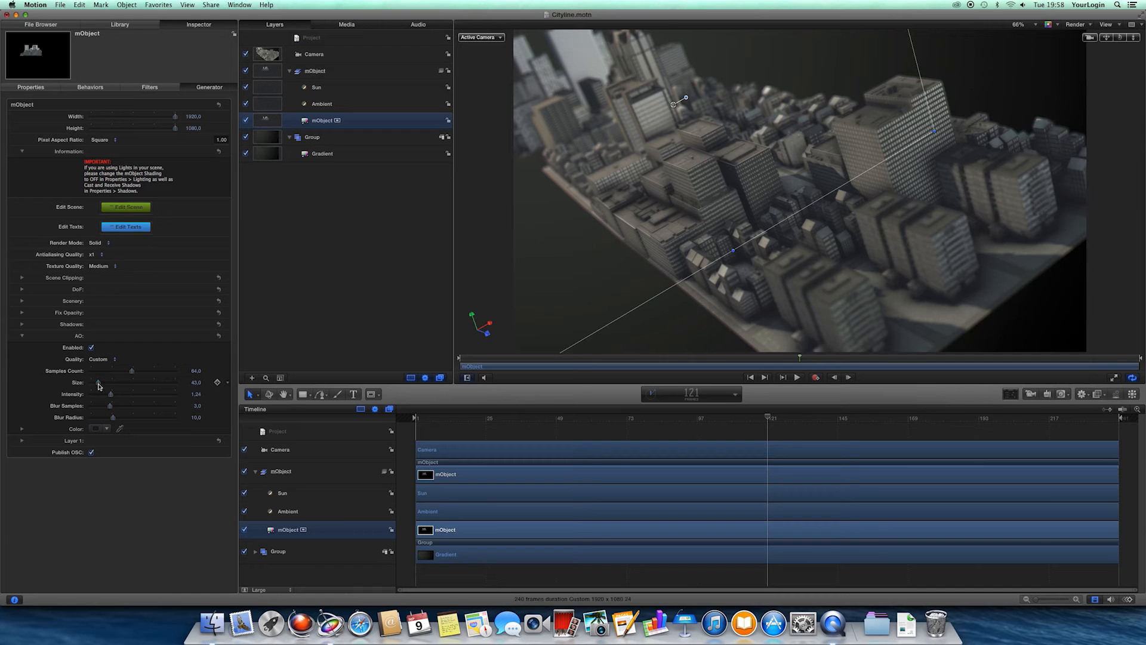
{"action": "left_click", "coordinate": [239, 4]}
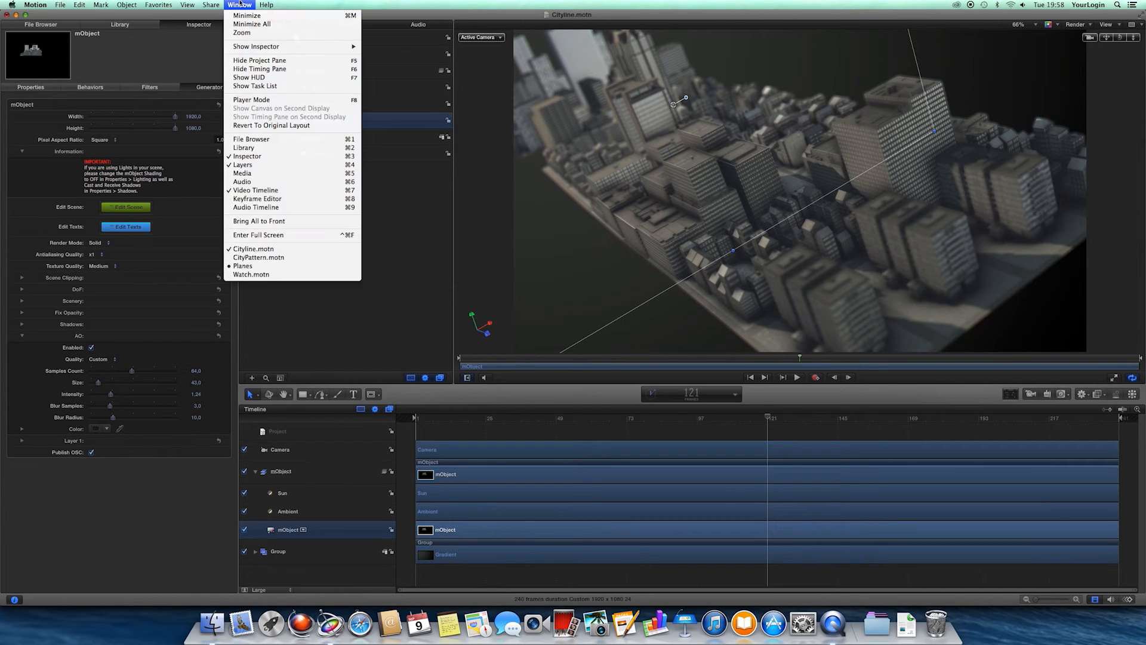
Switch to the CityPattern.motn project from the Window menu of open projects.
{"action": "left_click", "coordinate": [259, 256]}
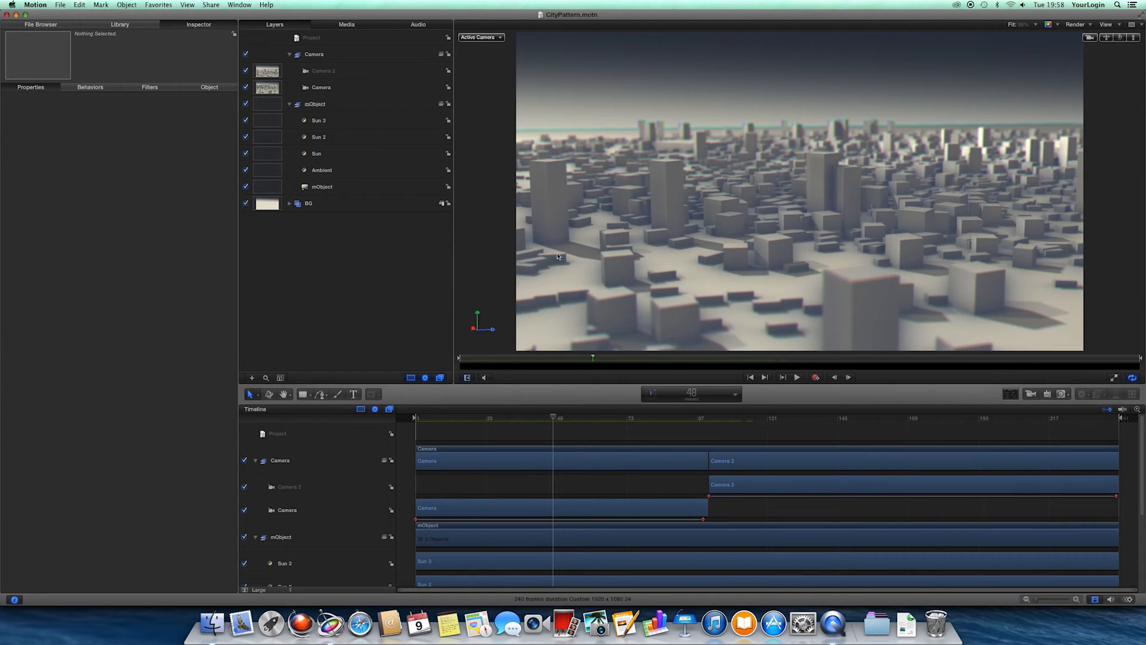
{"action": "mouse_move", "coordinate": [573, 362]}
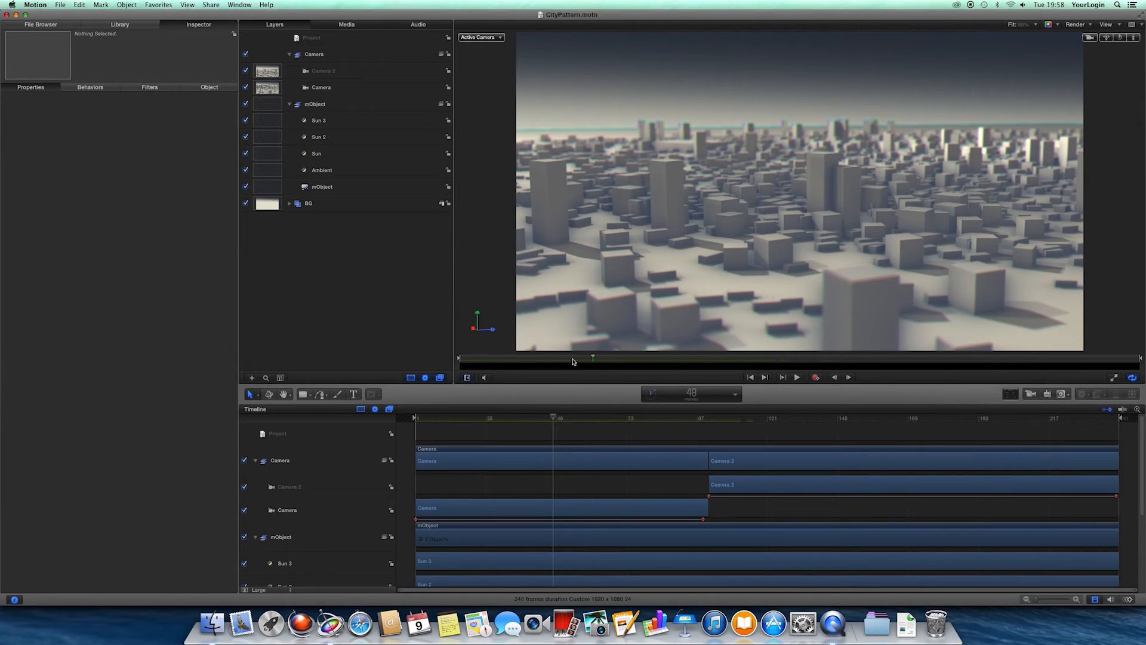
{"action": "mouse_move", "coordinate": [1036, 100]}
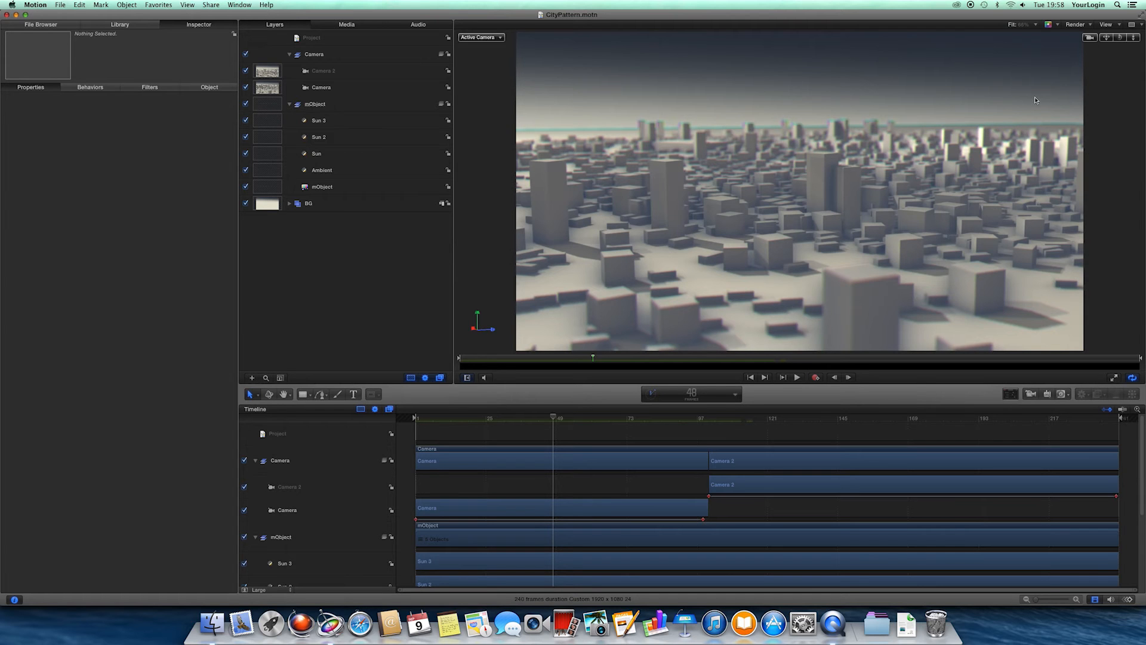
{"action": "mouse_move", "coordinate": [542, 408]}
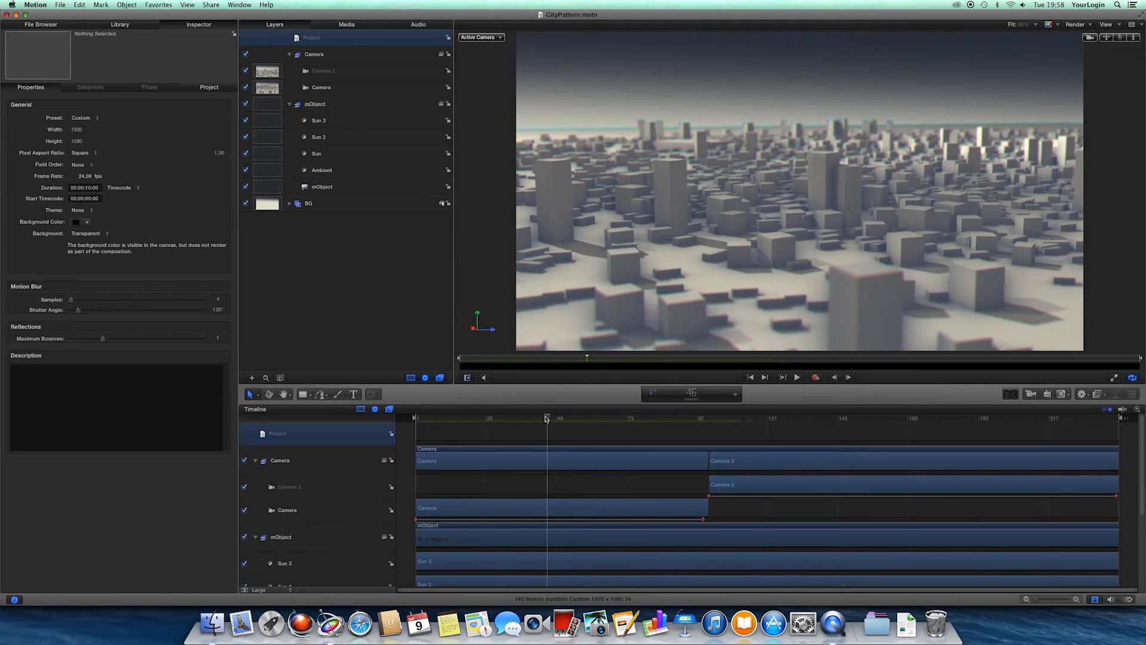
{"action": "mouse_move", "coordinate": [494, 107]}
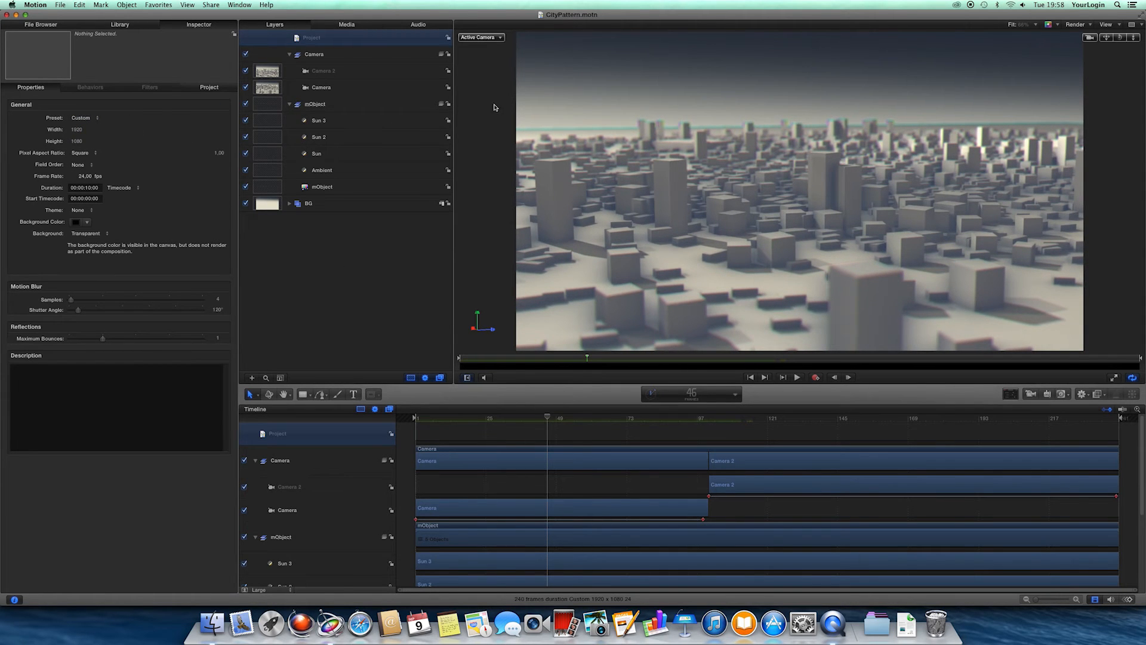
{"action": "mouse_move", "coordinate": [985, 299]}
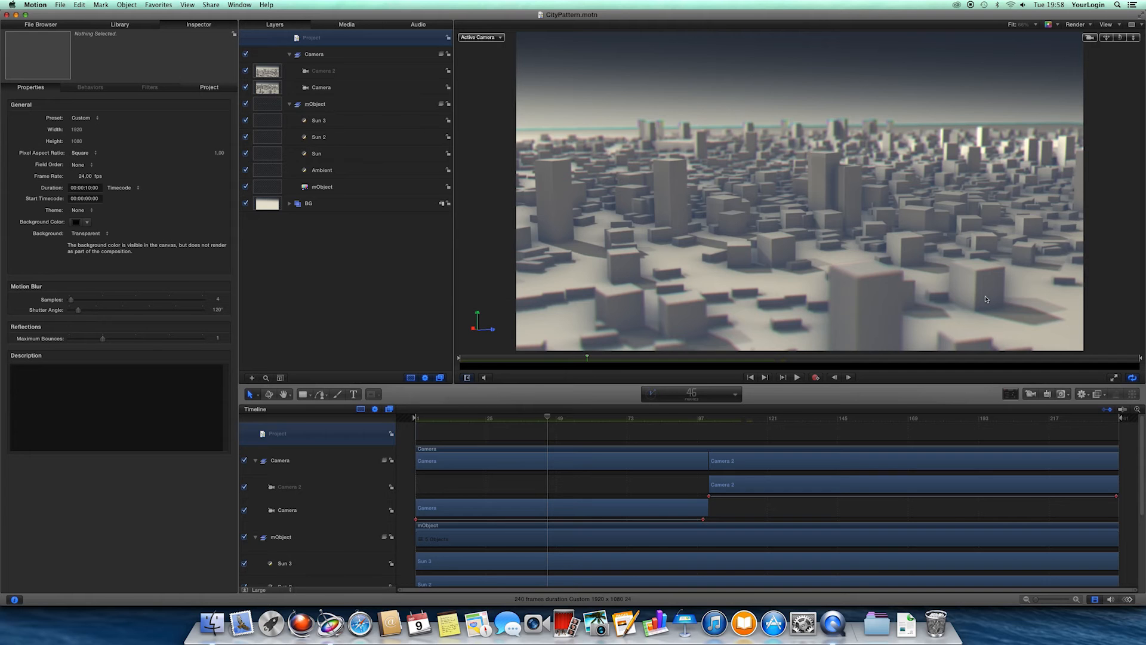
{"action": "left_click", "coordinate": [239, 4]}
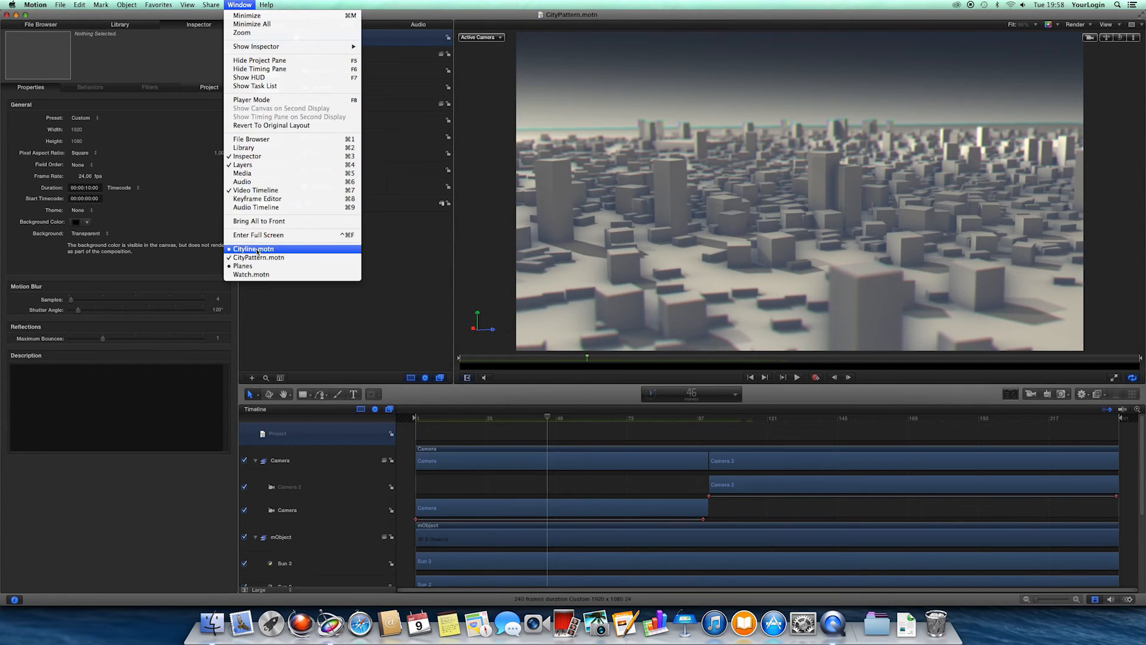
Back in Cityline, raise AO intensity to about 1.48 and lower the samples count.
{"action": "left_click", "coordinate": [253, 248]}
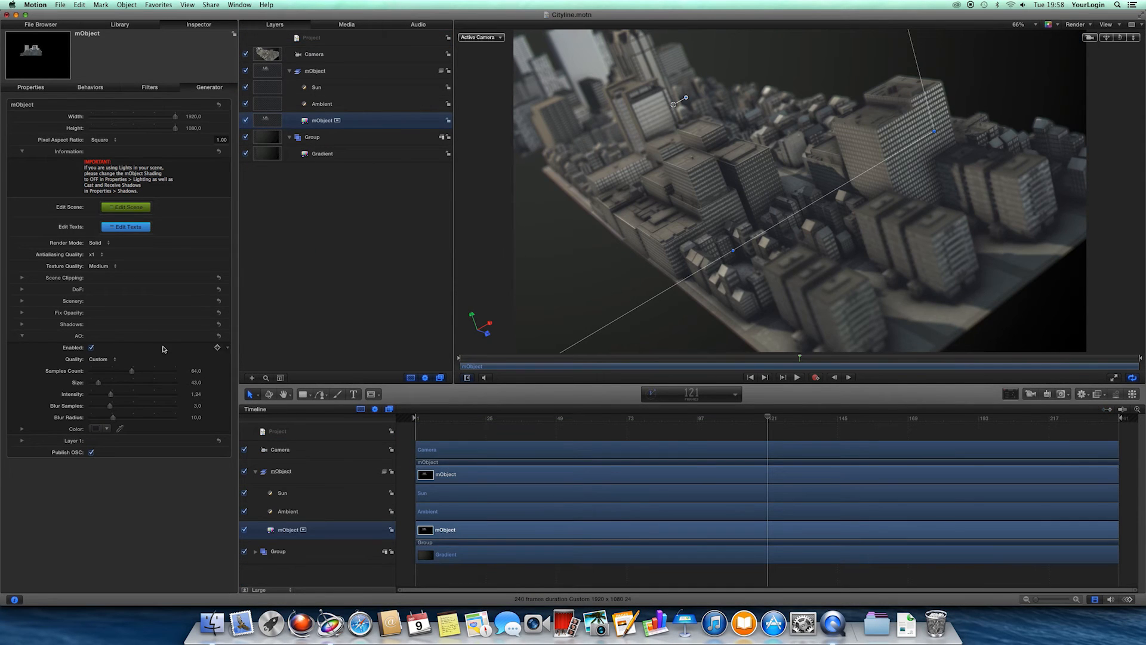
{"action": "left_click_drag", "start_coordinate": [111, 394], "coordinate": [114, 394]}
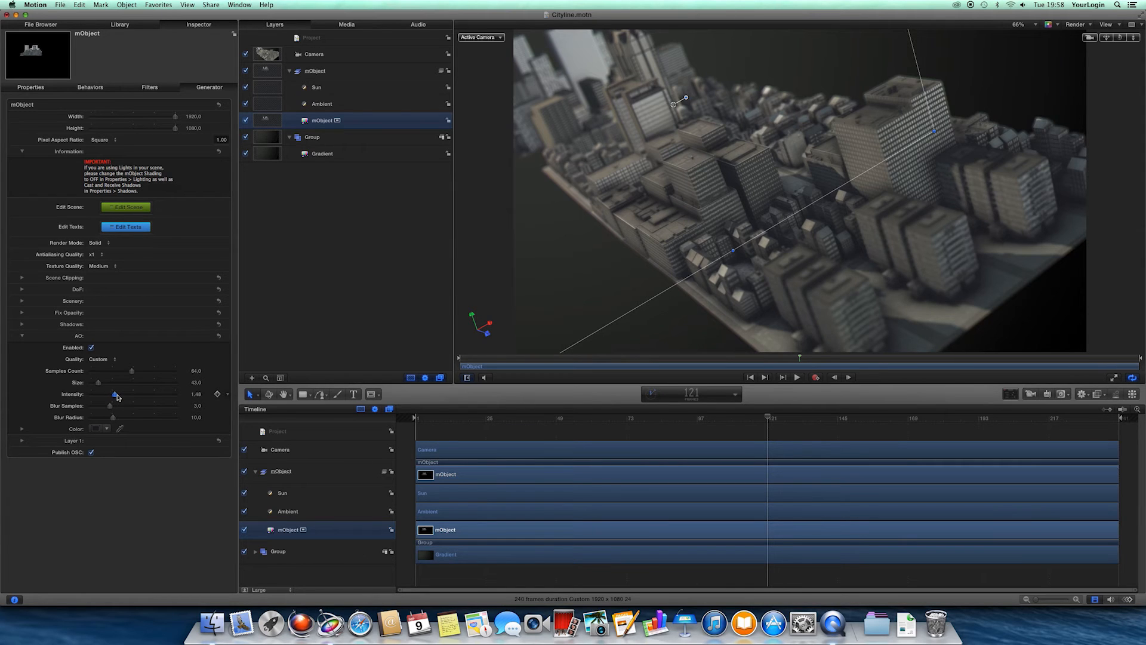
{"action": "left_click_drag", "start_coordinate": [115, 394], "coordinate": [108, 394]}
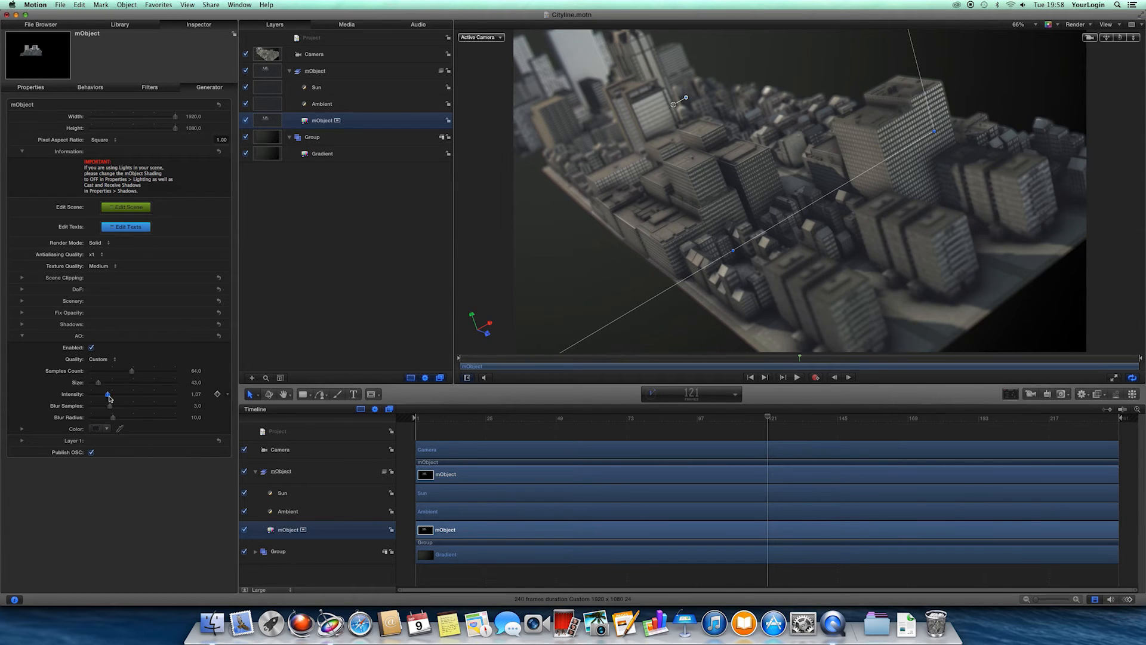
{"action": "left_click_drag", "start_coordinate": [108, 394], "coordinate": [113, 394]}
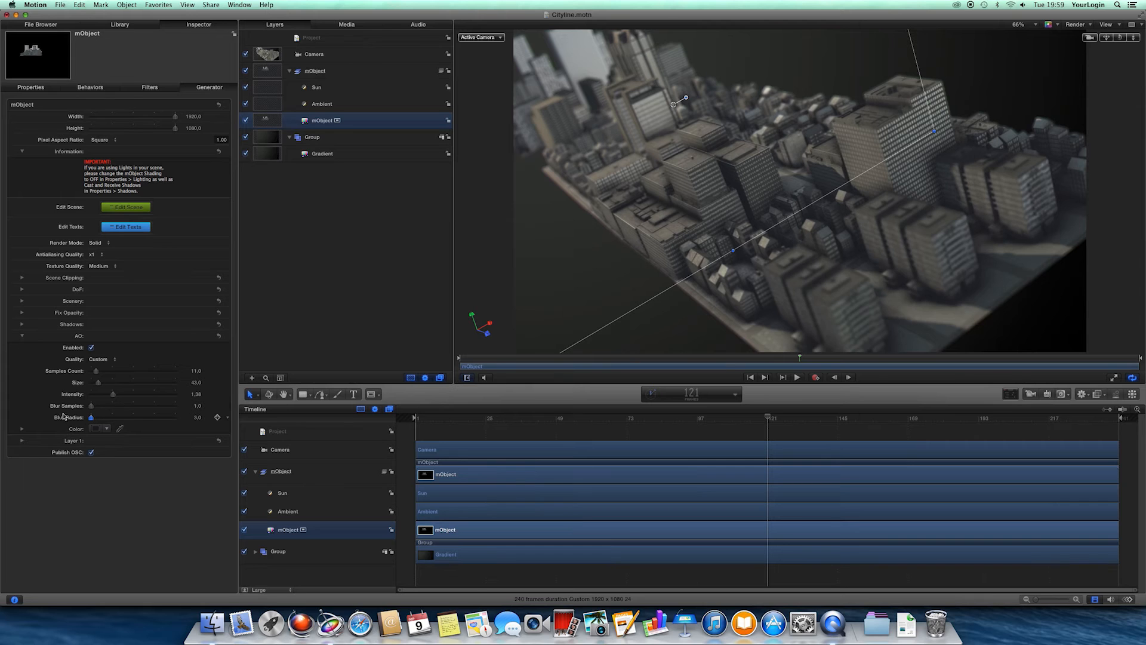
Set the city's AO Samples Count to 4, Blur Samples to 2 and Blur Radius to 6.
{"action": "left_click_drag", "start_coordinate": [95, 370], "coordinate": [90, 370]}
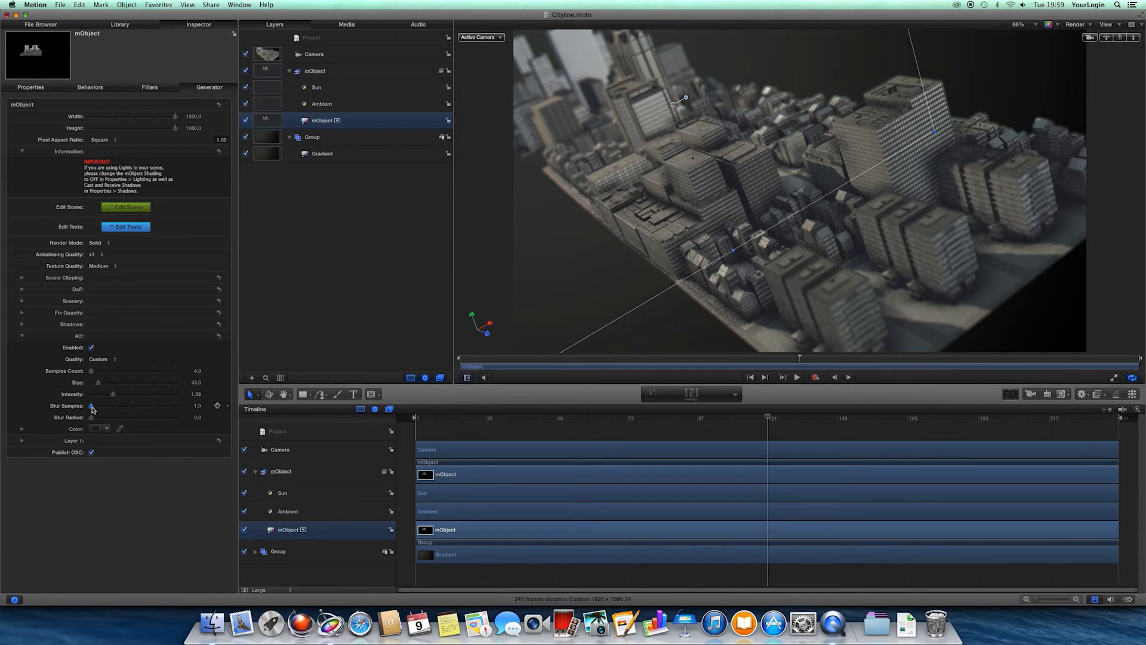
{"action": "left_click_drag", "start_coordinate": [91, 406], "coordinate": [98, 406]}
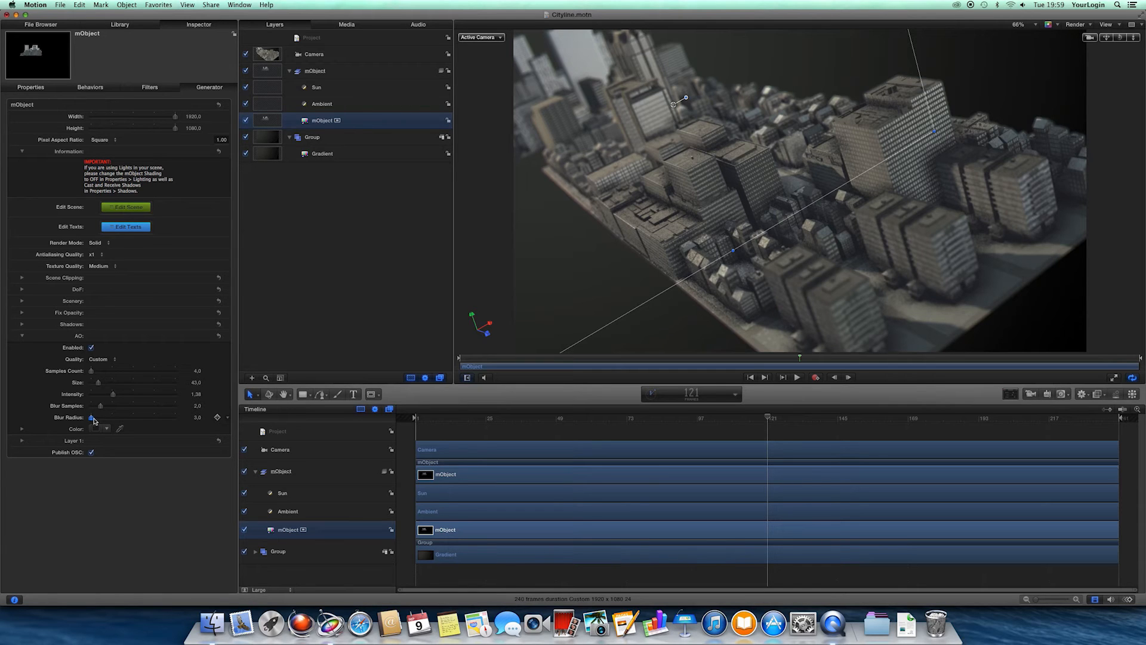
{"action": "left_click_drag", "start_coordinate": [91, 417], "coordinate": [98, 417]}
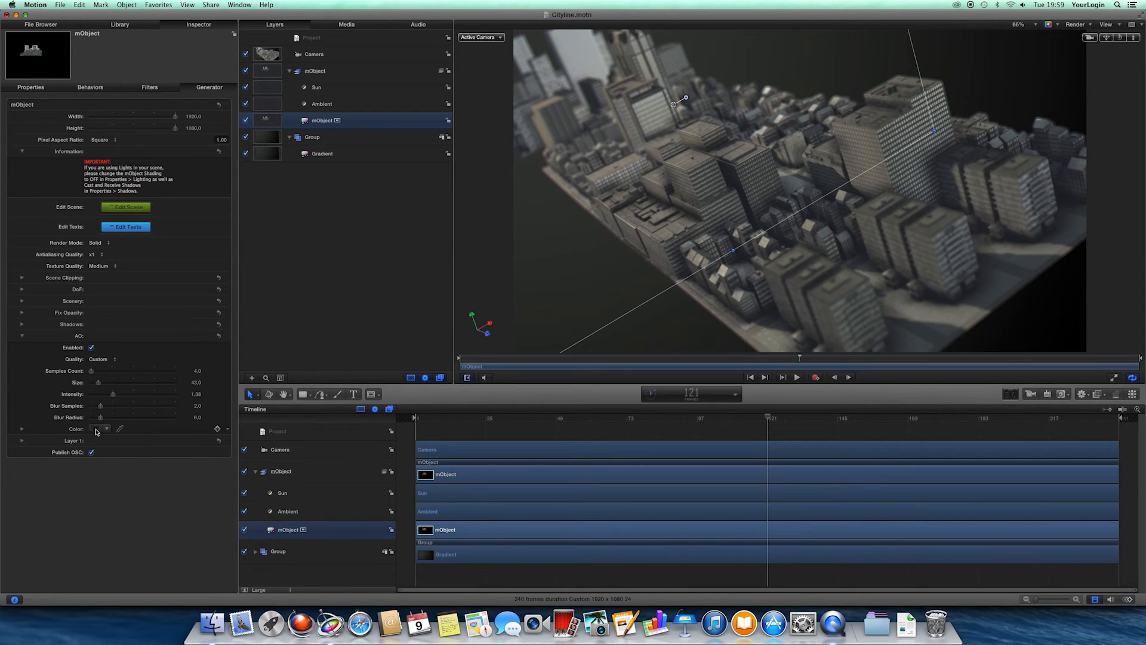
{"action": "left_click", "coordinate": [95, 429]}
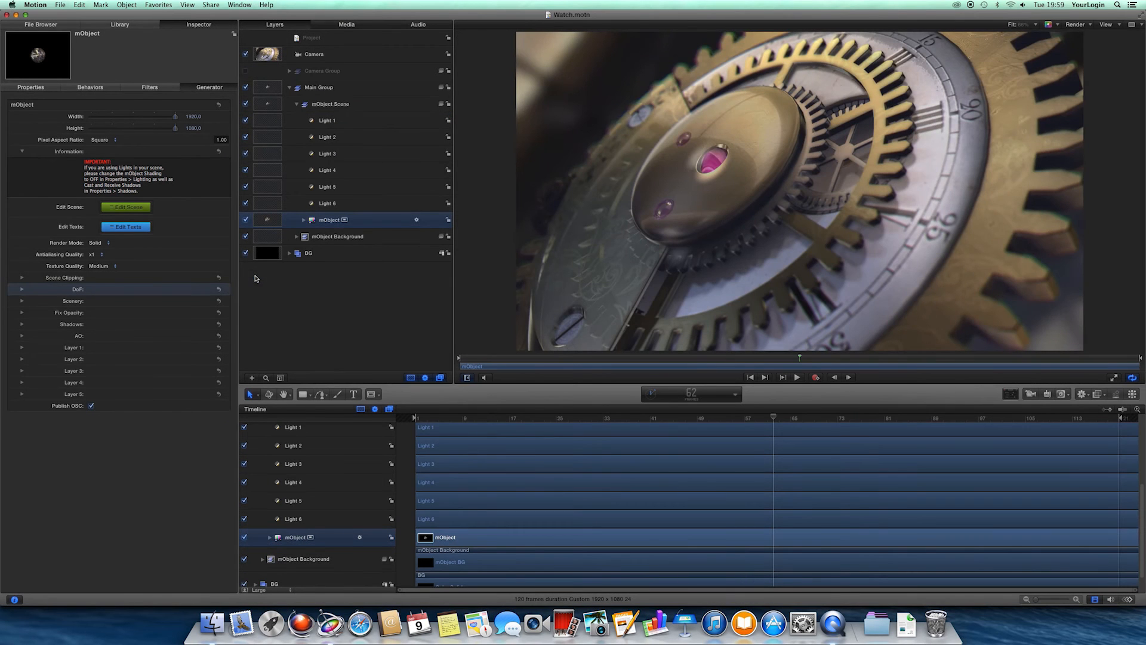
Expand the Watch's AO settings and toggle Enabled off, on and off to compare renders.
{"action": "left_click", "coordinate": [21, 336]}
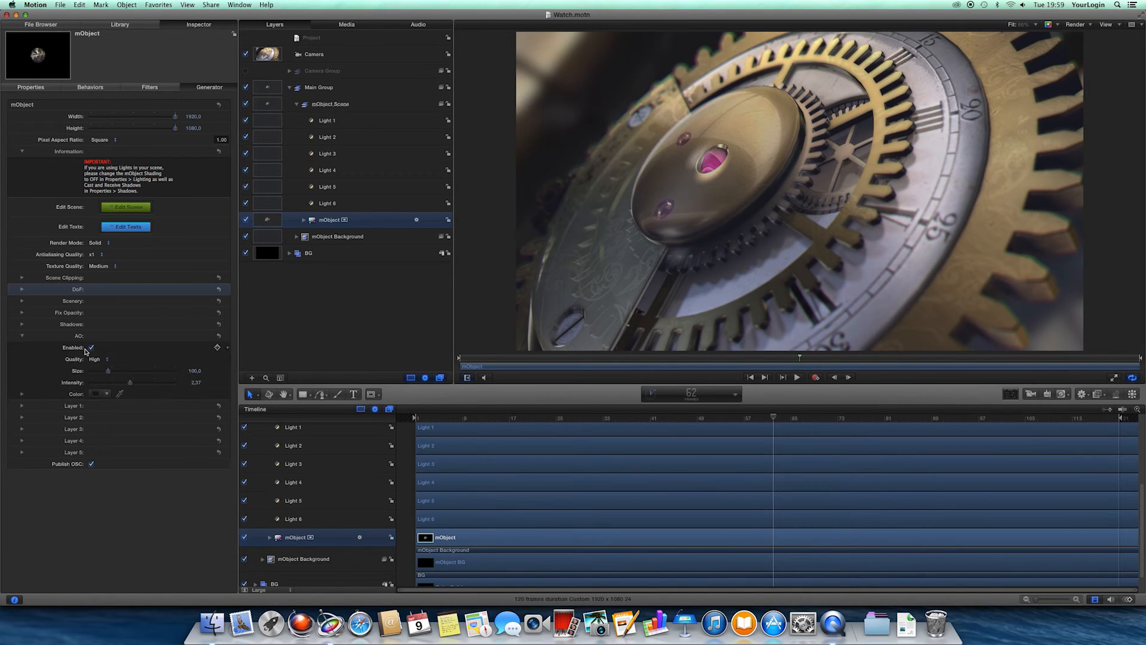
{"action": "left_click", "coordinate": [91, 346]}
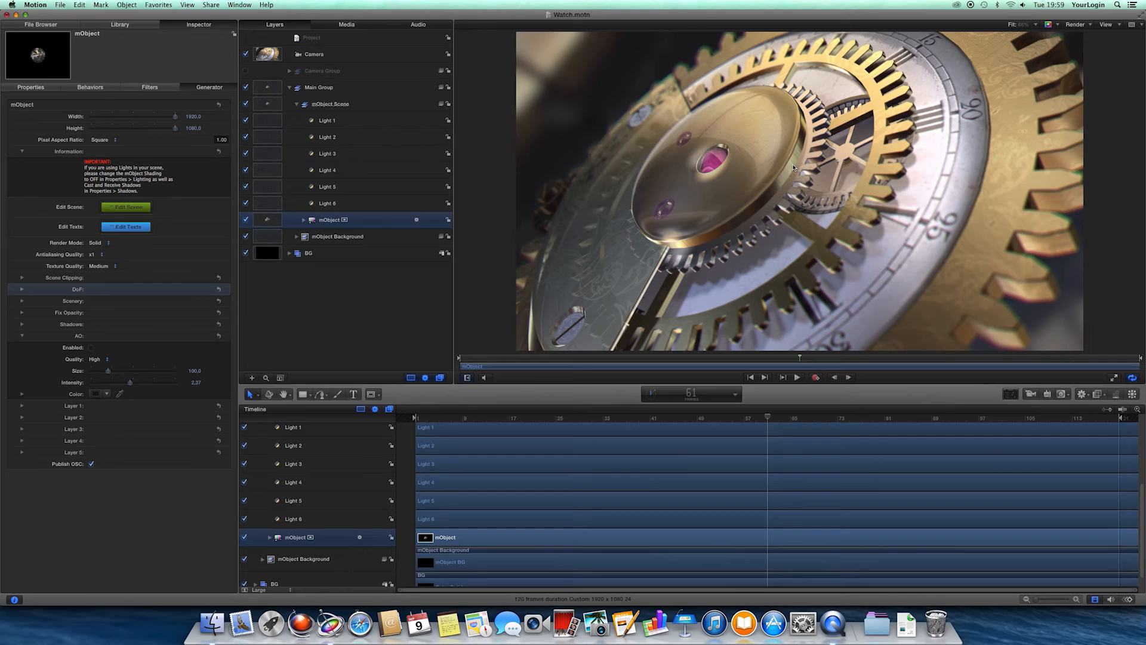
{"action": "mouse_move", "coordinate": [862, 113]}
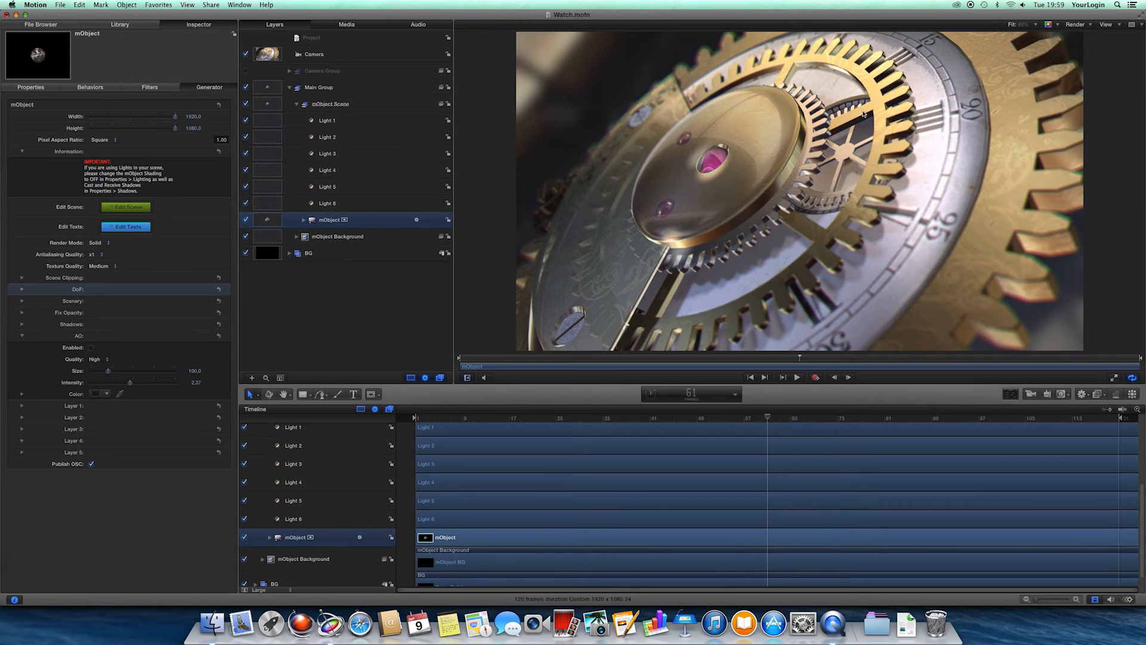
{"action": "left_click", "coordinate": [92, 347]}
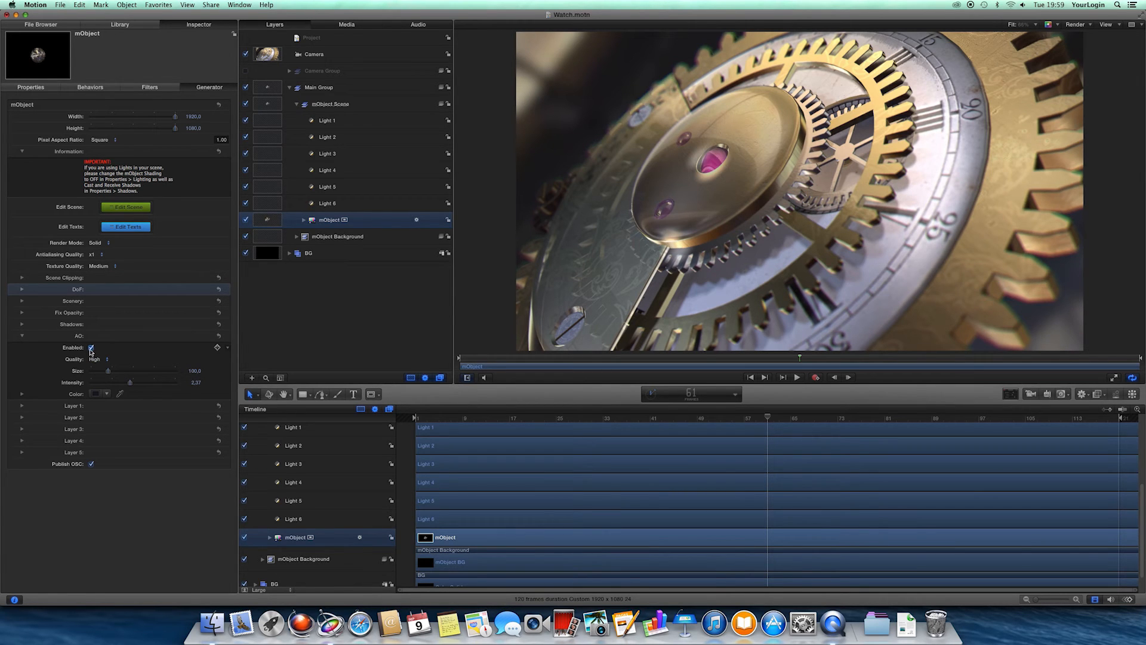
{"action": "left_click", "coordinate": [90, 348]}
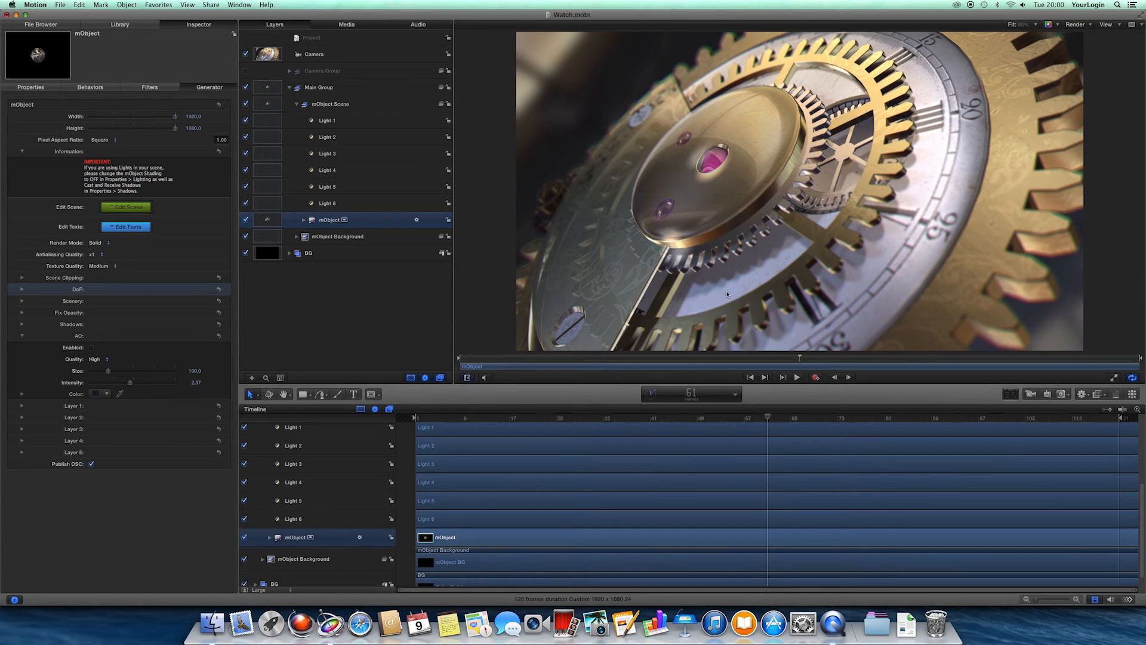
{"action": "mouse_move", "coordinate": [770, 264]}
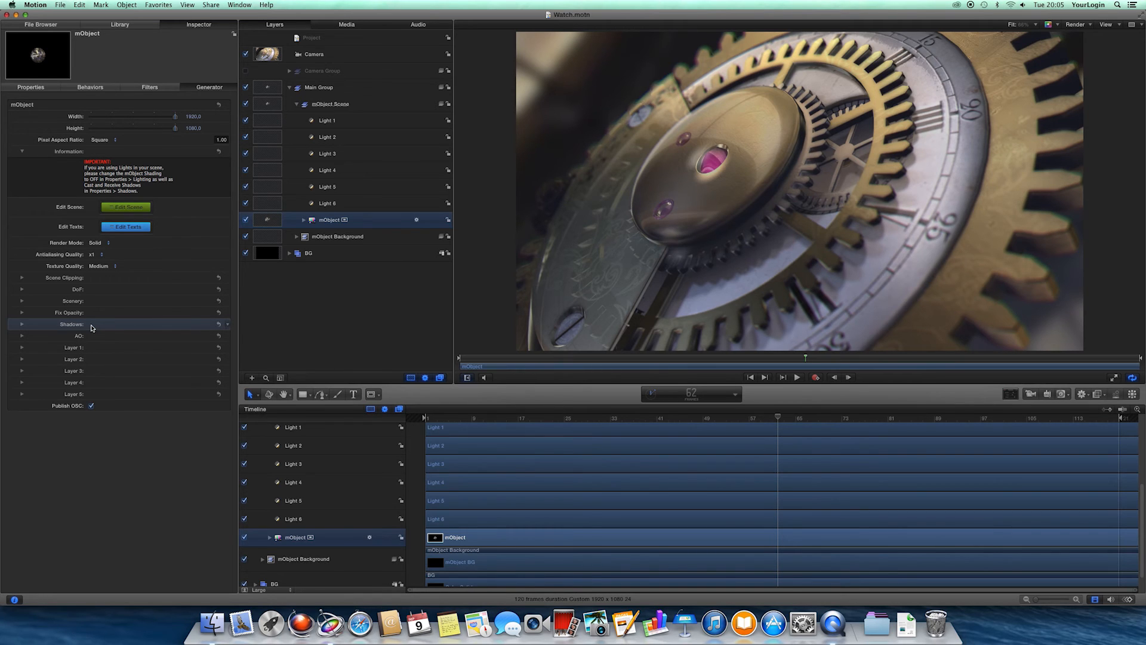
{"action": "mouse_move", "coordinate": [769, 257]}
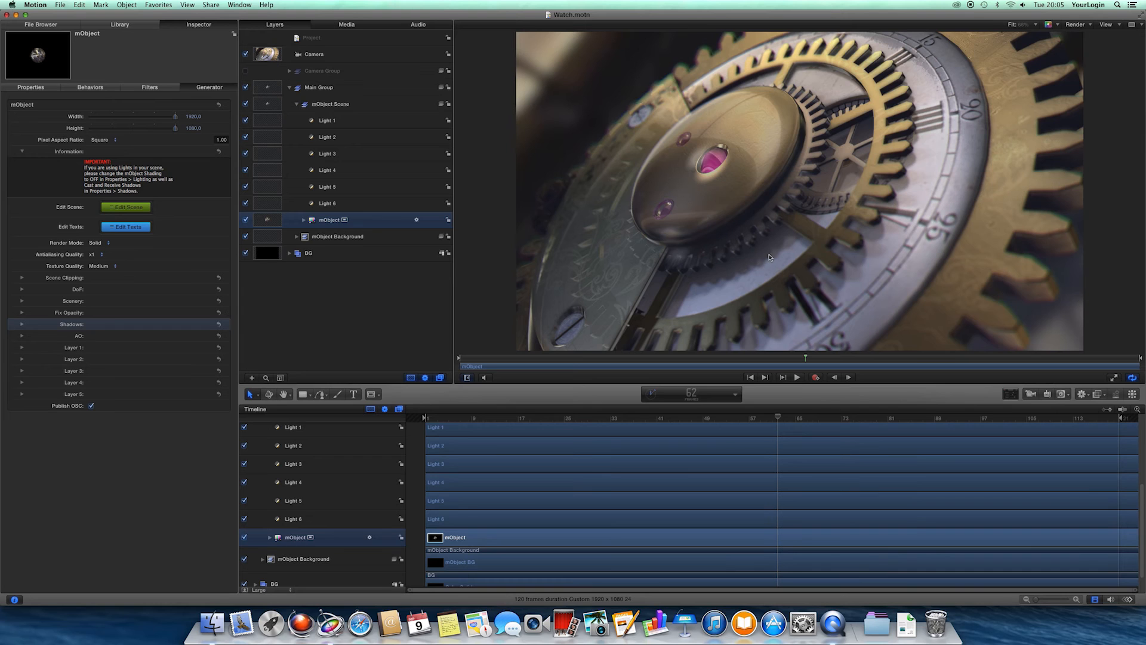
{"action": "mouse_move", "coordinate": [749, 336]}
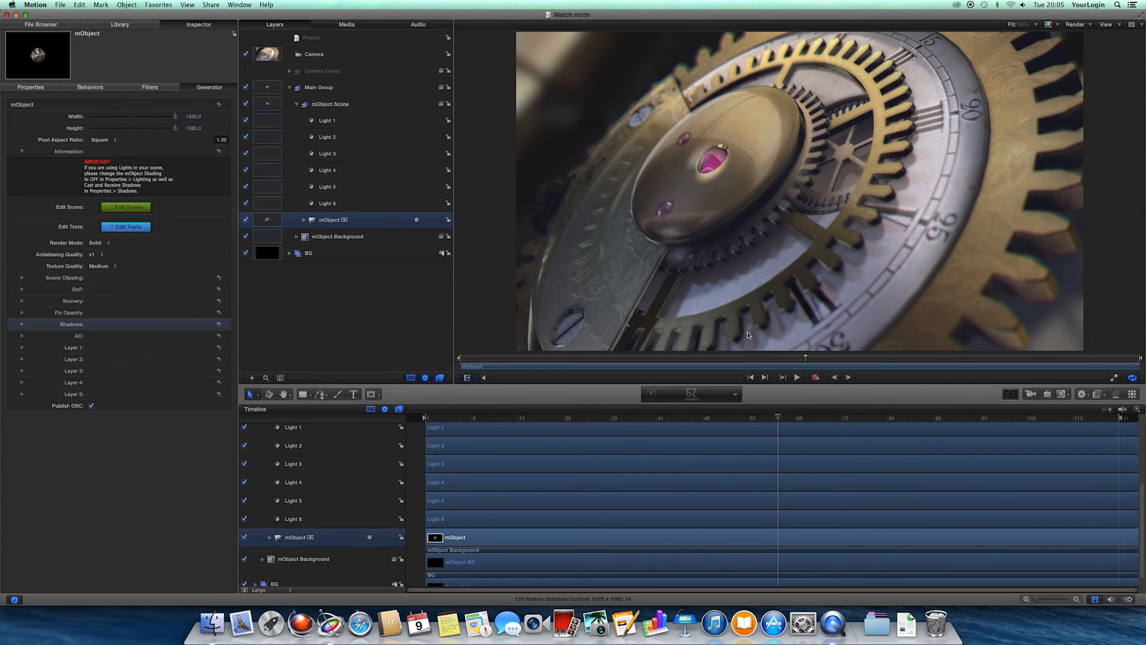
{"action": "mouse_move", "coordinate": [752, 353]}
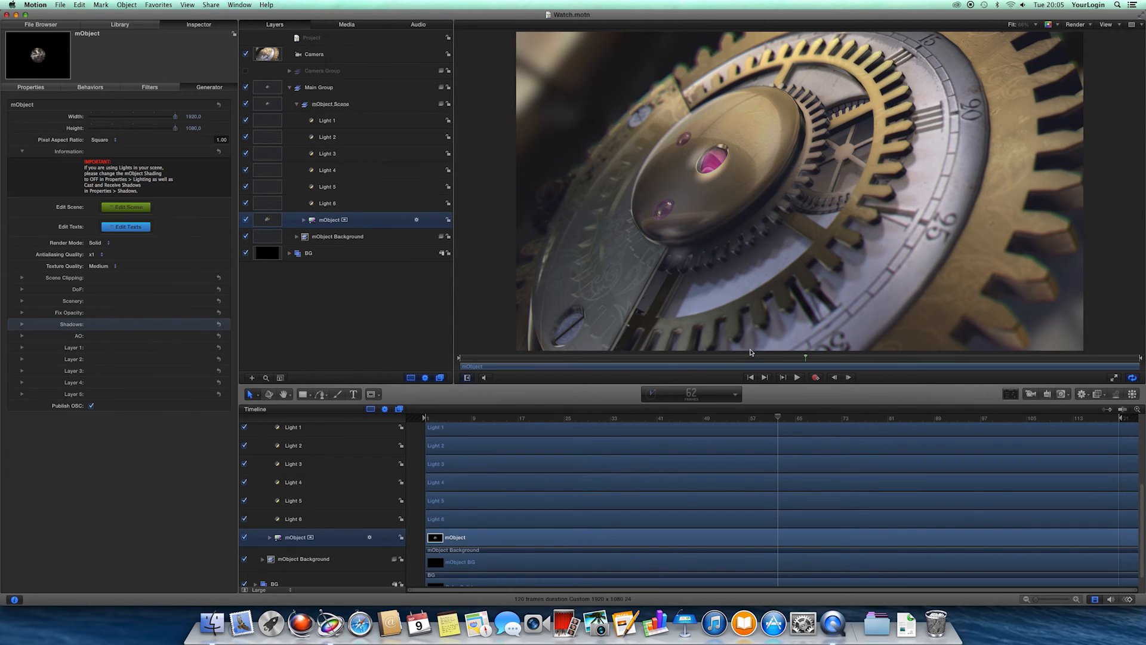
{"action": "left_click", "coordinate": [239, 4]}
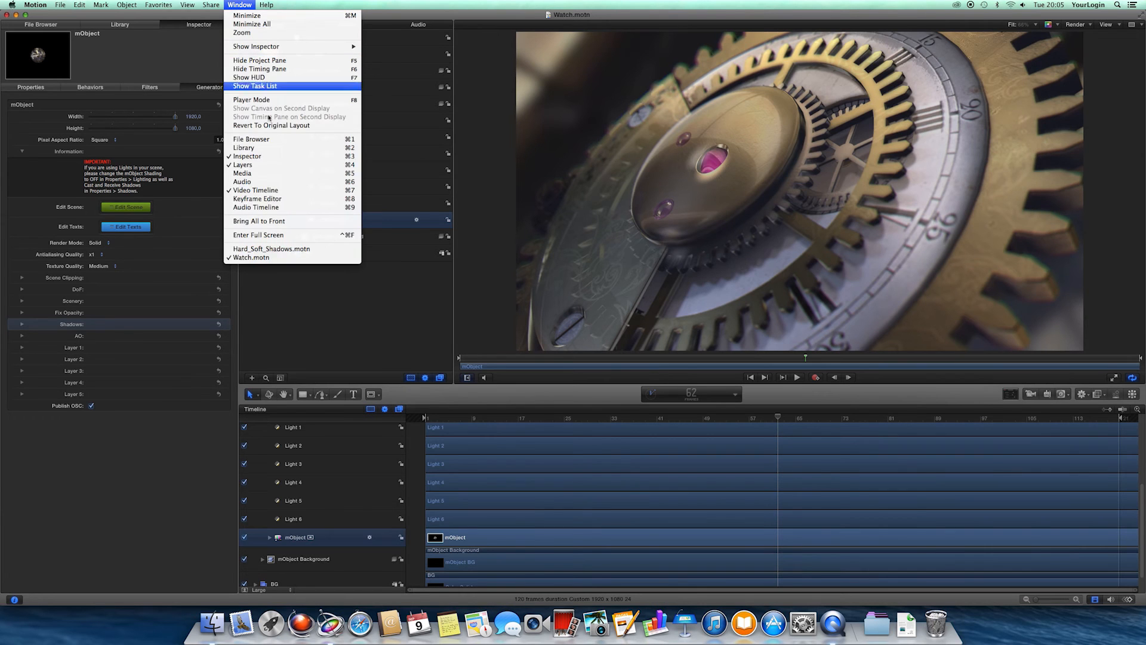
Switch to the Hard_Soft_Shadows.motn project from the Window menu.
{"action": "left_click", "coordinate": [271, 247]}
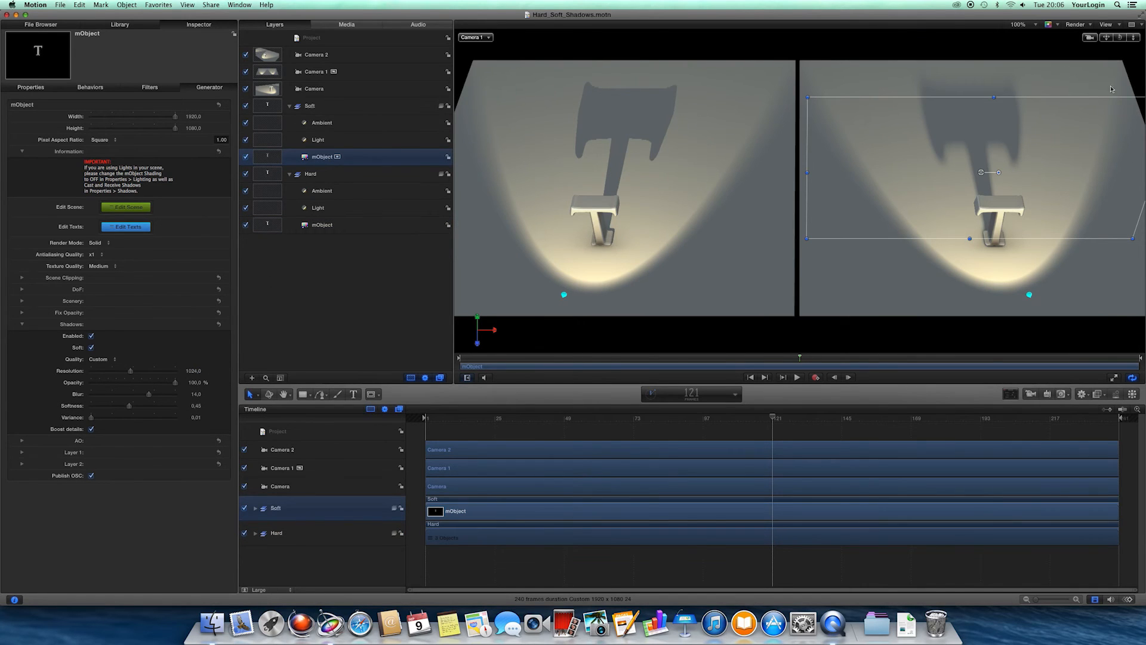
{"action": "mouse_move", "coordinate": [988, 225]}
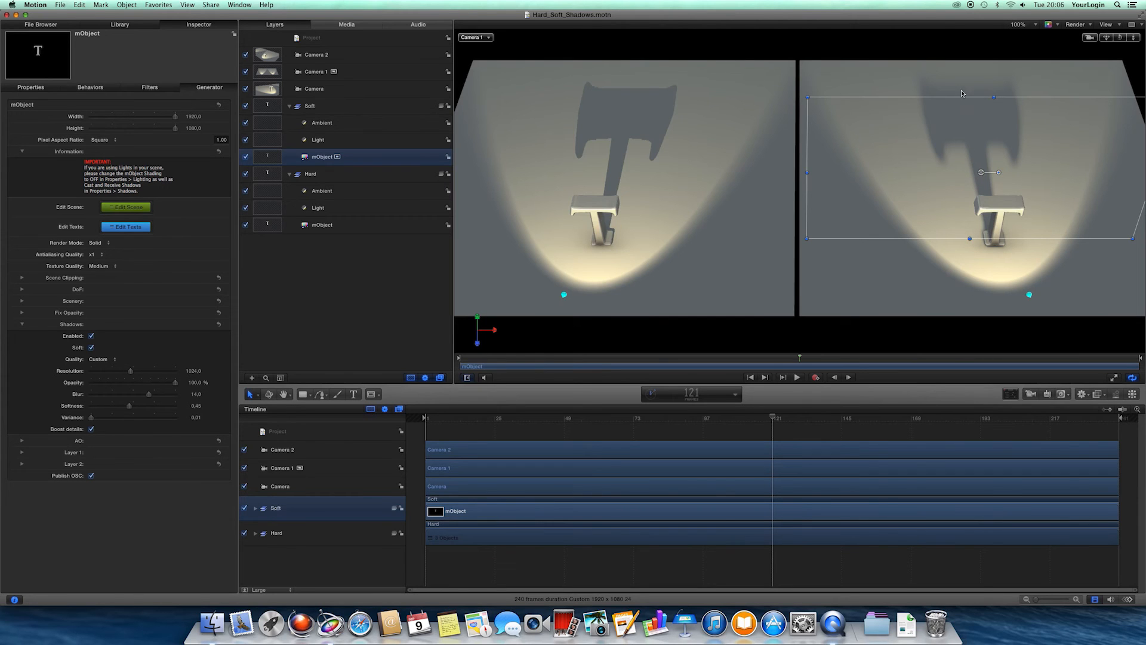
{"action": "mouse_move", "coordinate": [953, 146]}
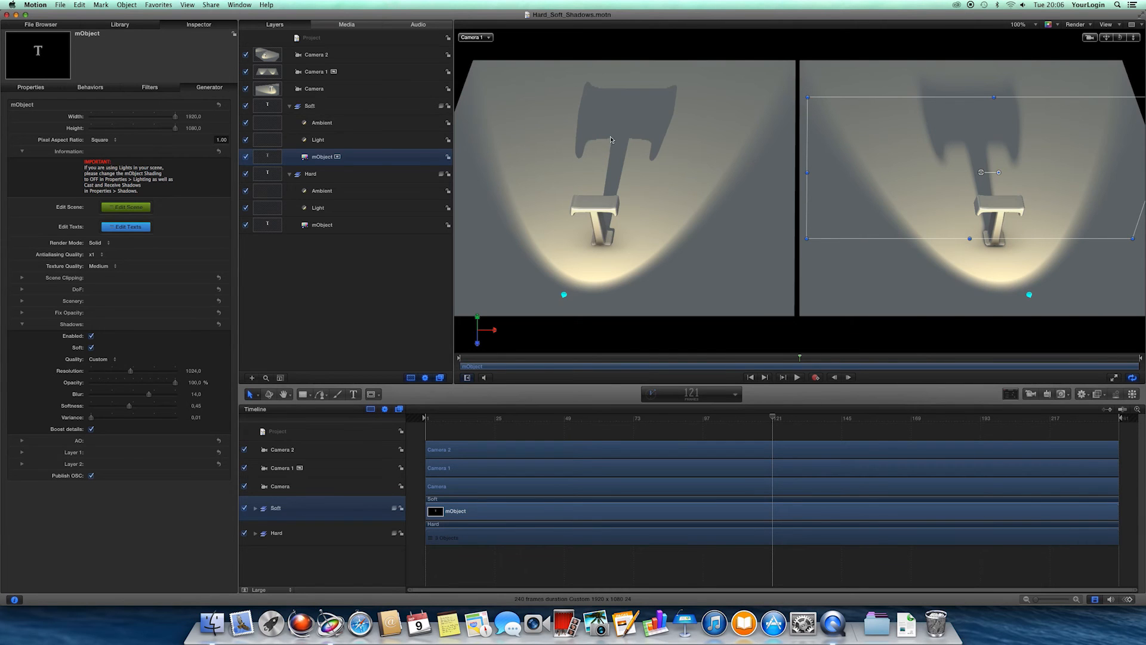
{"action": "mouse_move", "coordinate": [601, 148]}
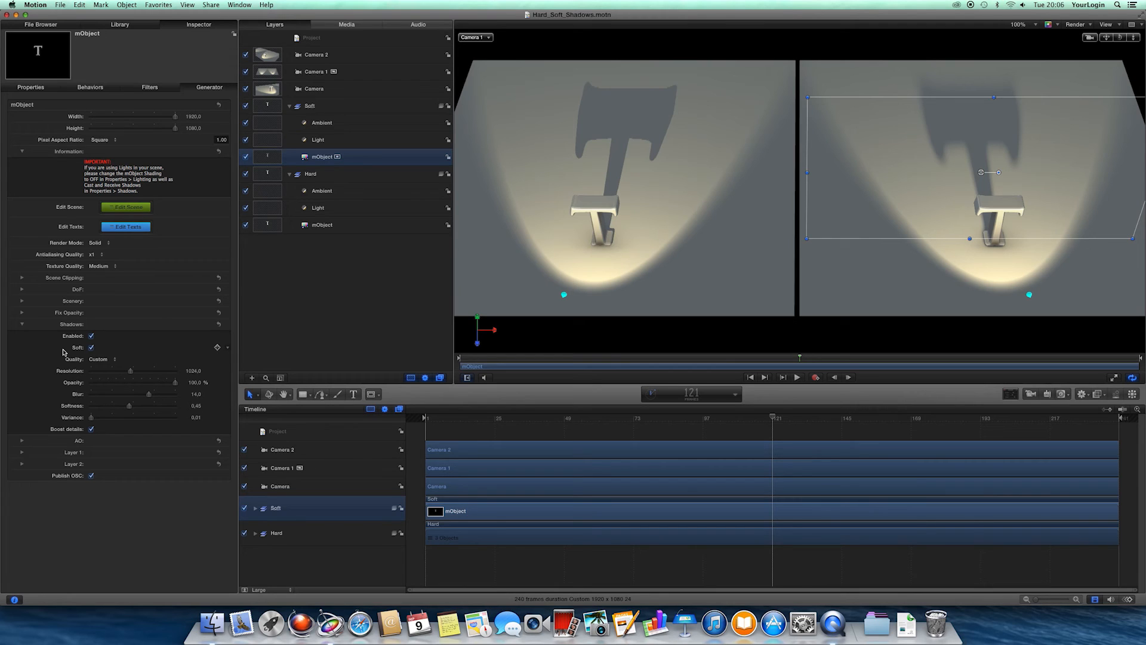
Keep Custom shadow quality and adjust the soft T's shadow opacity, trying about 76%.
{"action": "left_click", "coordinate": [98, 359]}
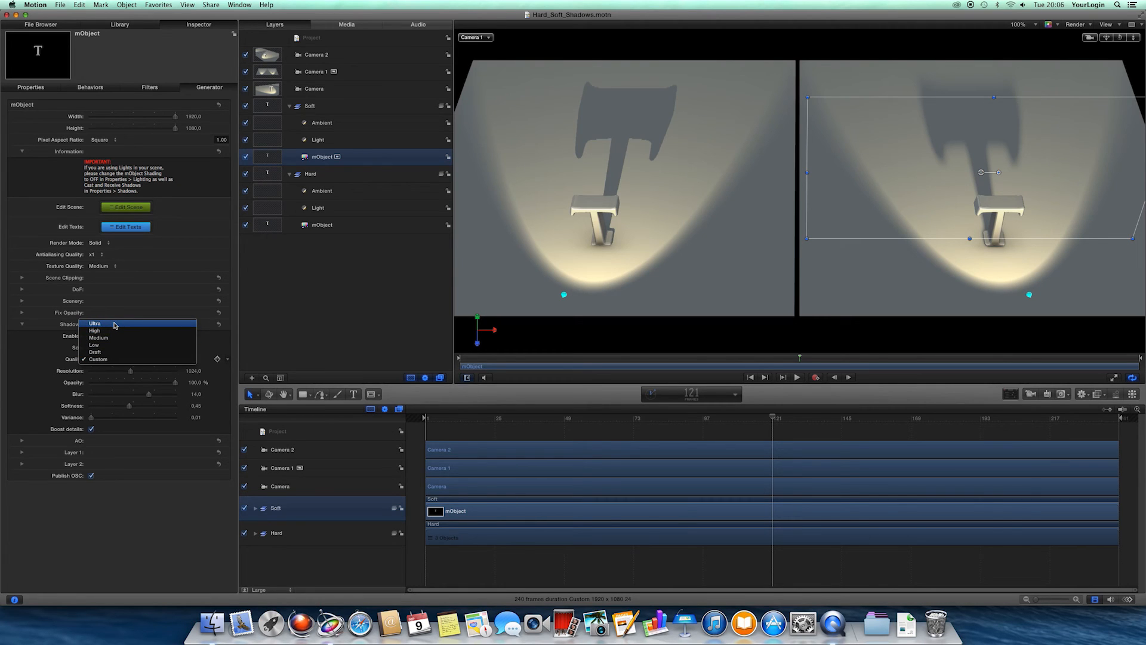
{"action": "mouse_move", "coordinate": [81, 339]}
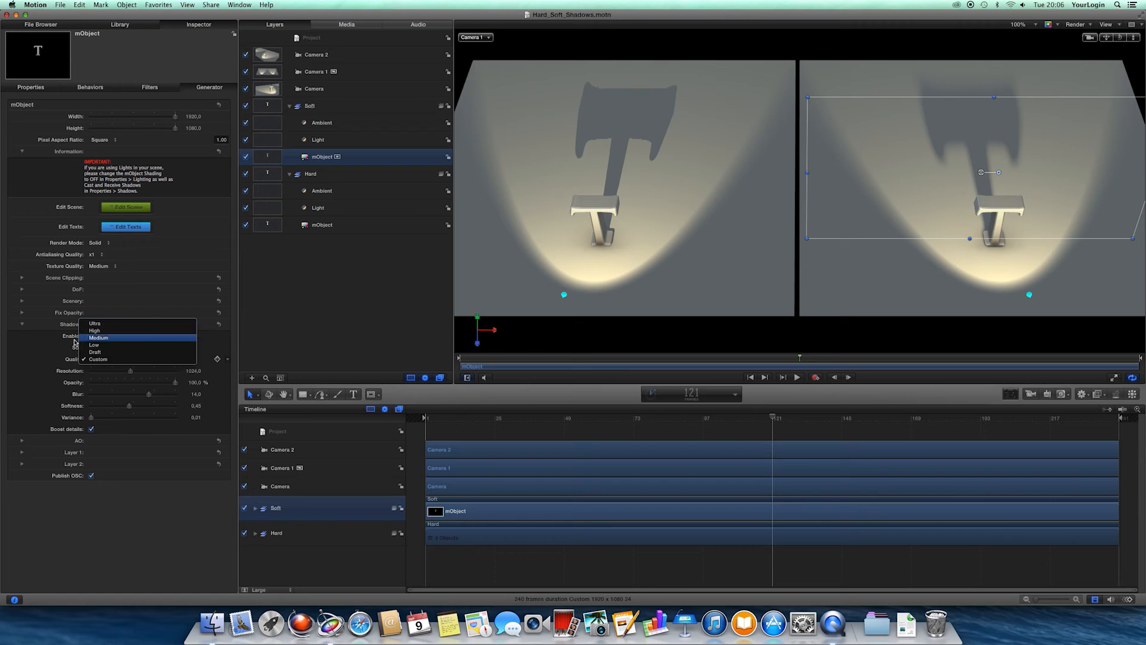
{"action": "left_click", "coordinate": [98, 358]}
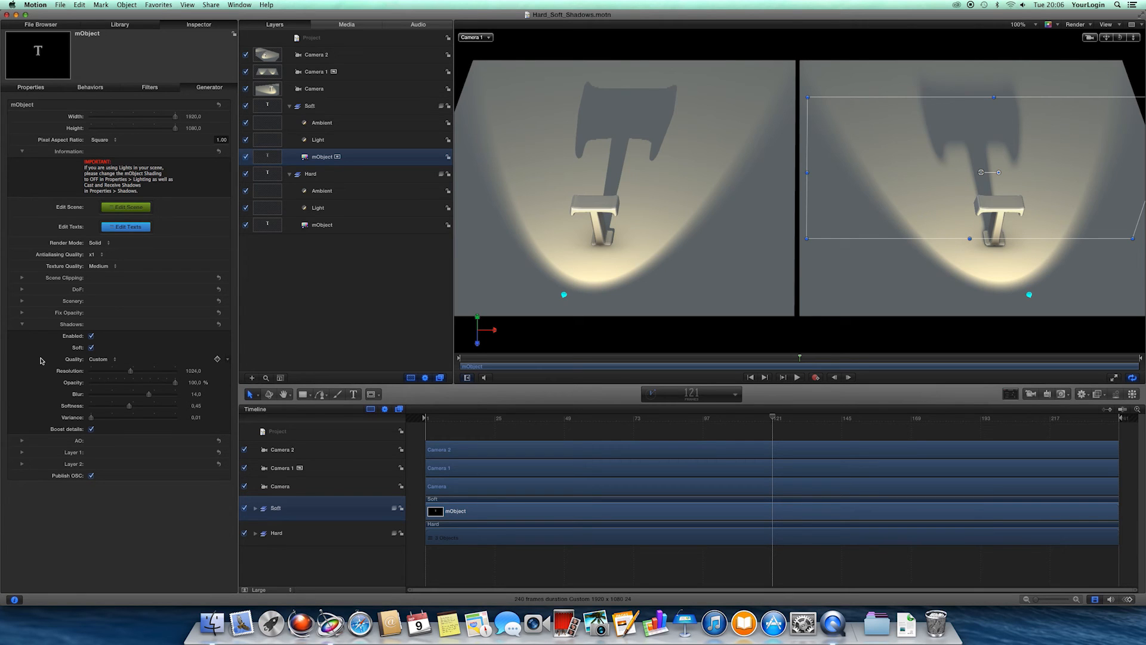
{"action": "mouse_move", "coordinate": [886, 367]}
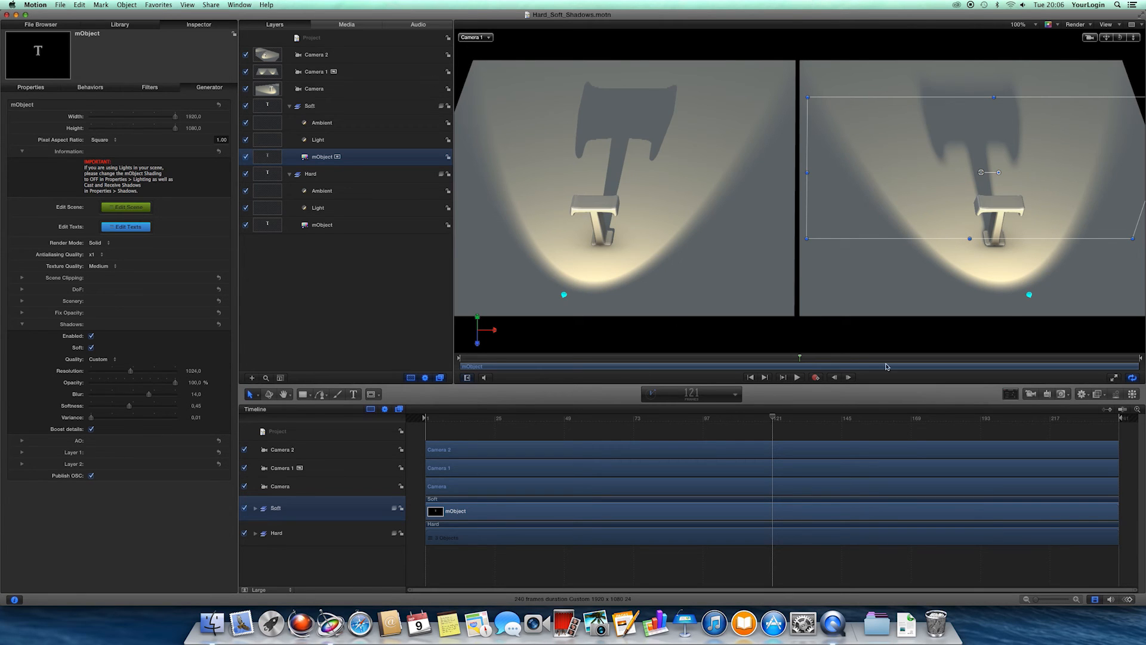
{"action": "mouse_move", "coordinate": [699, 283]}
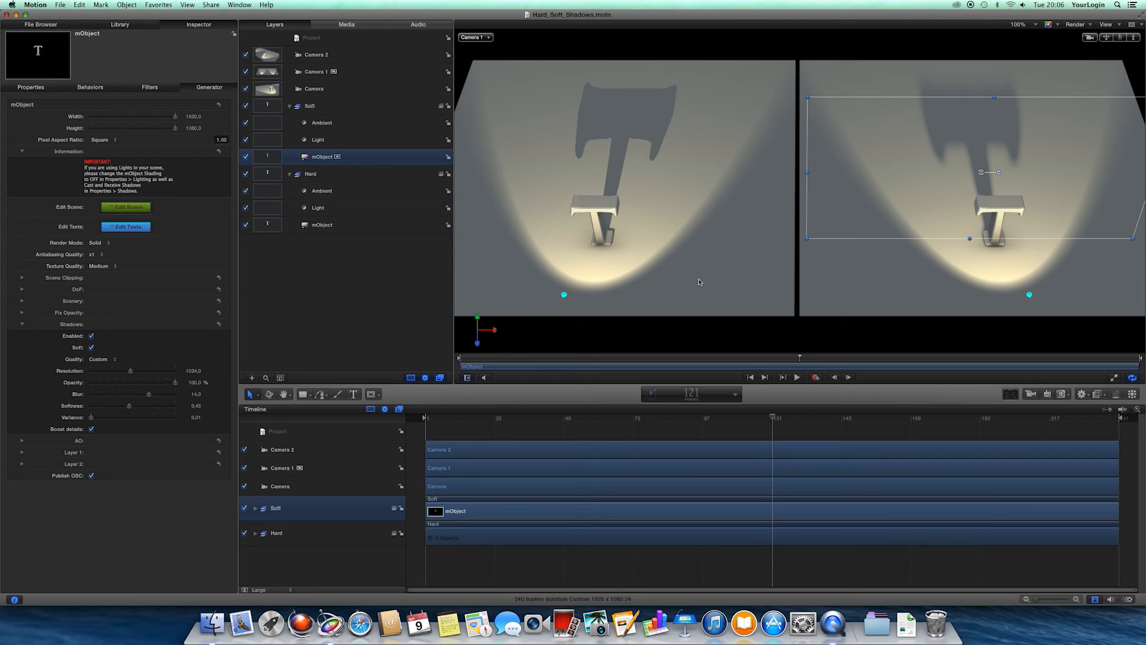
{"action": "mouse_move", "coordinate": [634, 250]}
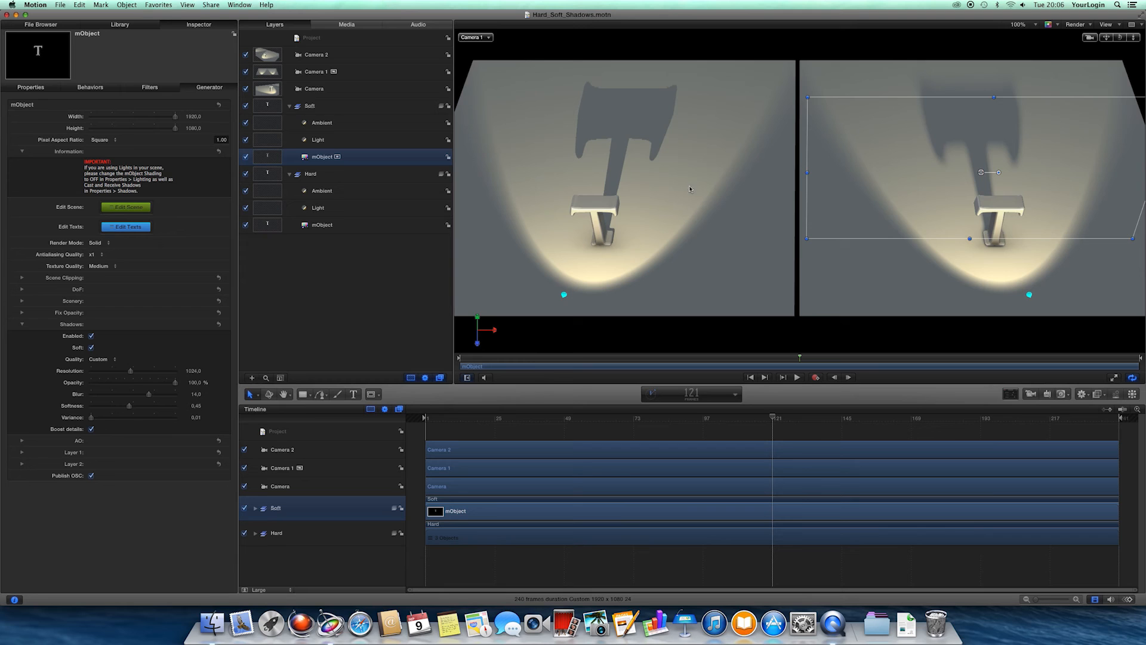
{"action": "mouse_move", "coordinate": [674, 99]}
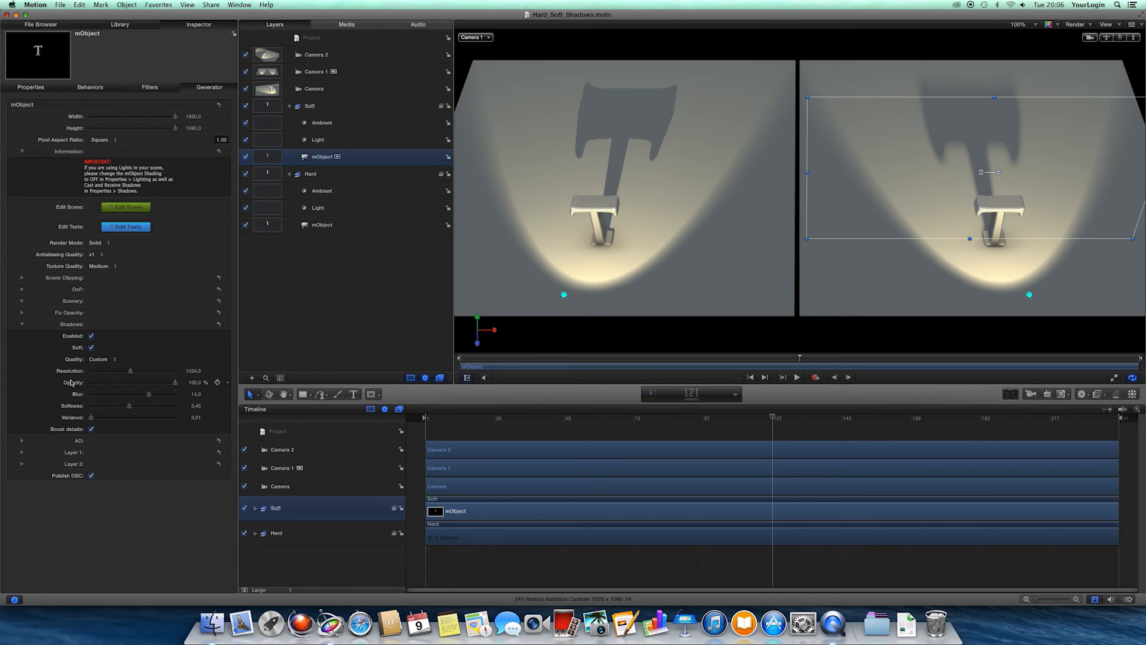
{"action": "left_click_drag", "start_coordinate": [175, 382], "coordinate": [154, 382]}
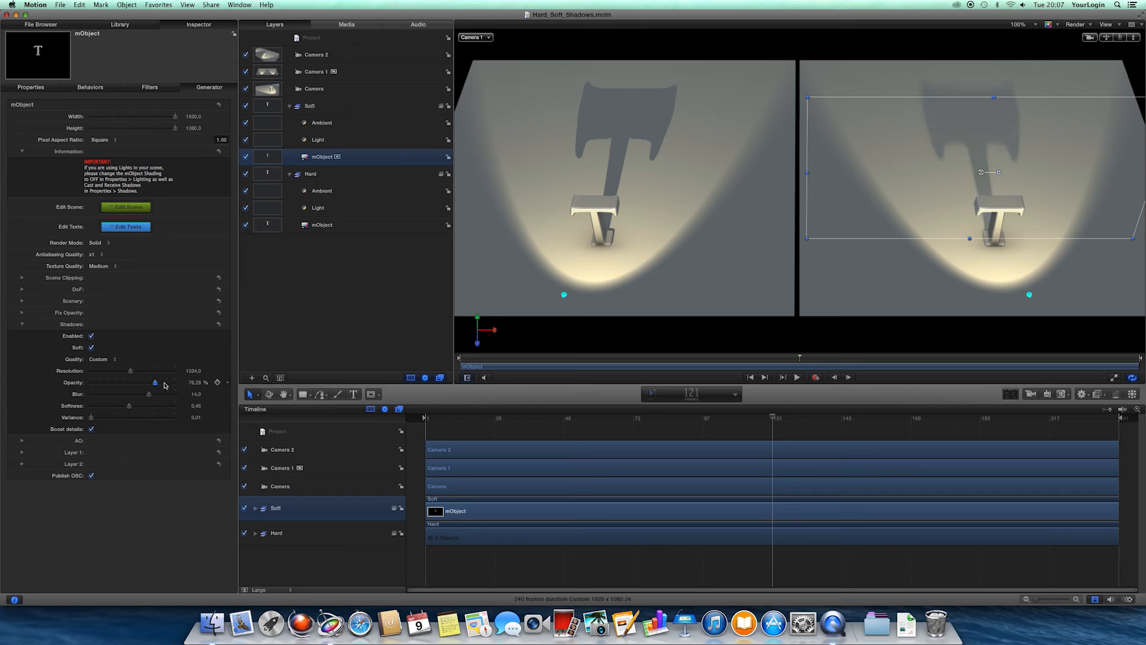
{"action": "left_click_drag", "start_coordinate": [153, 383], "coordinate": [176, 382]}
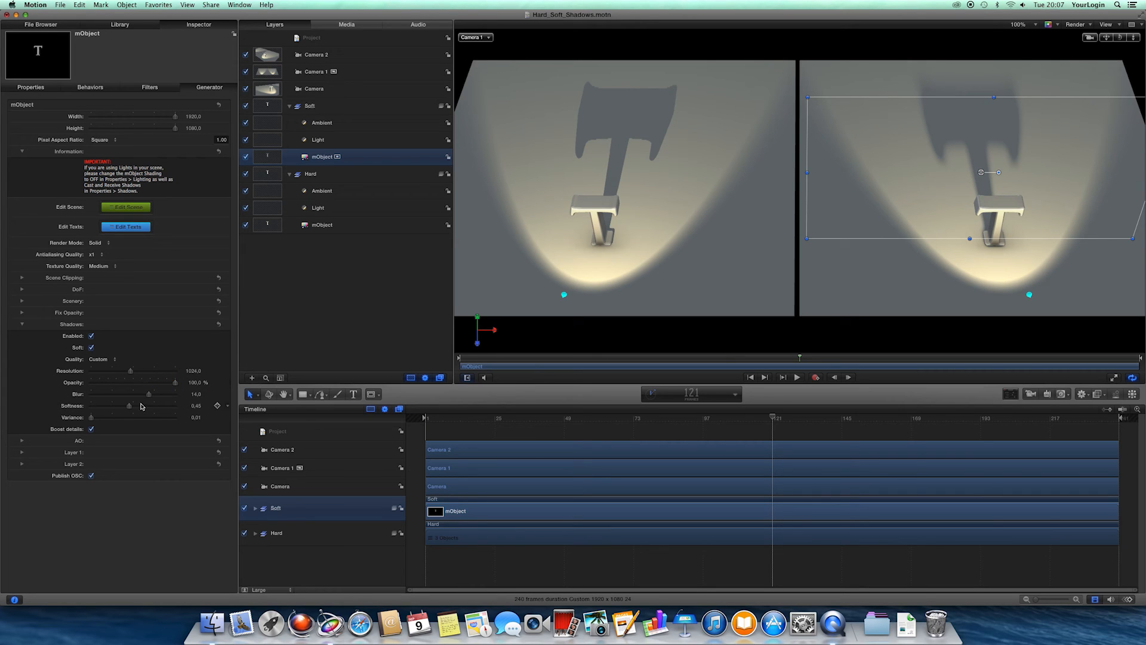
View through Camera 2 and sweep the soft shadow variance up to 0.77, then back down.
{"action": "left_click", "coordinate": [474, 37]}
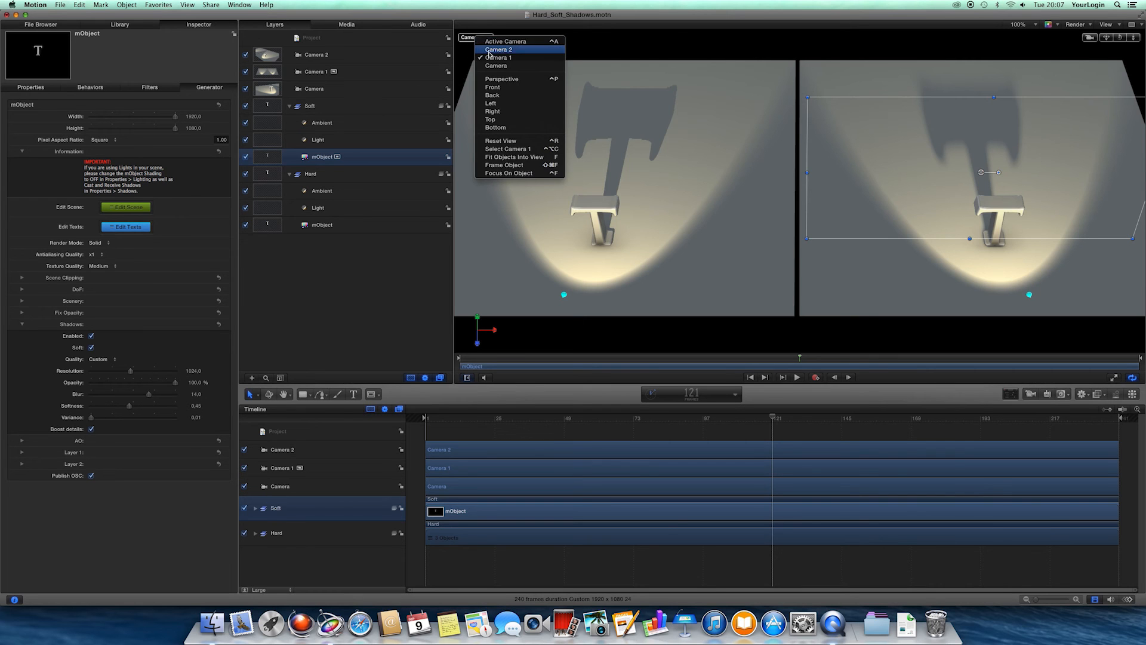
{"action": "left_click", "coordinate": [498, 49]}
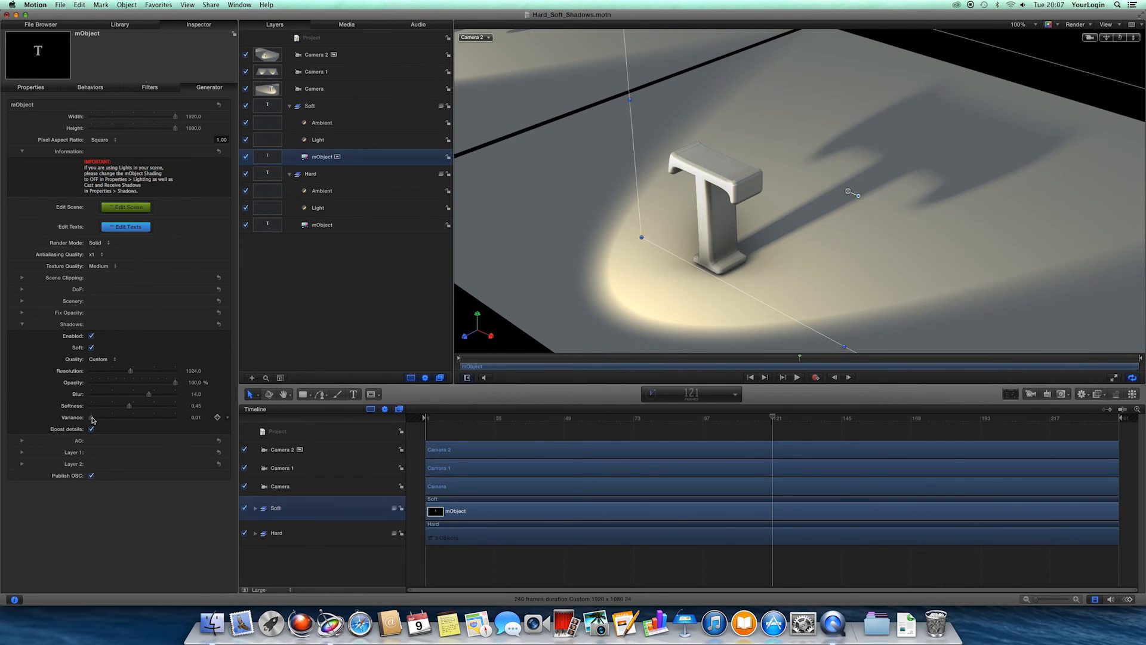
{"action": "left_click_drag", "start_coordinate": [92, 417], "coordinate": [154, 418]}
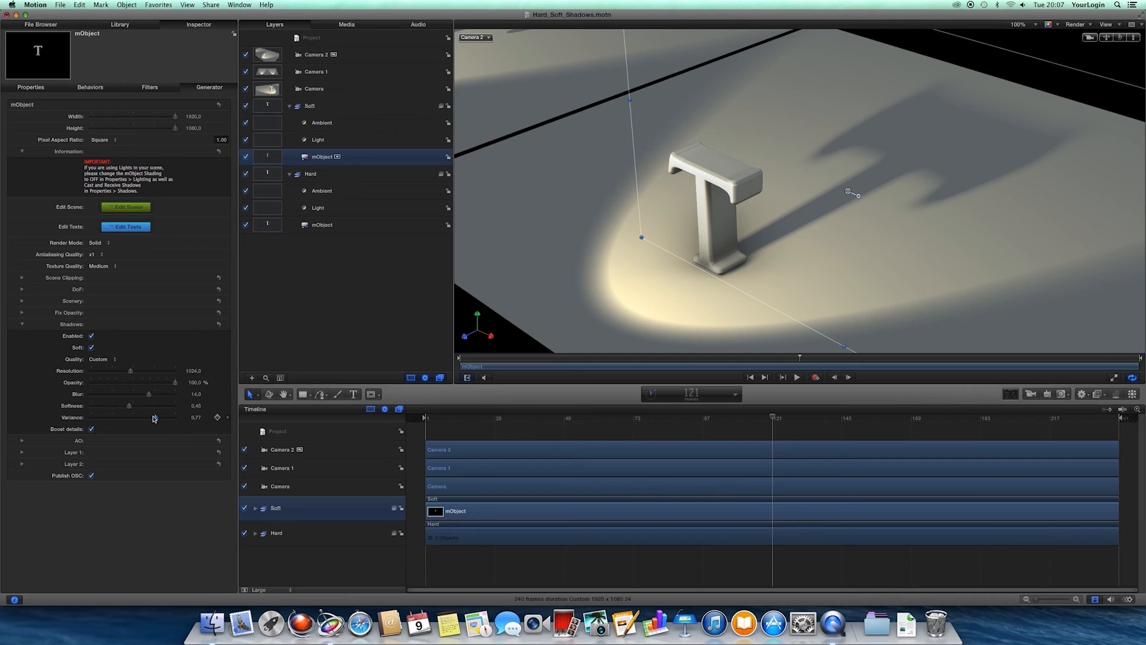
{"action": "left_click_drag", "start_coordinate": [153, 416], "coordinate": [126, 417]}
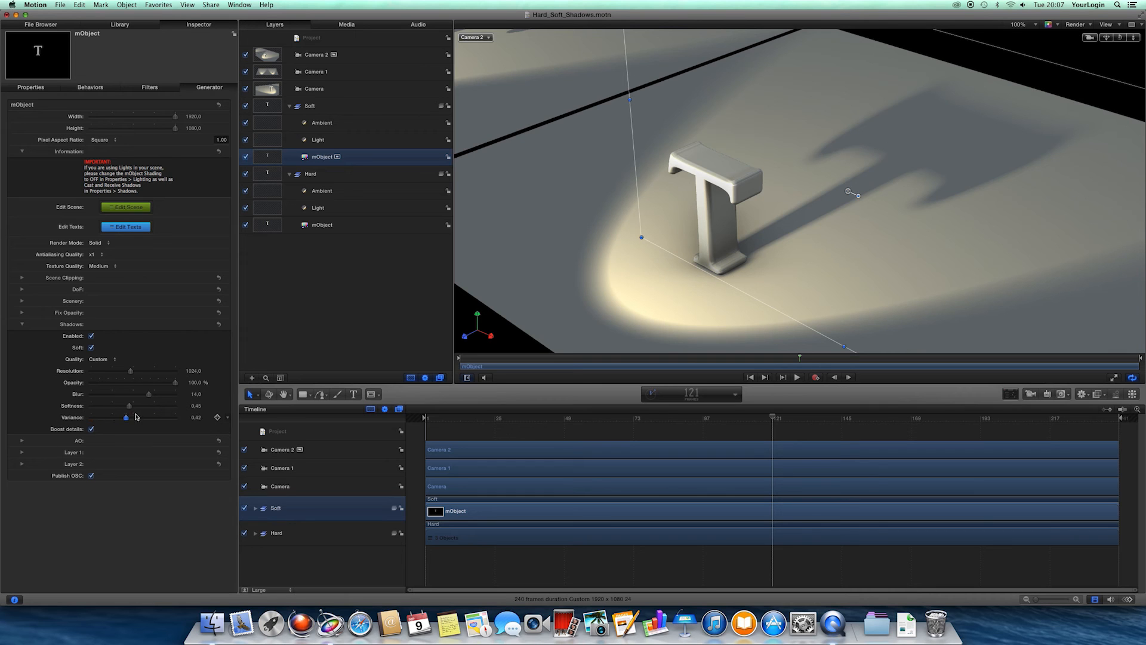
{"action": "left_click_drag", "start_coordinate": [126, 417], "coordinate": [92, 417]}
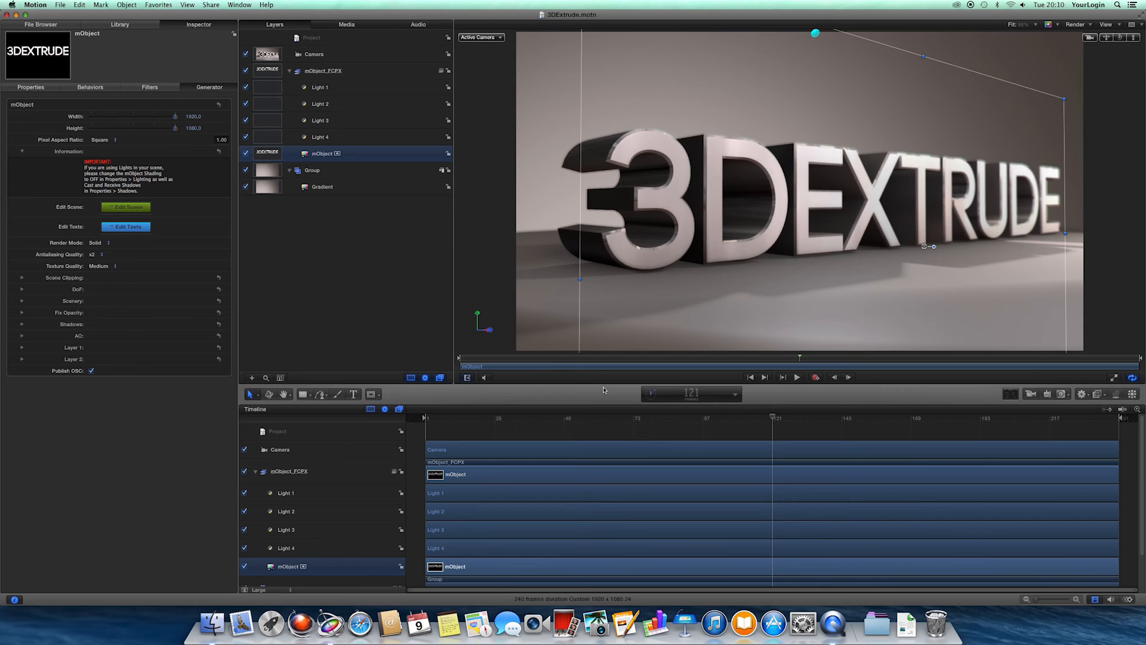
{"action": "mouse_move", "coordinate": [1025, 258]}
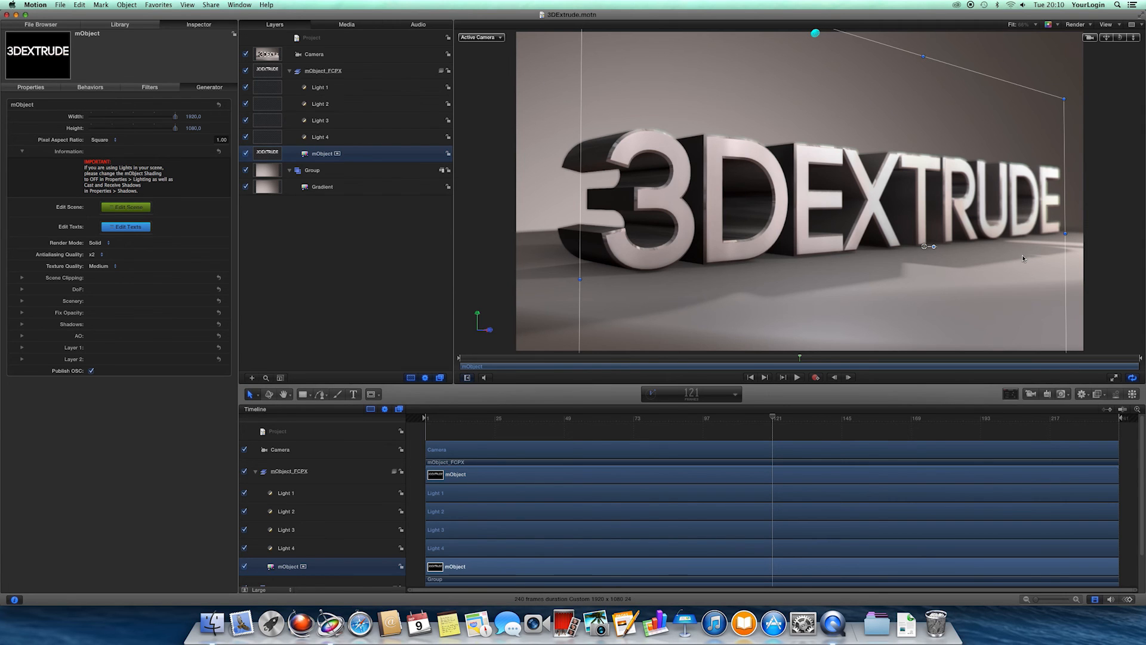
{"action": "mouse_move", "coordinate": [381, 294]}
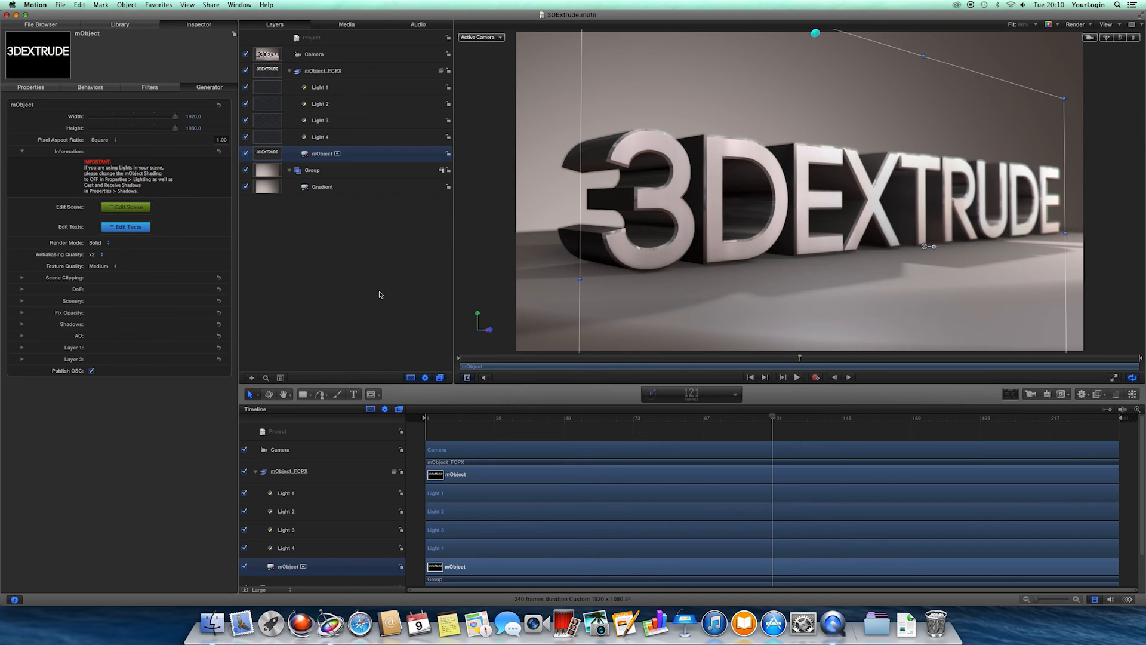
{"action": "mouse_move", "coordinate": [265, 106]}
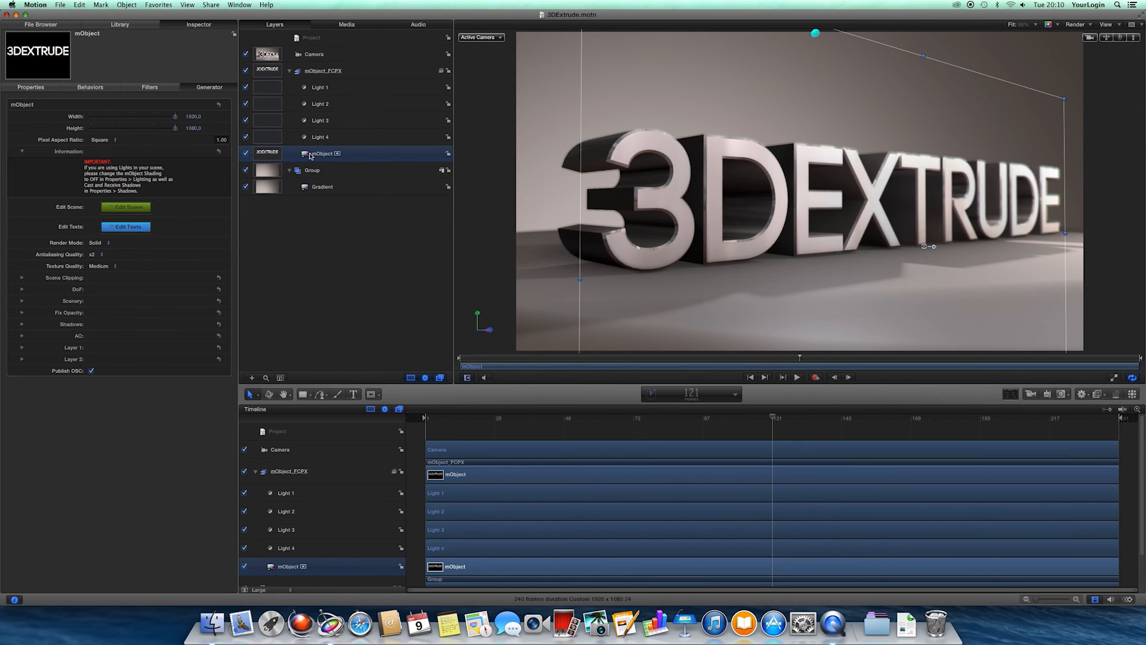
{"action": "mouse_move", "coordinate": [308, 151]}
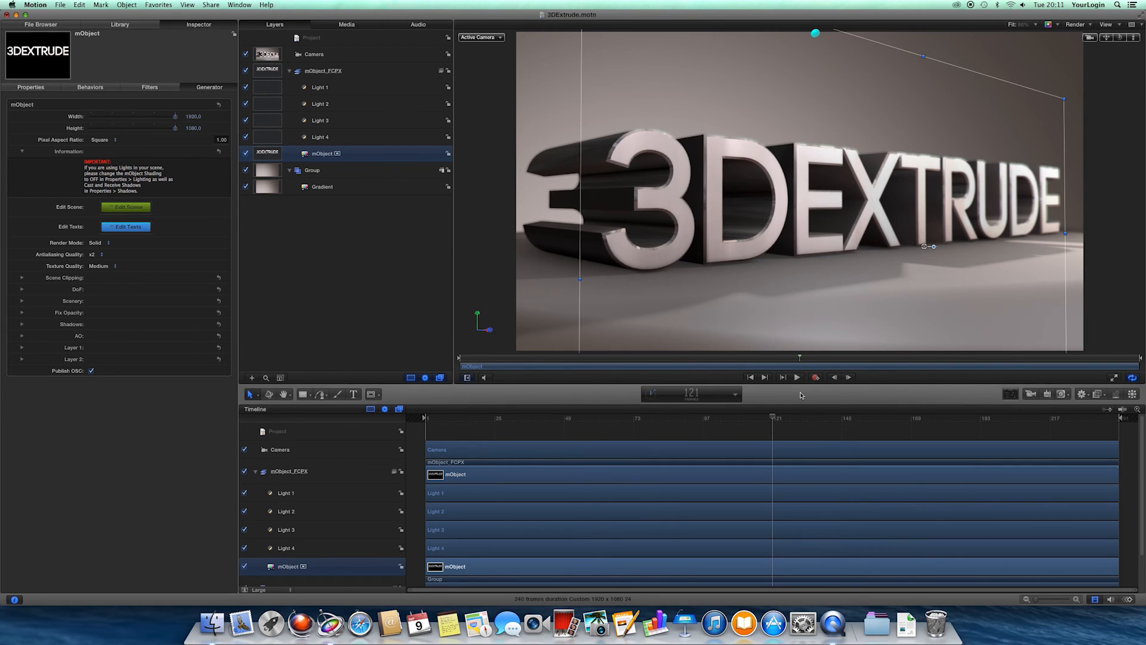
{"action": "mouse_move", "coordinate": [915, 176]}
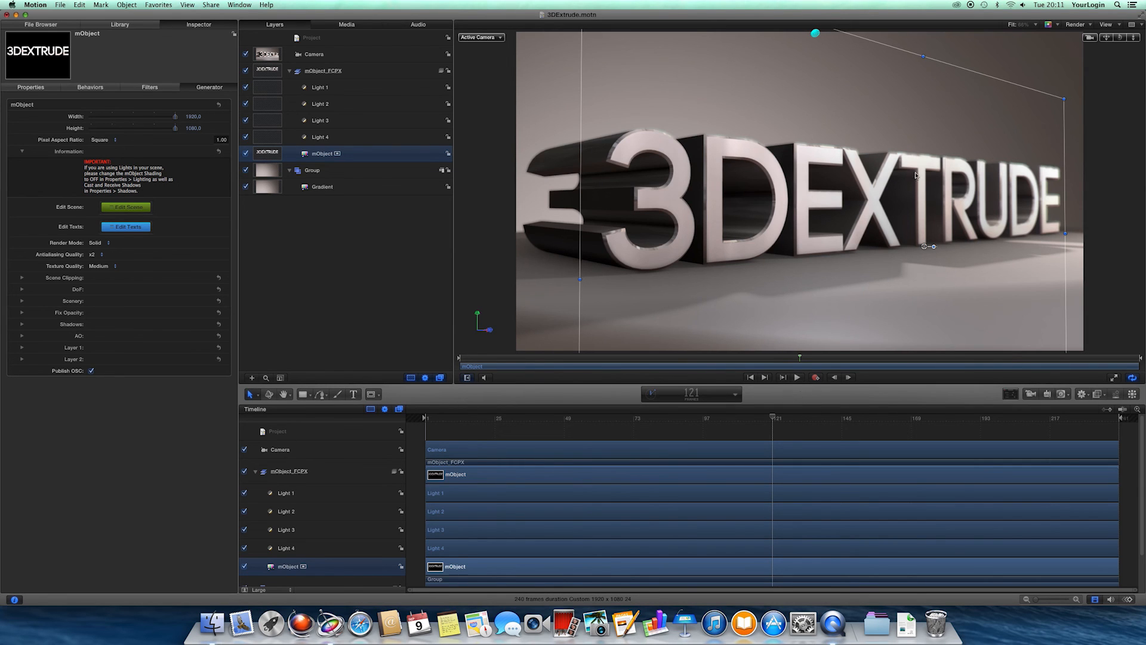
{"action": "mouse_move", "coordinate": [816, 225]}
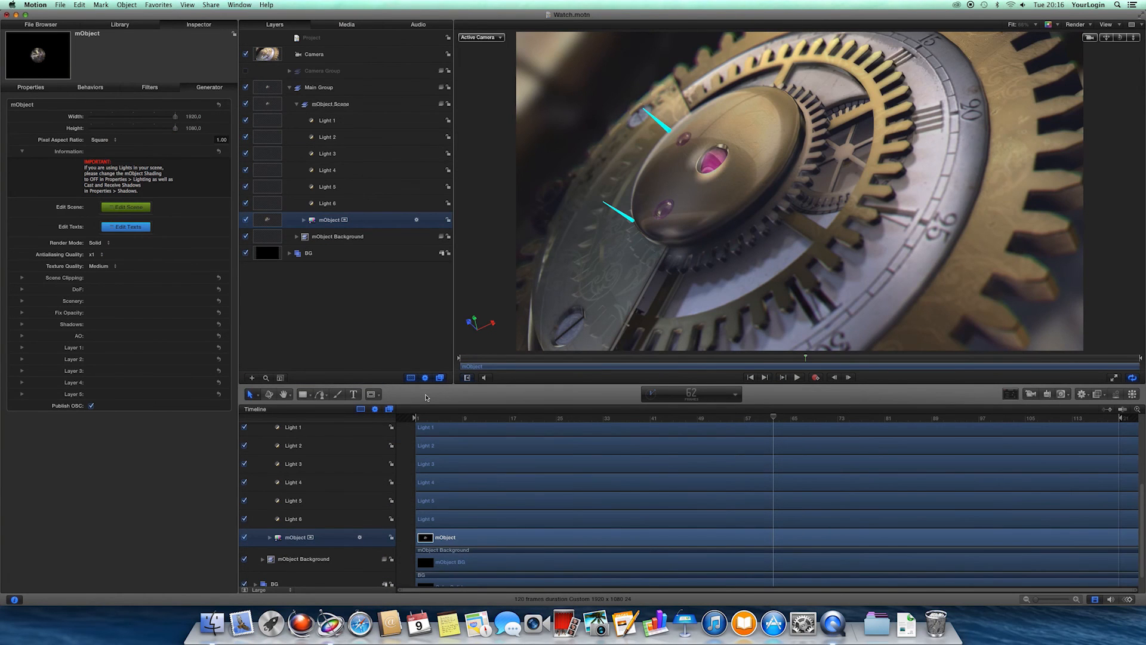
{"action": "mouse_move", "coordinate": [542, 164]}
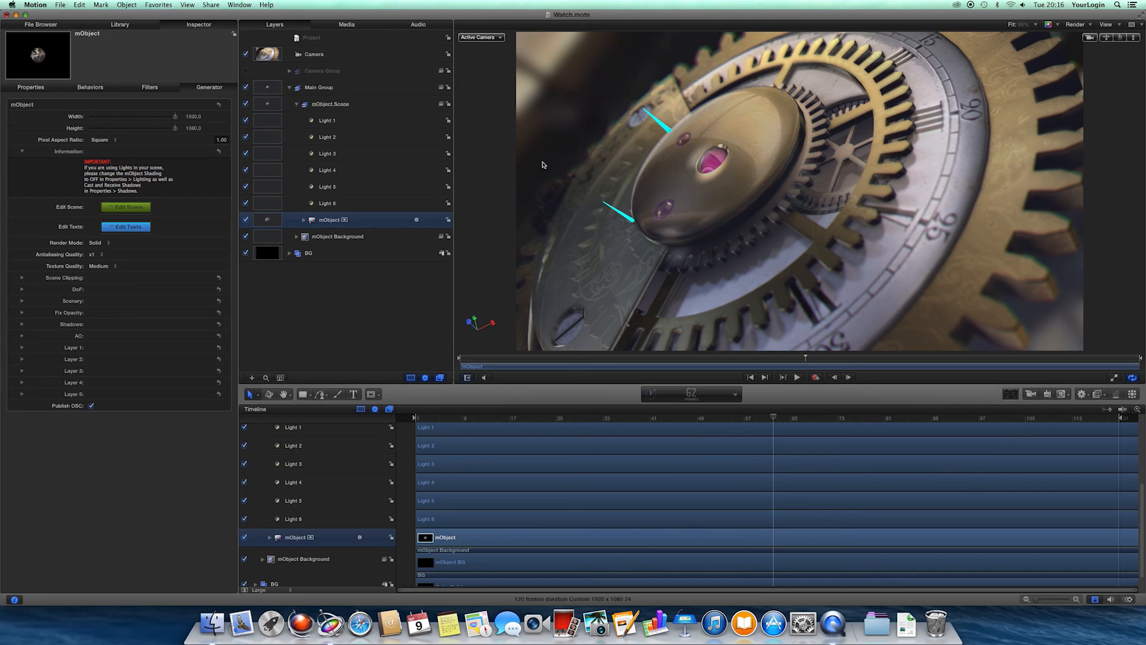
{"action": "mouse_move", "coordinate": [487, 196]}
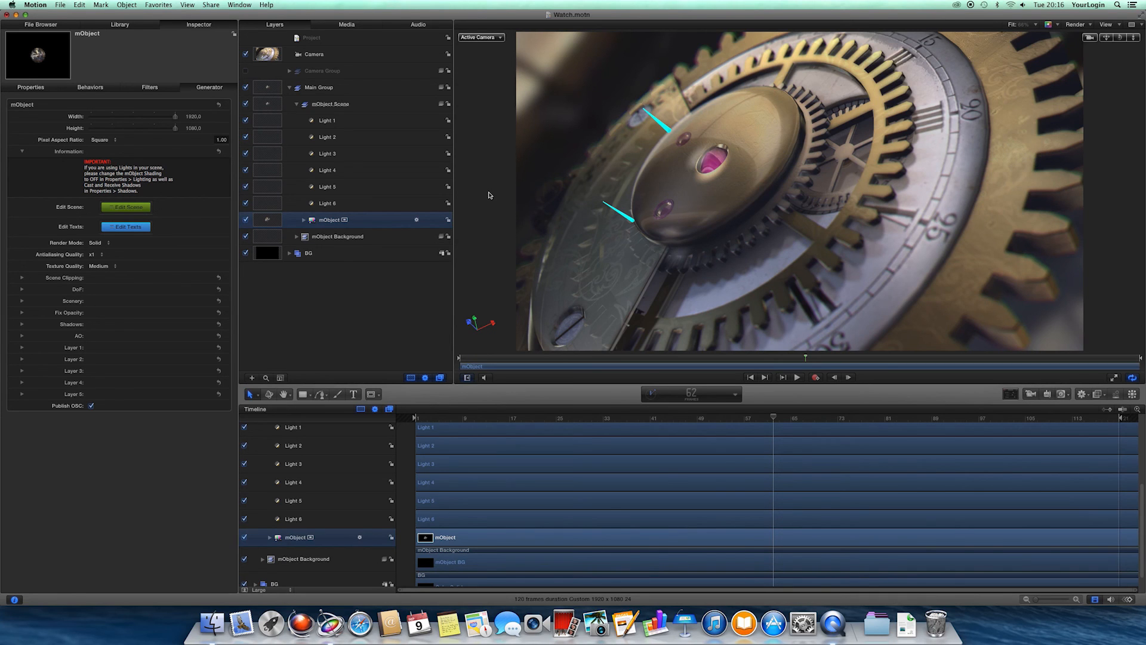
Select the Watch mObject and expand its DoF section in the Generator inspector.
{"action": "left_click", "coordinate": [479, 37]}
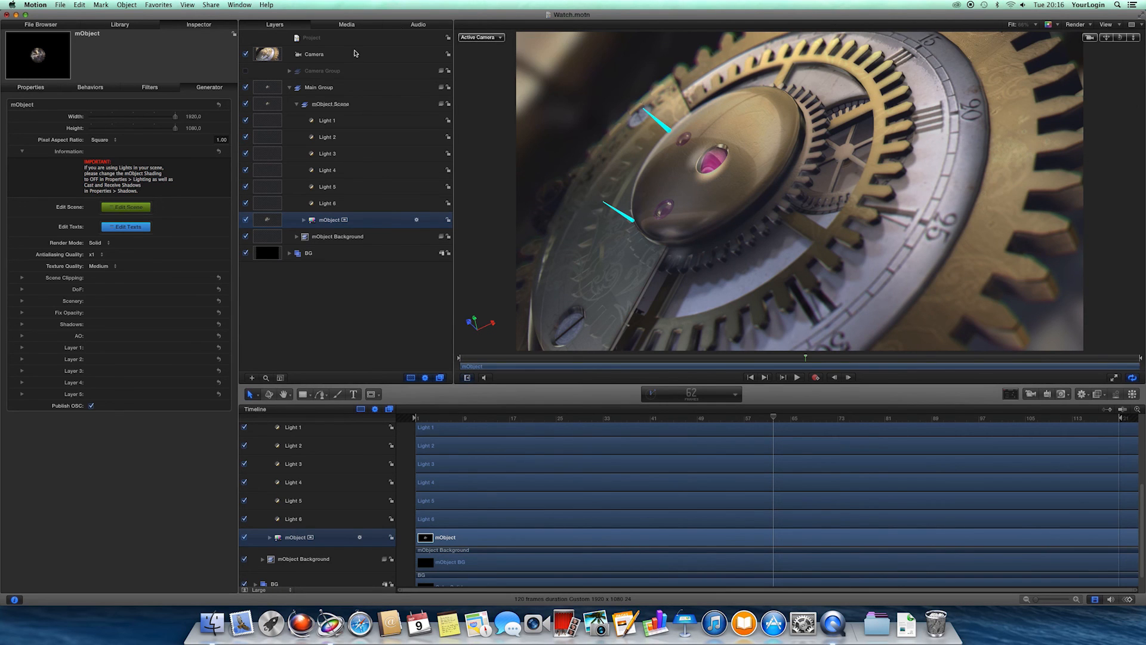
{"action": "left_click", "coordinate": [22, 278]}
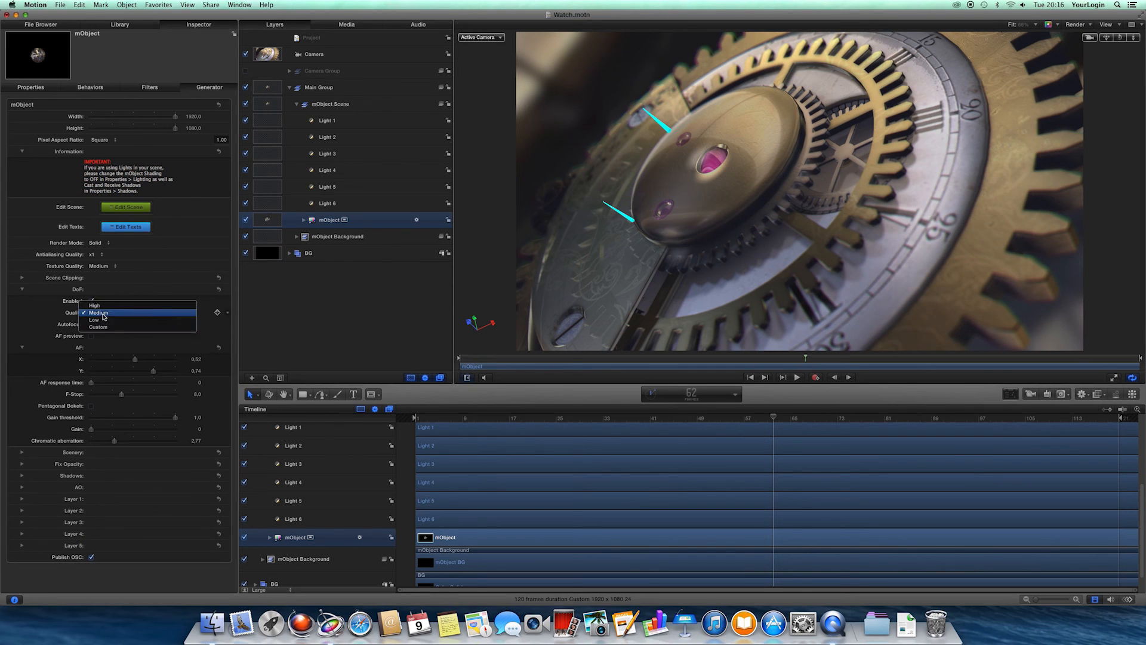
{"action": "mouse_move", "coordinate": [100, 327]}
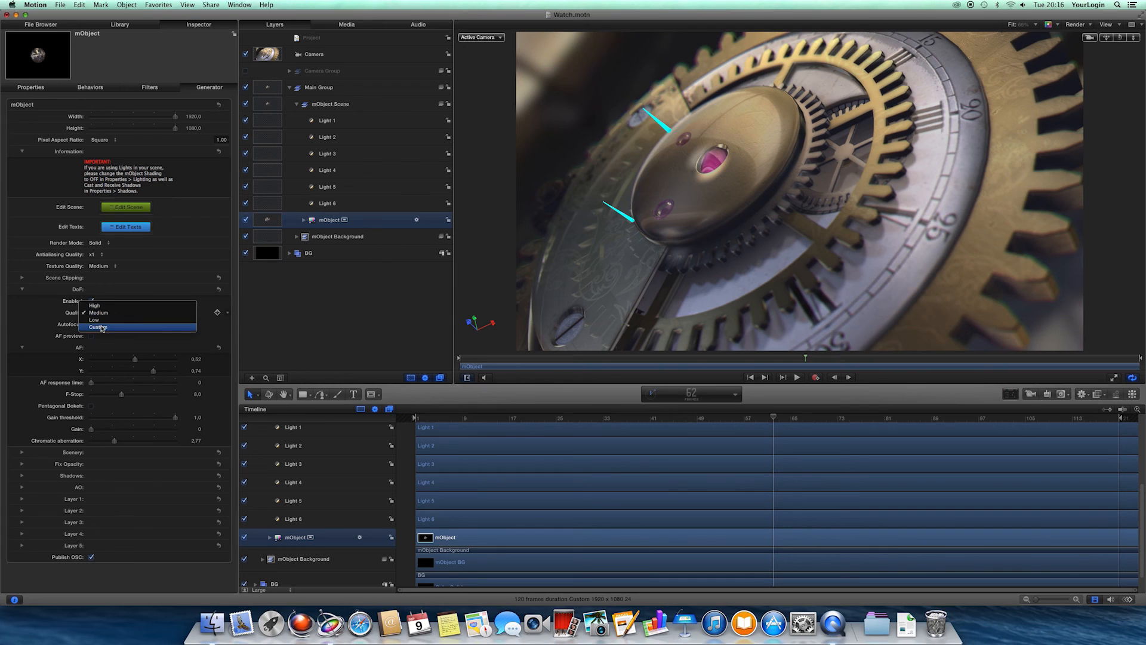
Try Custom DoF quality, return to Medium, and toggle the AF preview on and off.
{"action": "left_click", "coordinate": [97, 326]}
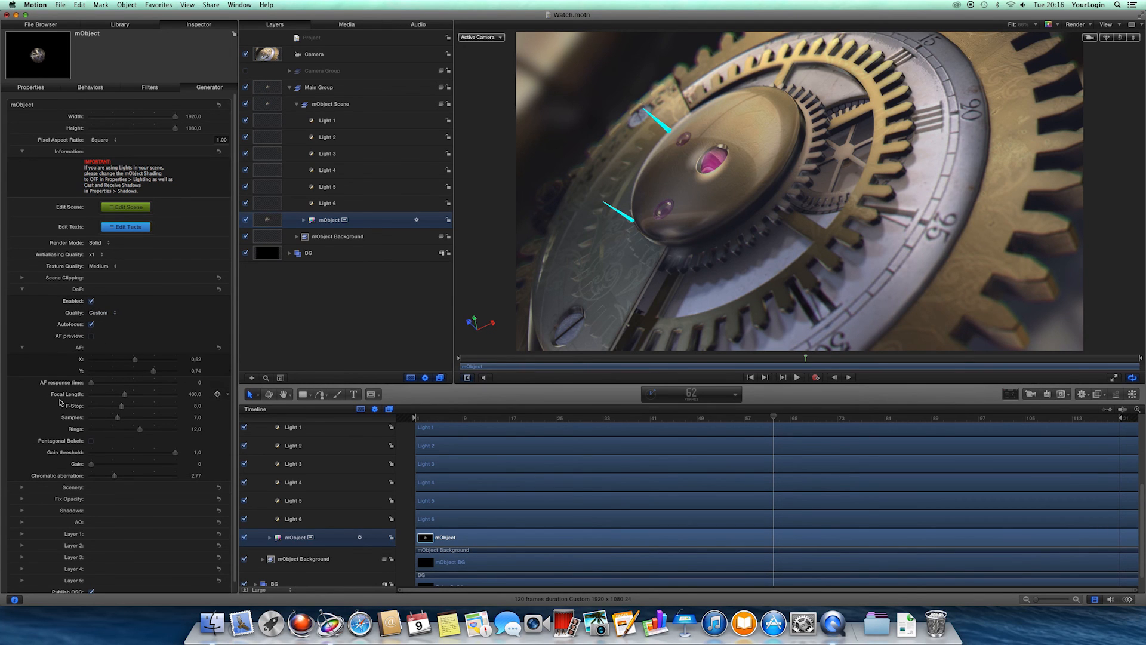
{"action": "left_click", "coordinate": [102, 312]}
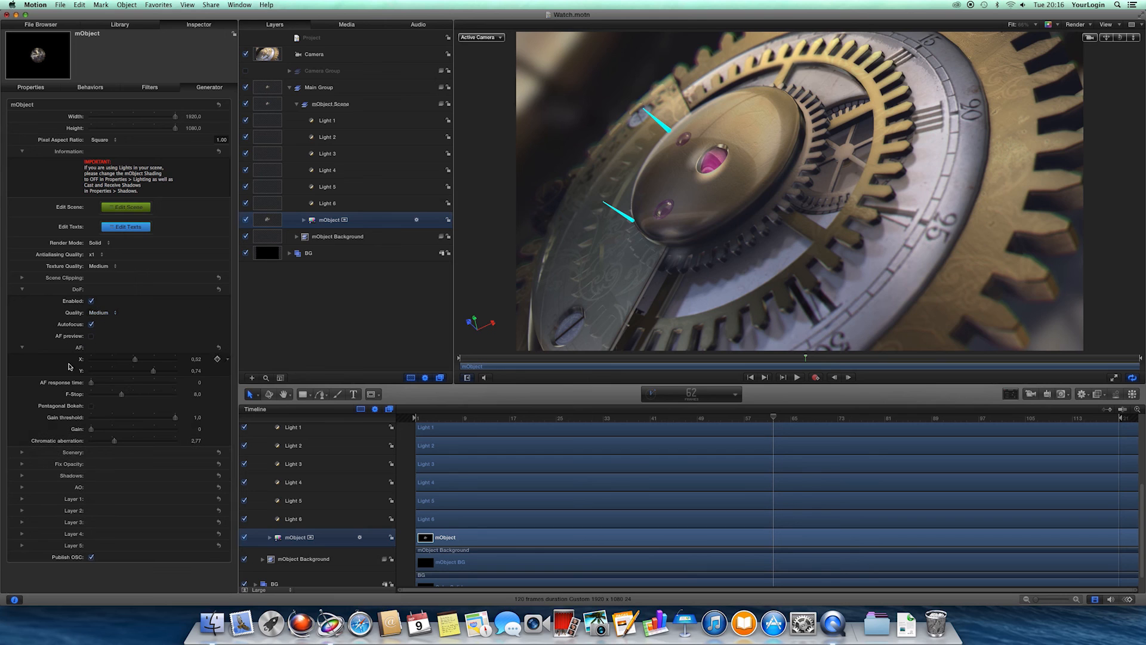
{"action": "left_click", "coordinate": [90, 336]}
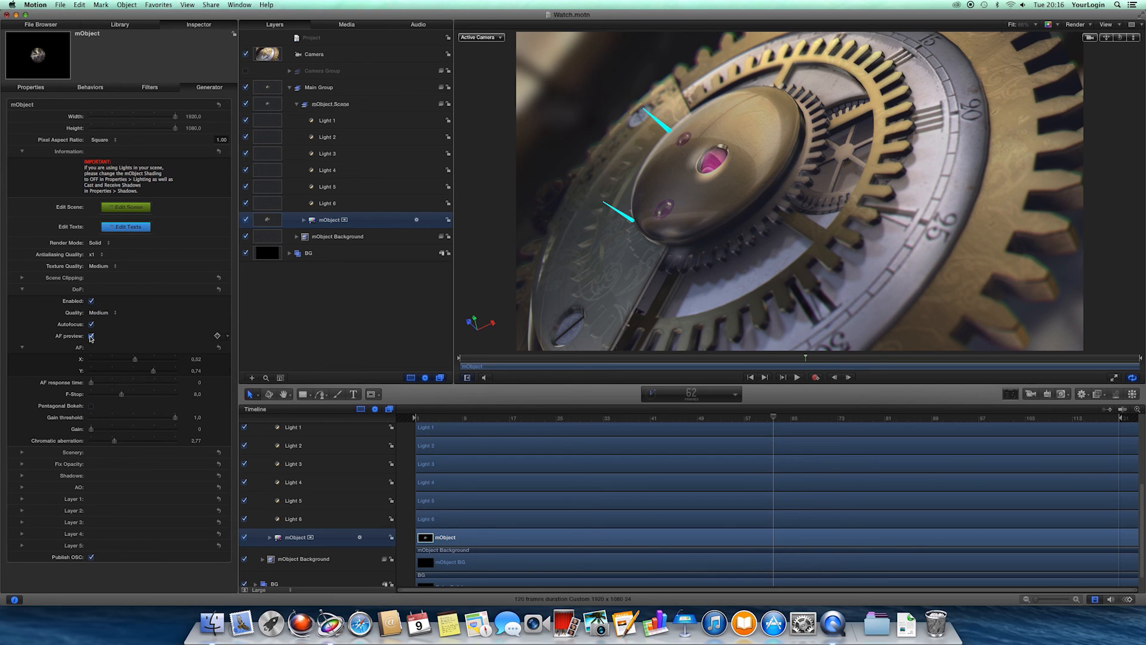
{"action": "left_click", "coordinate": [91, 336]}
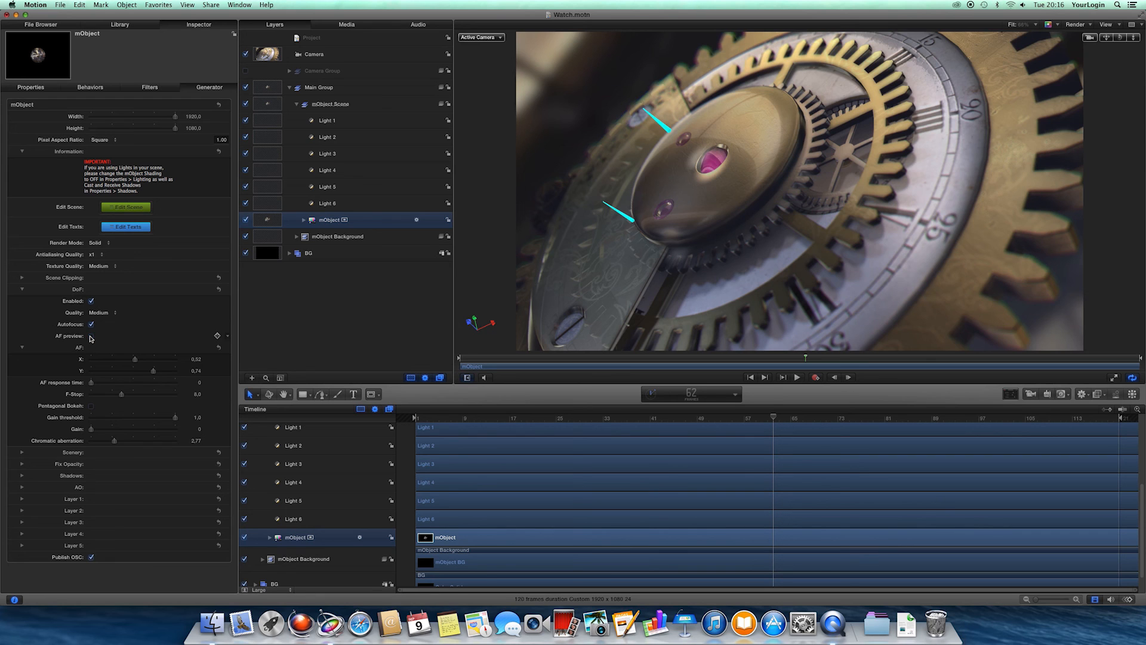
{"action": "mouse_move", "coordinate": [89, 346]}
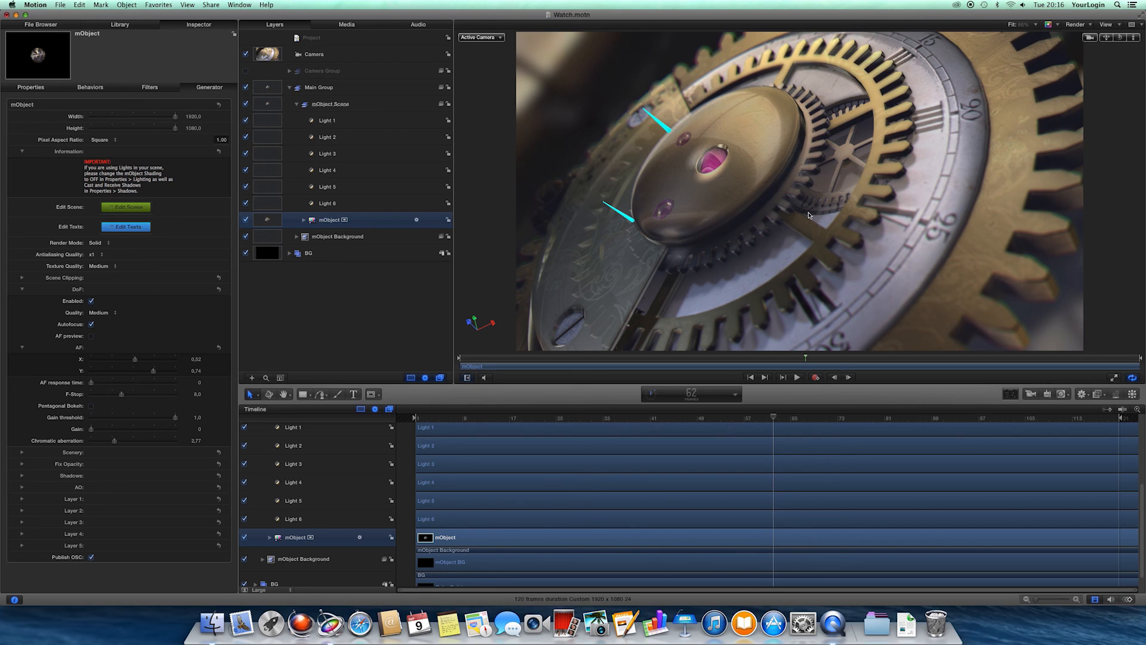
{"action": "mouse_move", "coordinate": [741, 232]}
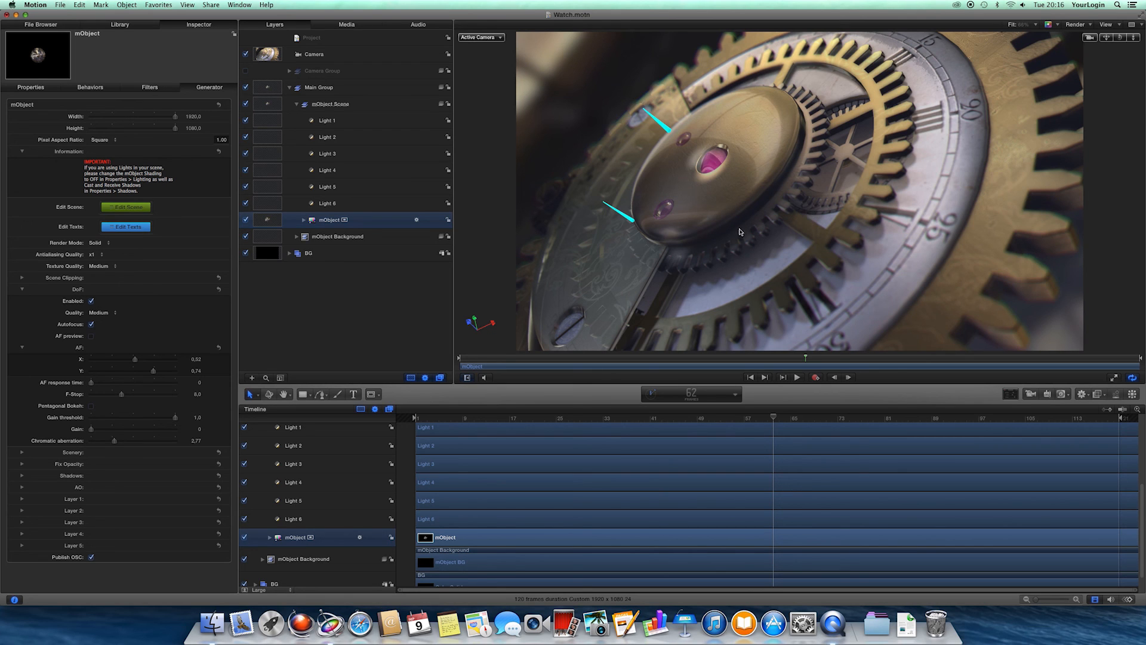
{"action": "mouse_move", "coordinate": [431, 287]}
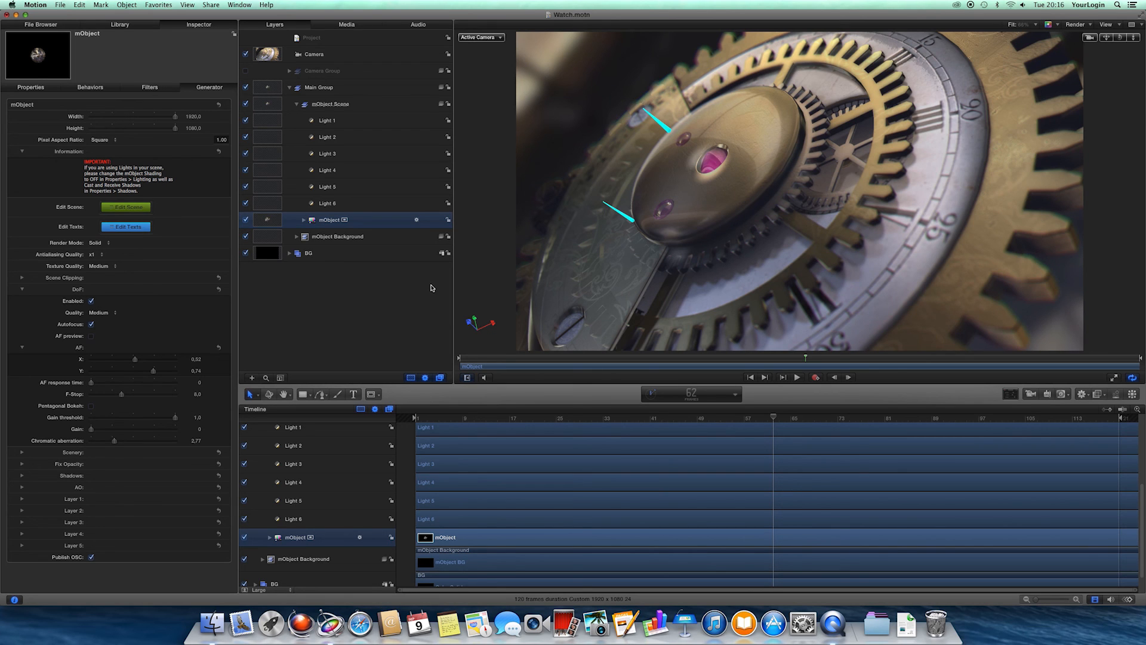
{"action": "mouse_move", "coordinate": [818, 402]}
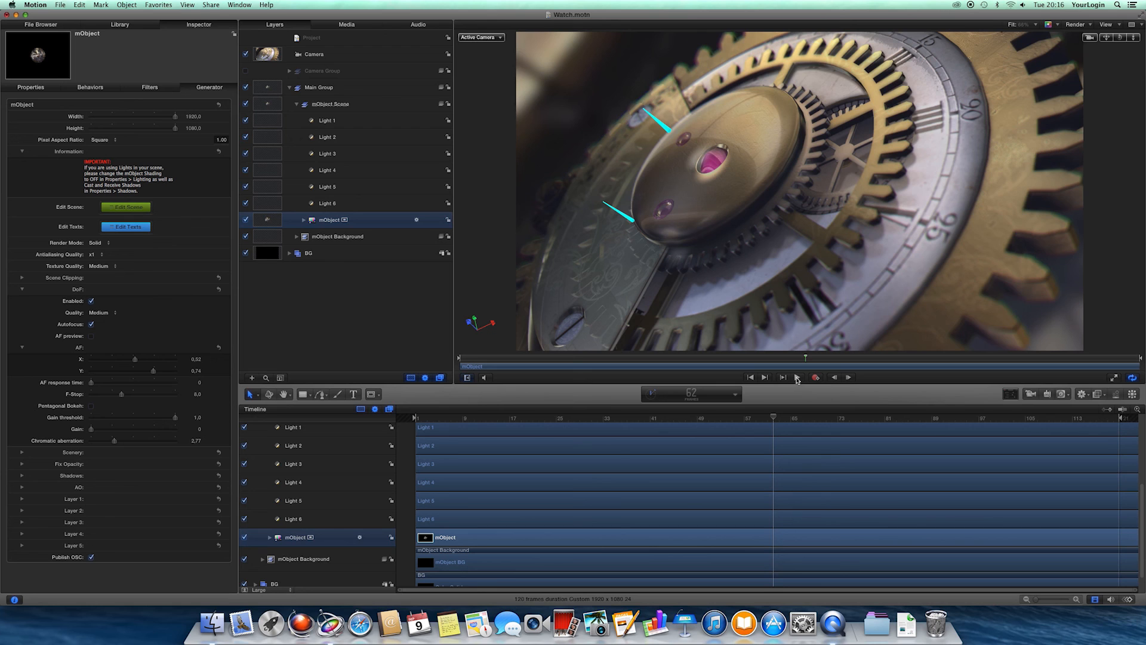
{"action": "mouse_move", "coordinate": [816, 377]}
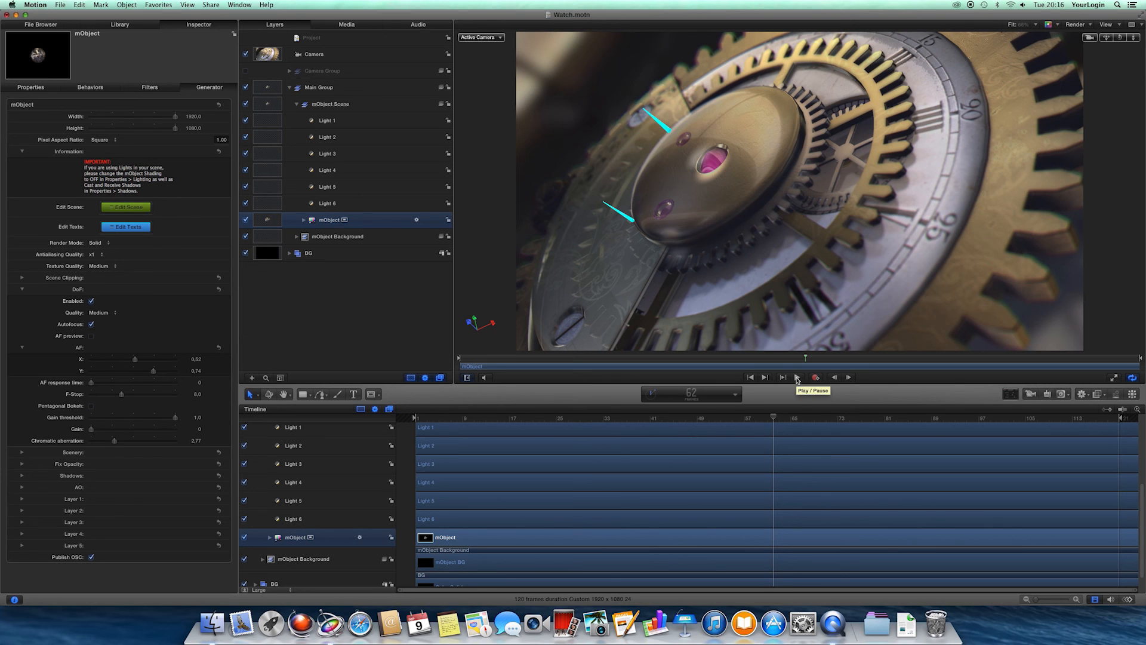